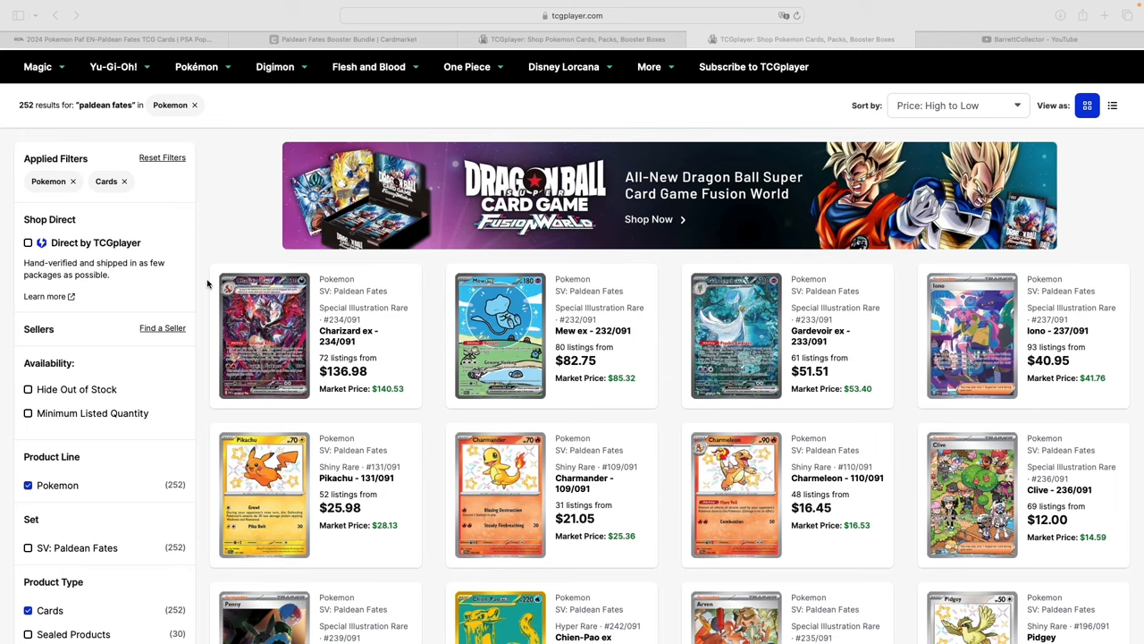
Step: Show the BarrettCollector YouTube Videos page, including the Paldea Evolved pack value video
scroll("down", 3)
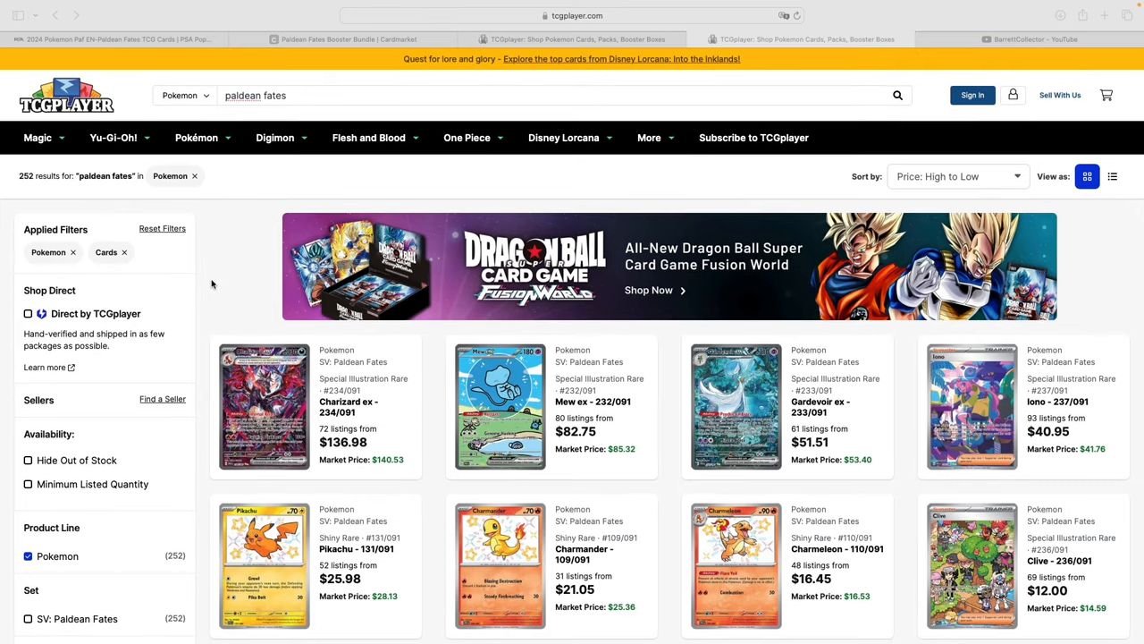
left_click(1028, 38)
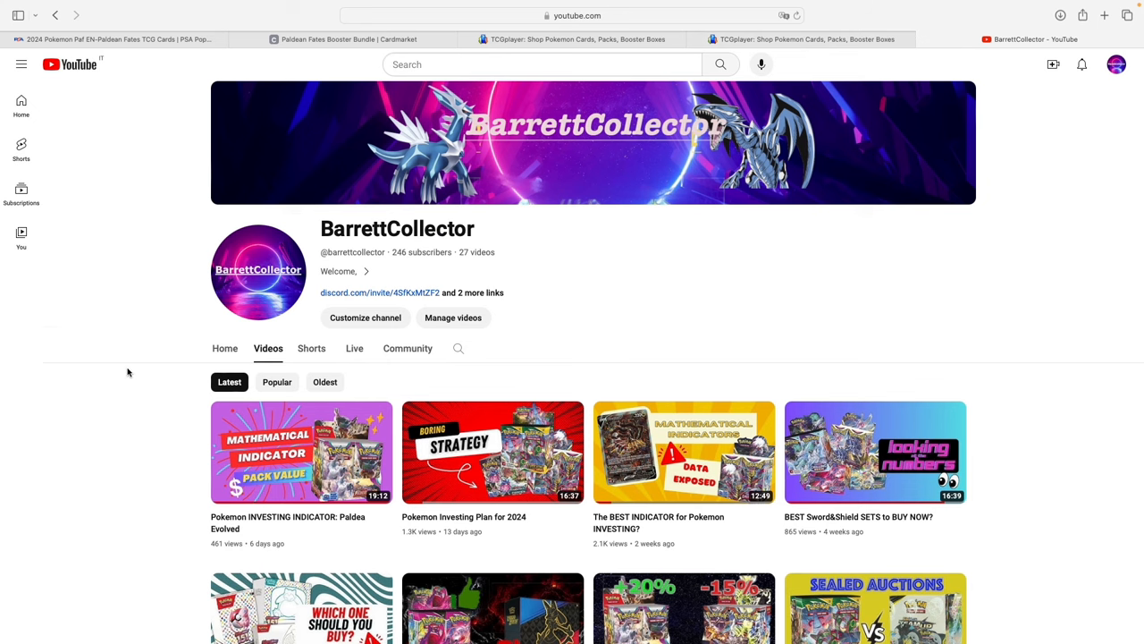
scroll("down", 3)
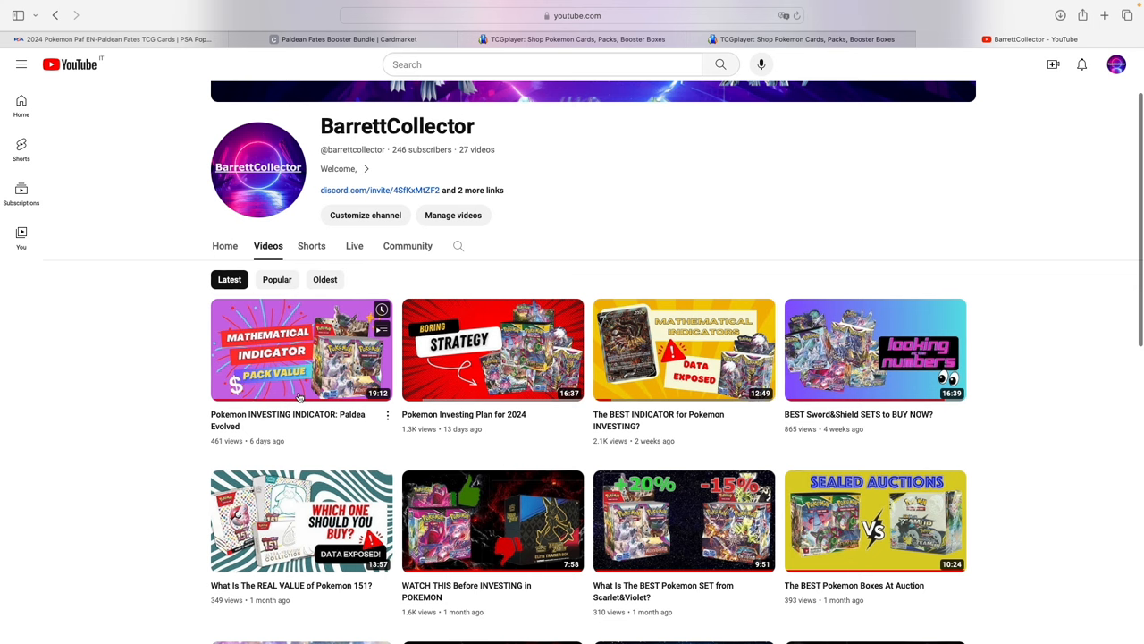
mouse_move(319, 417)
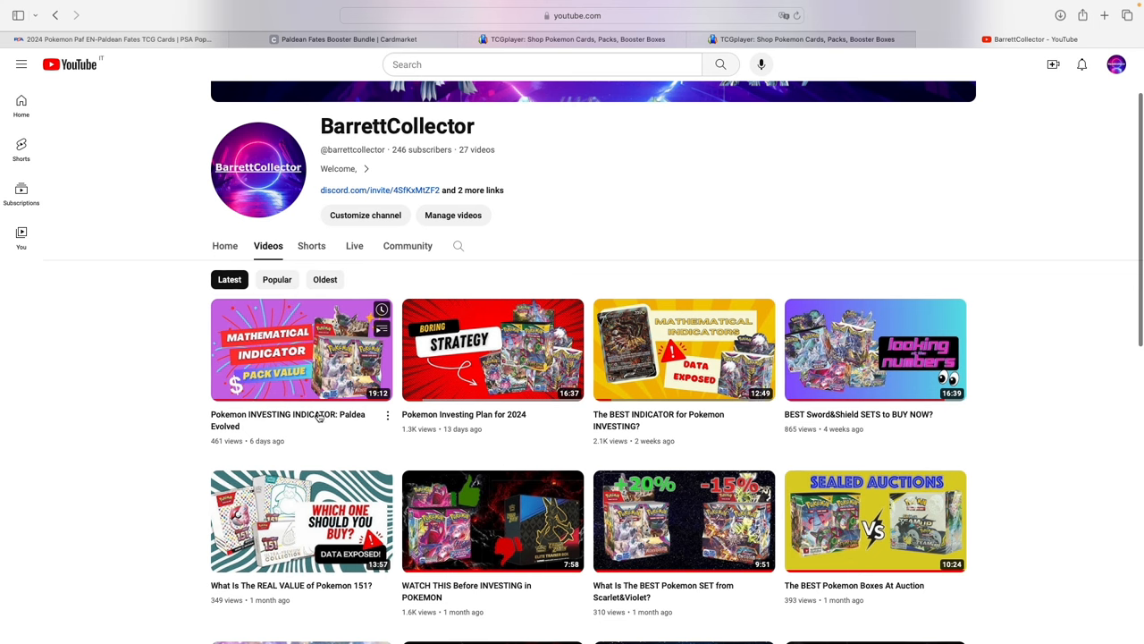
mouse_move(652, 430)
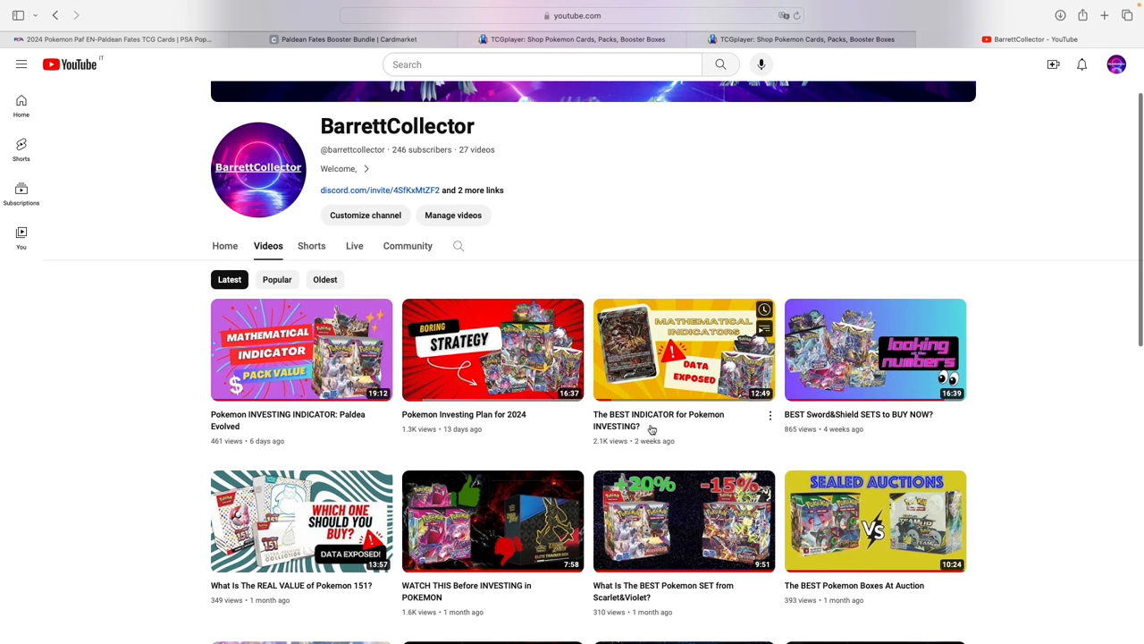
mouse_move(620, 277)
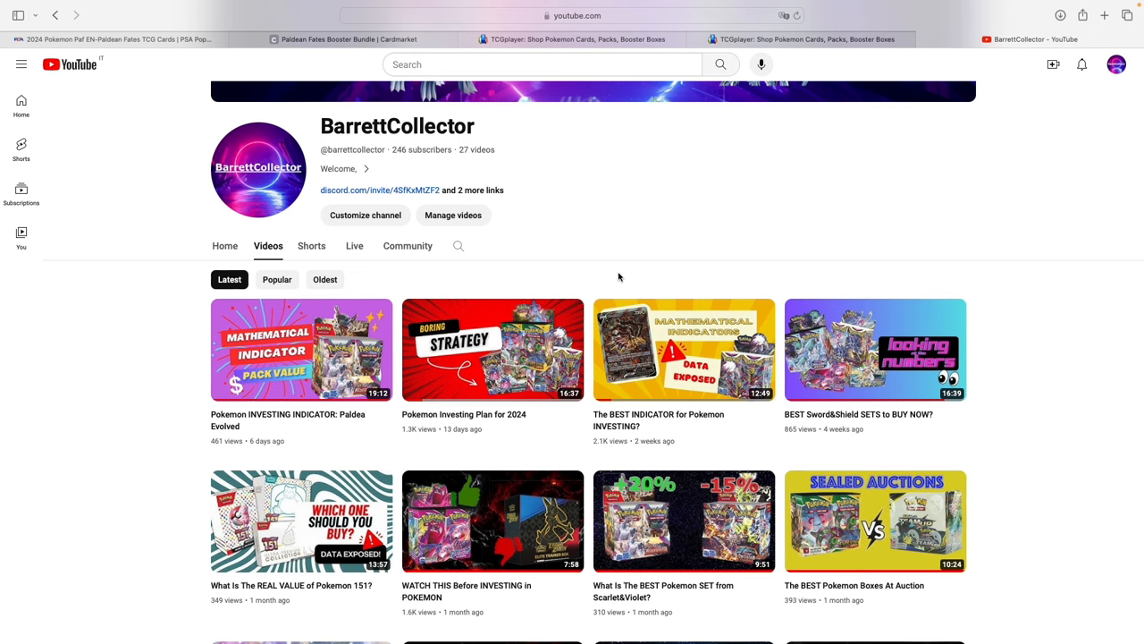
mouse_move(131, 385)
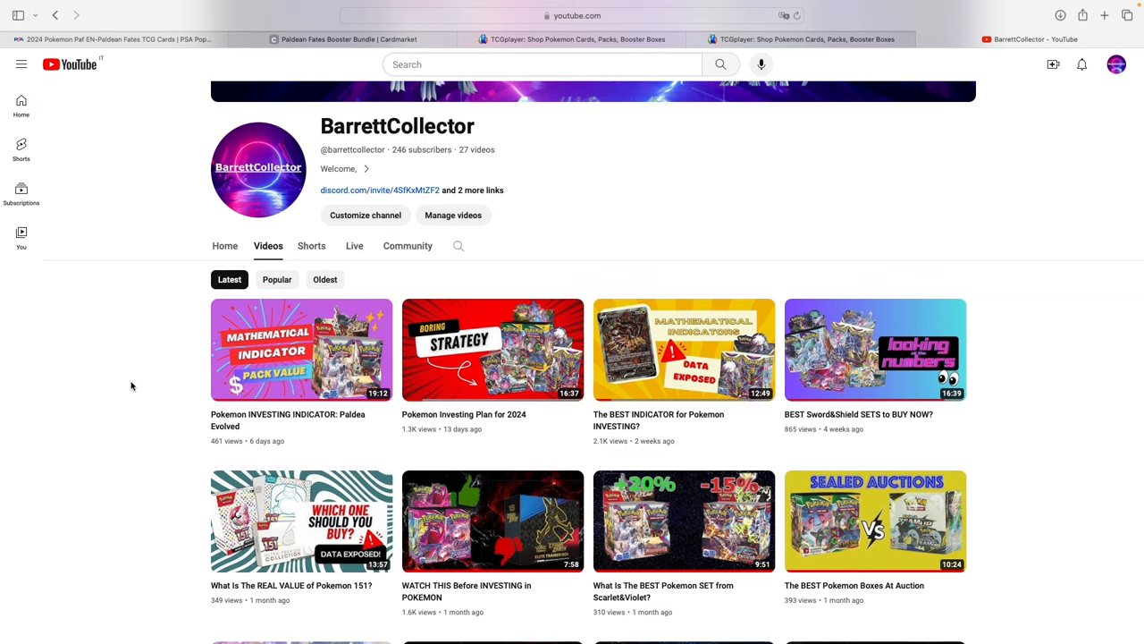
mouse_move(139, 386)
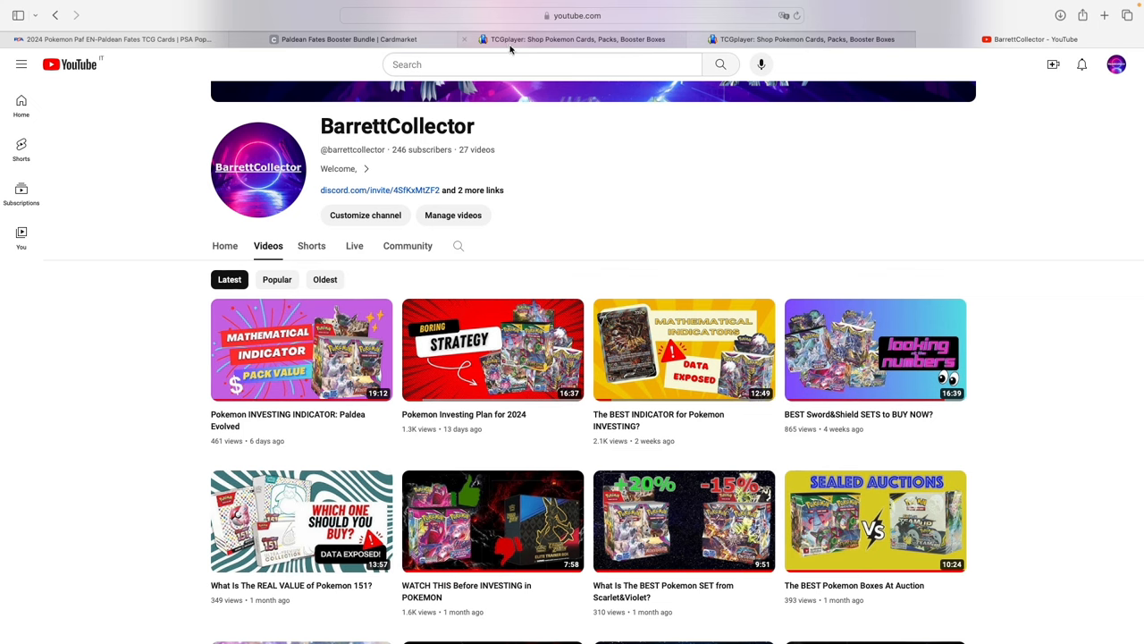
Step: Browse the TCGplayer Paldean Fates cards sorted Price: High to Low, topped by Charizard ex at $136.98
left_click(804, 38)
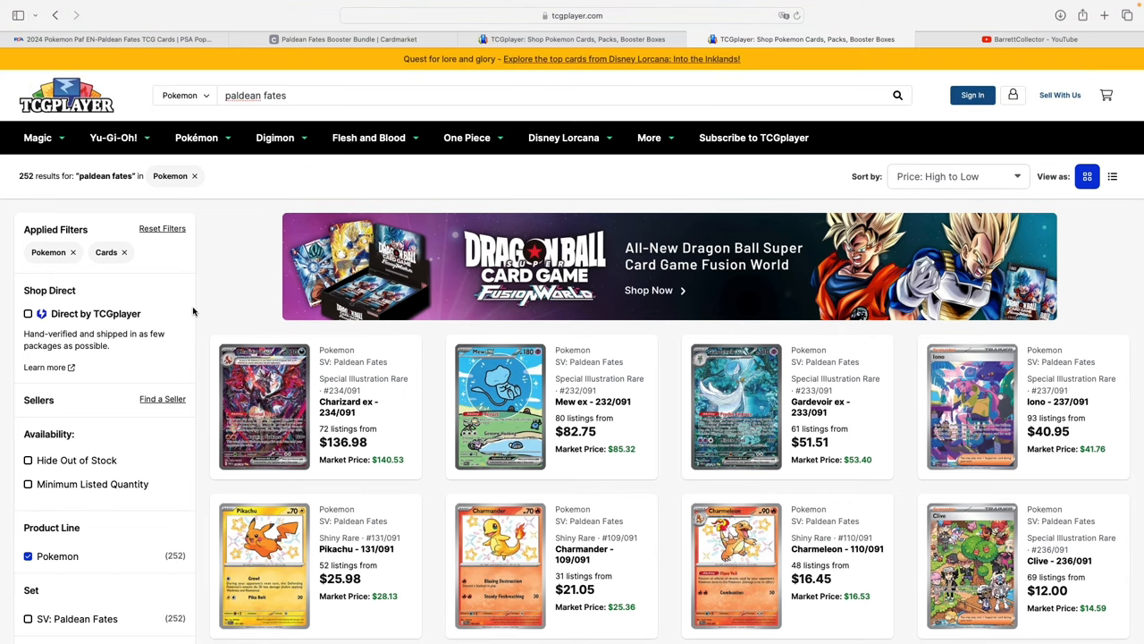
scroll("down", 3)
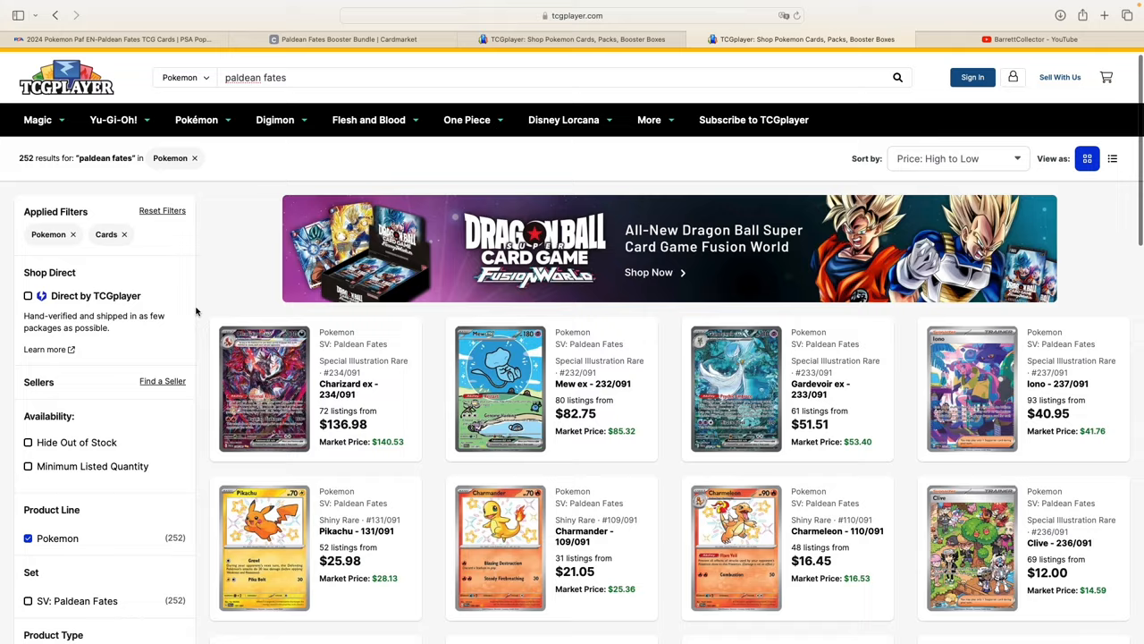
scroll("down", 3)
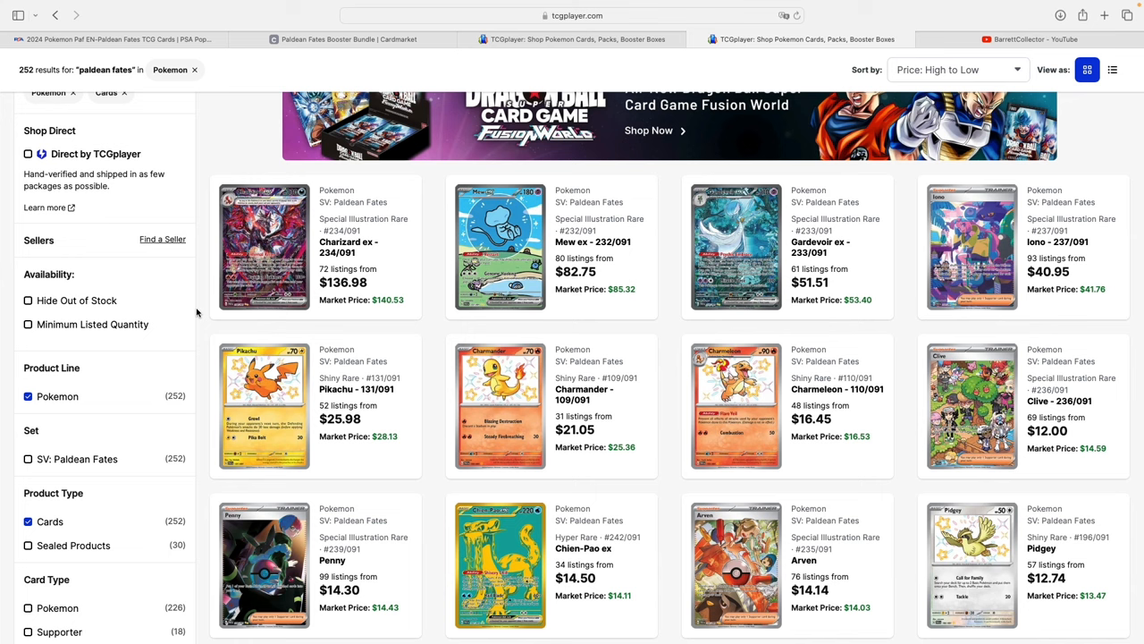
scroll("down", 3)
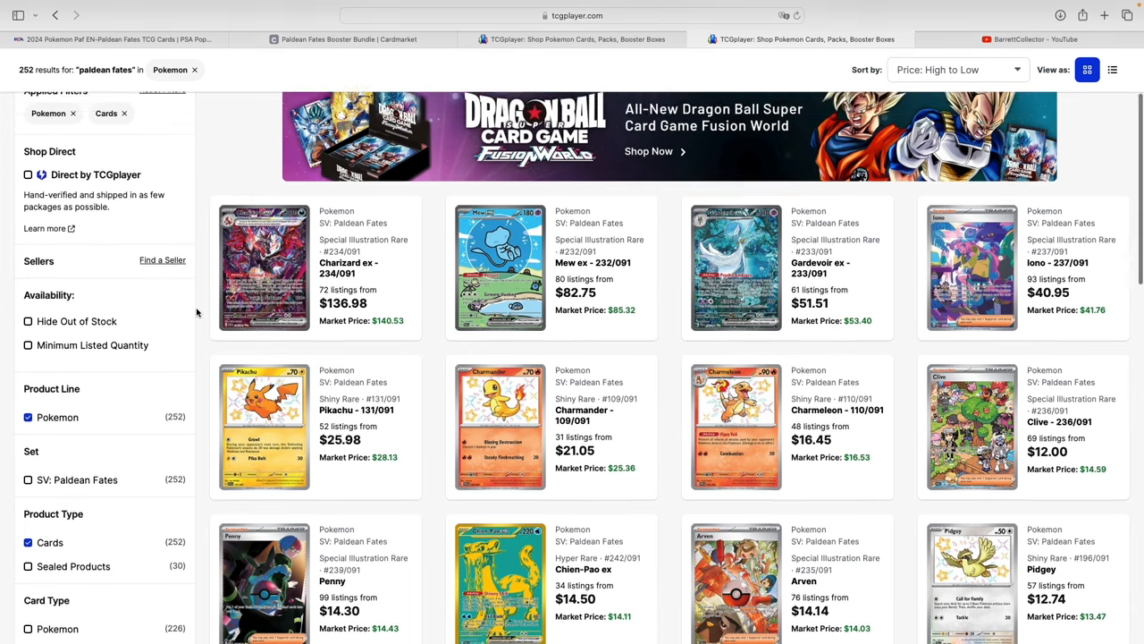
scroll("down", 3)
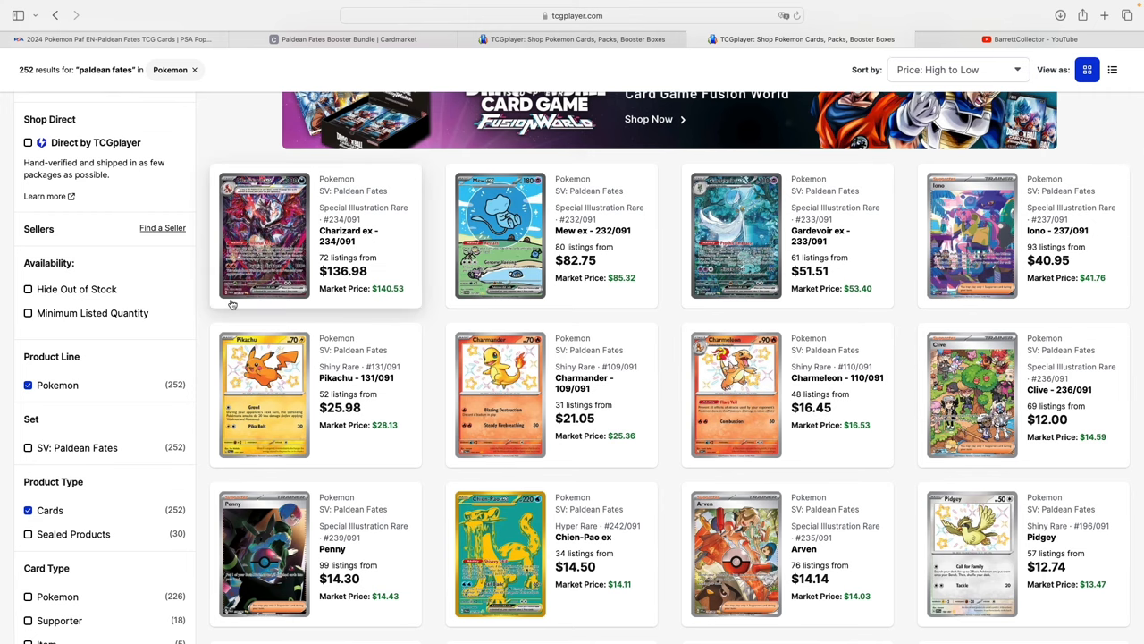
mouse_move(199, 211)
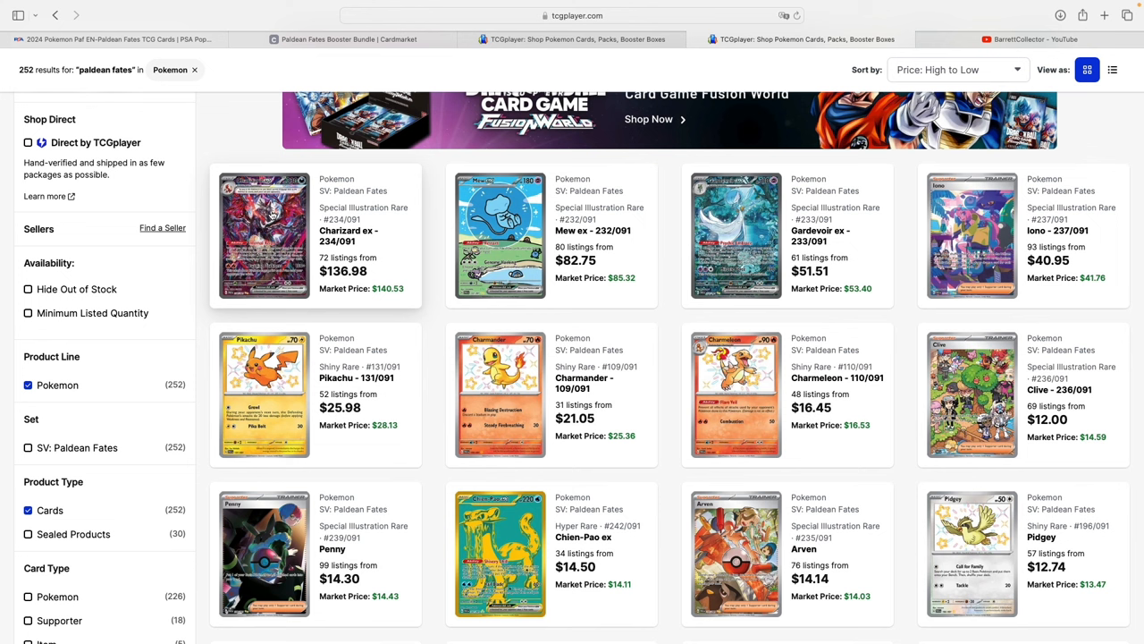
mouse_move(1053, 226)
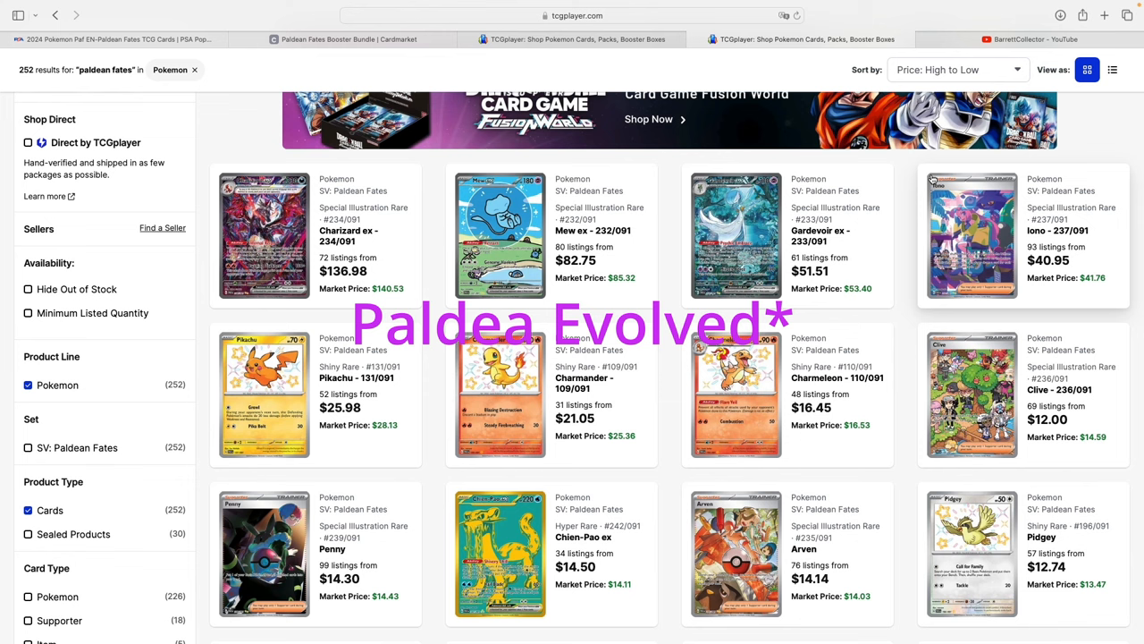
mouse_move(933, 179)
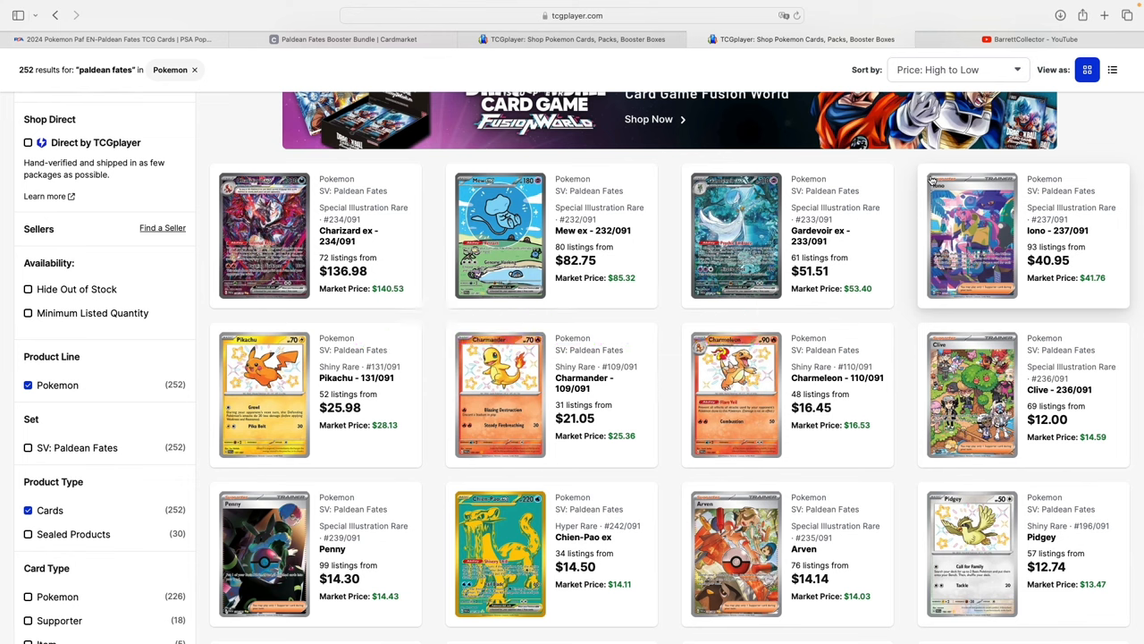
mouse_move(1026, 220)
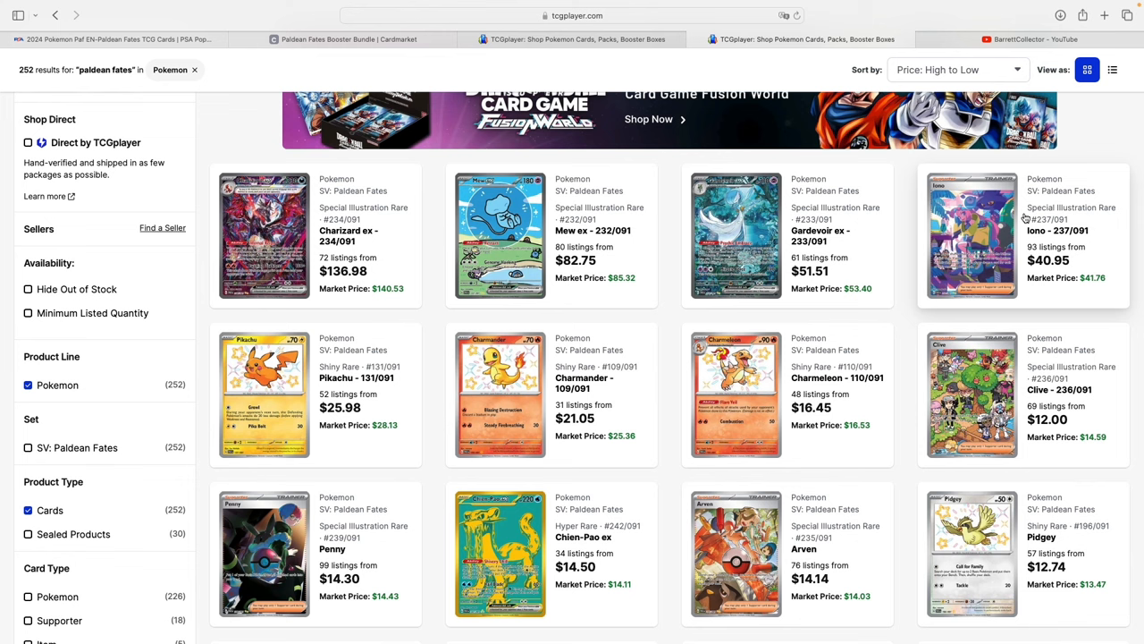
mouse_move(101, 386)
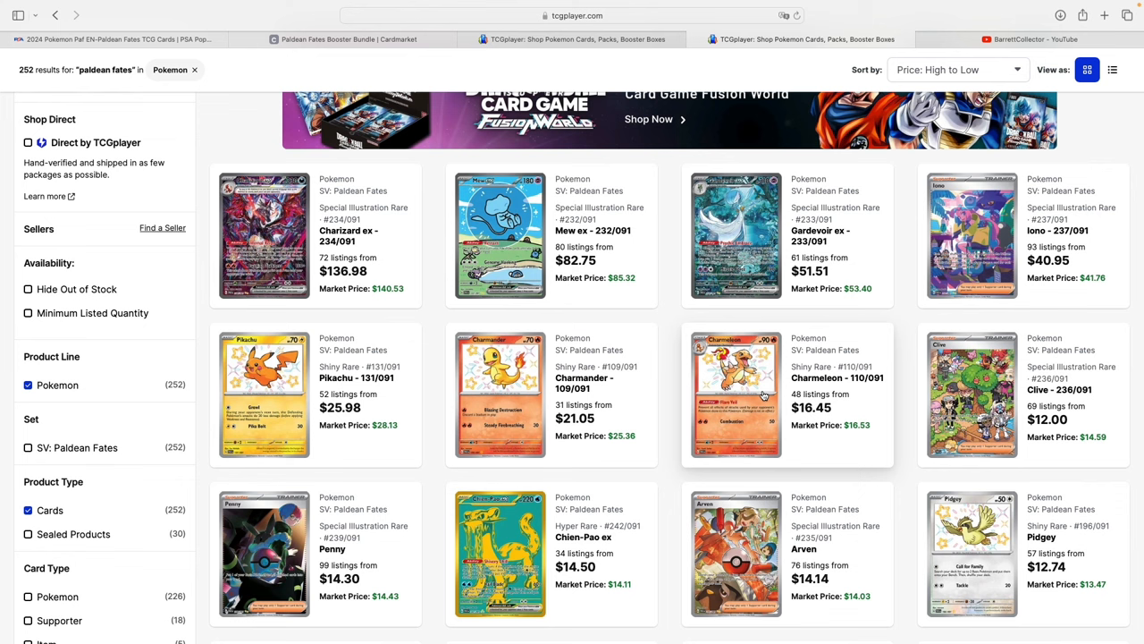
mouse_move(764, 395)
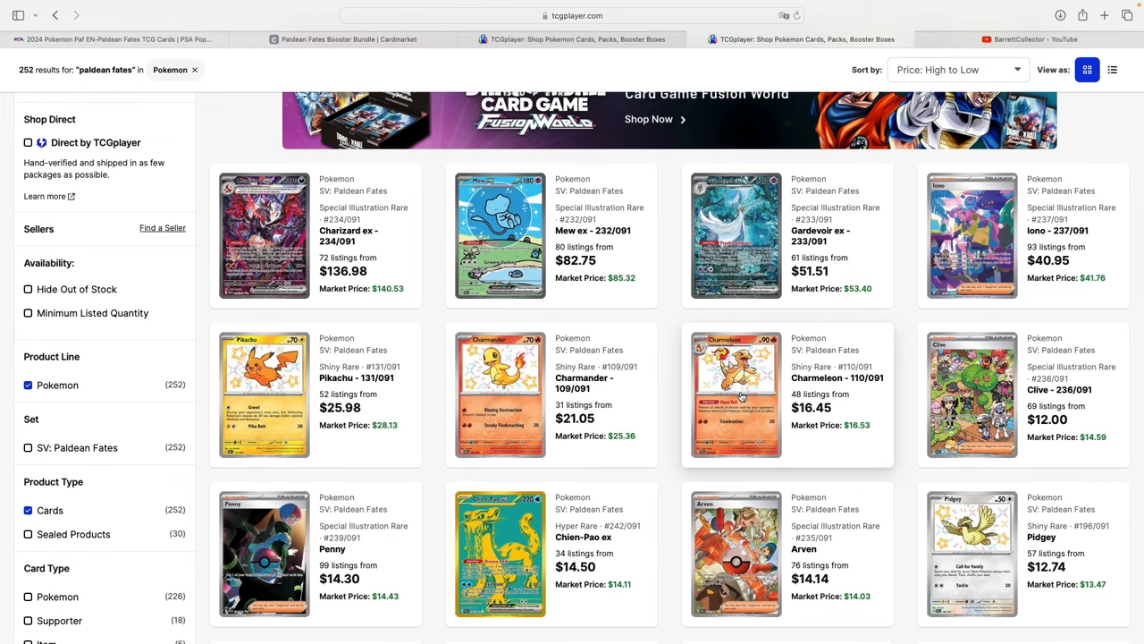
mouse_move(739, 394)
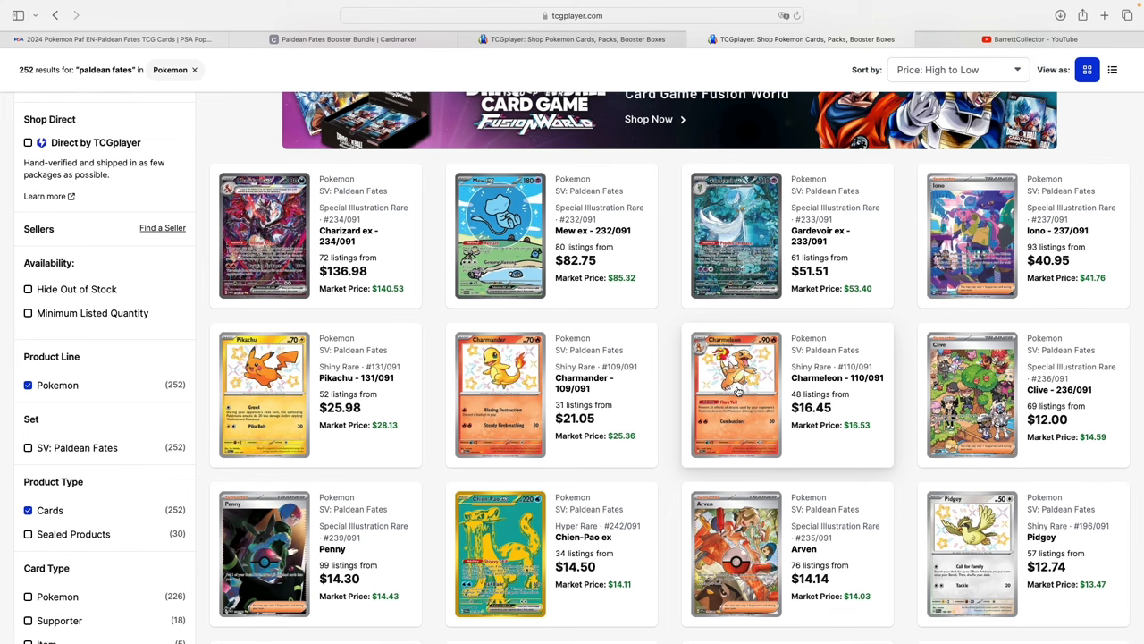
scroll("down", 3)
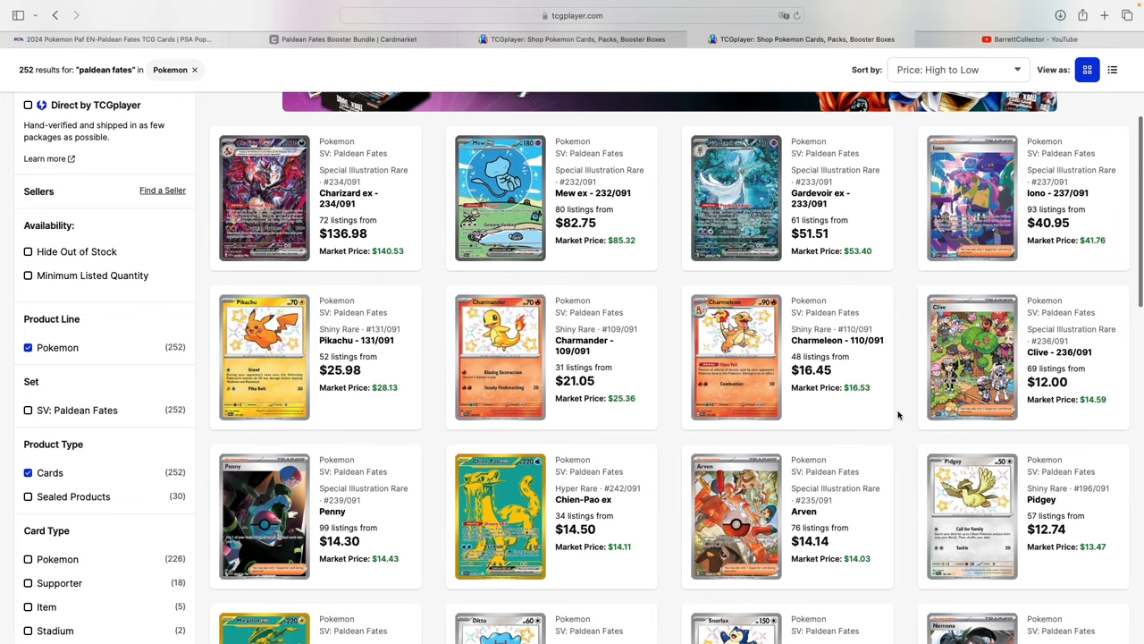
mouse_move(830, 398)
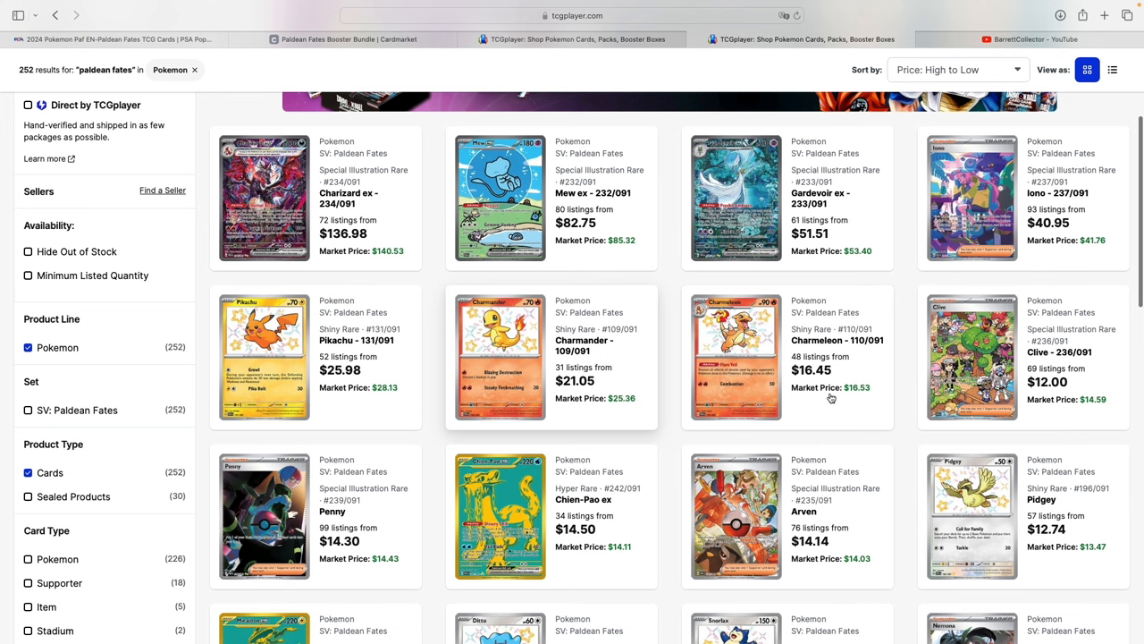
mouse_move(395, 345)
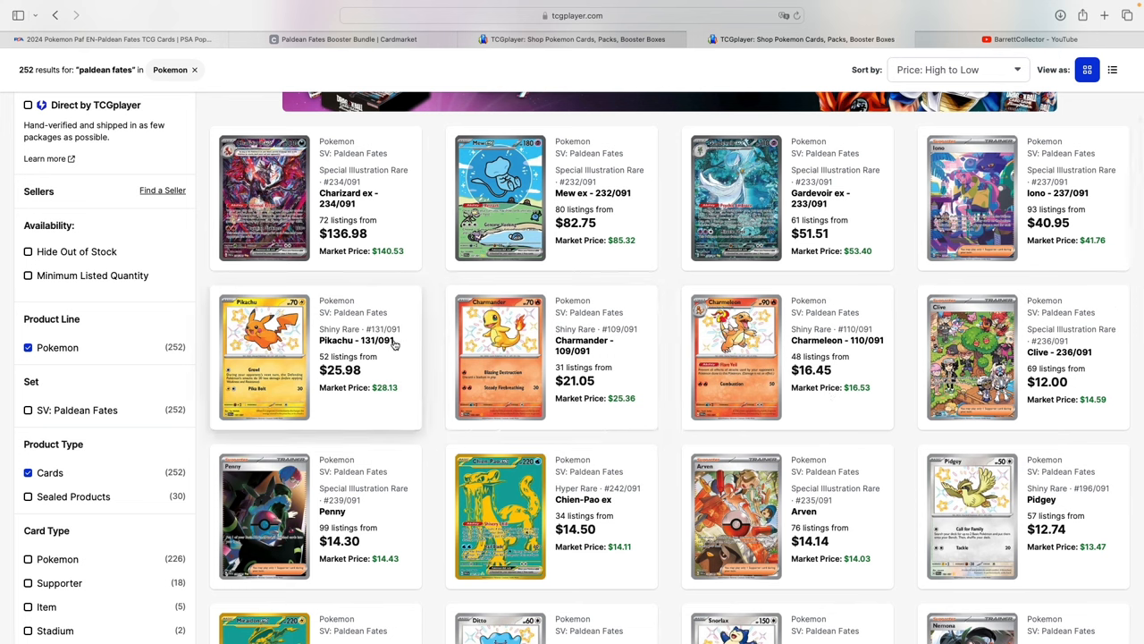
mouse_move(710, 396)
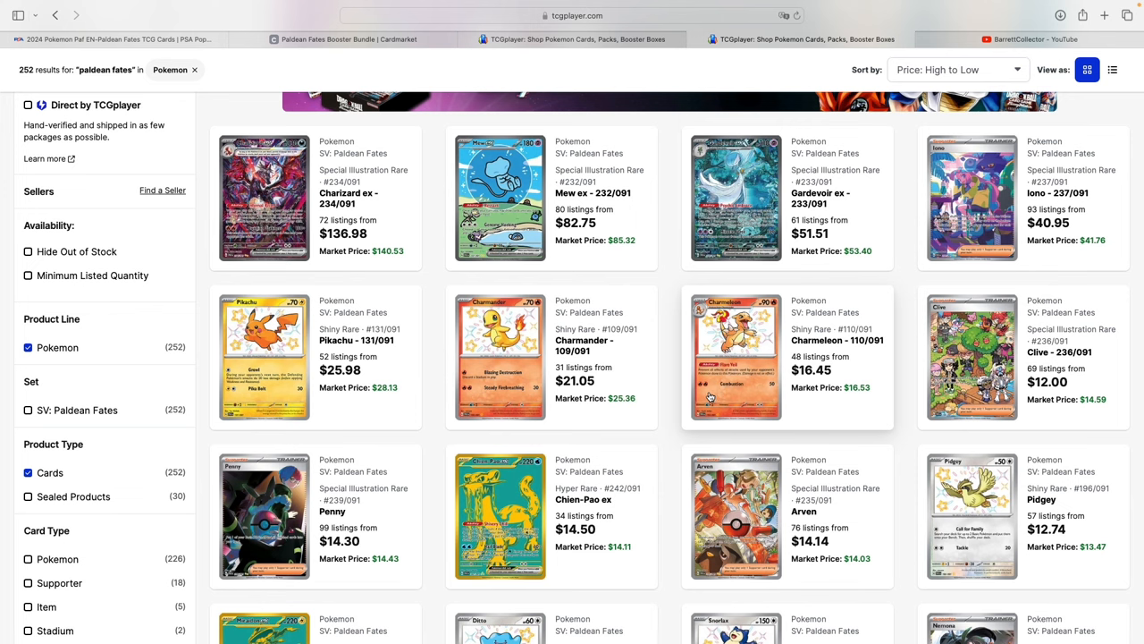
mouse_move(708, 396)
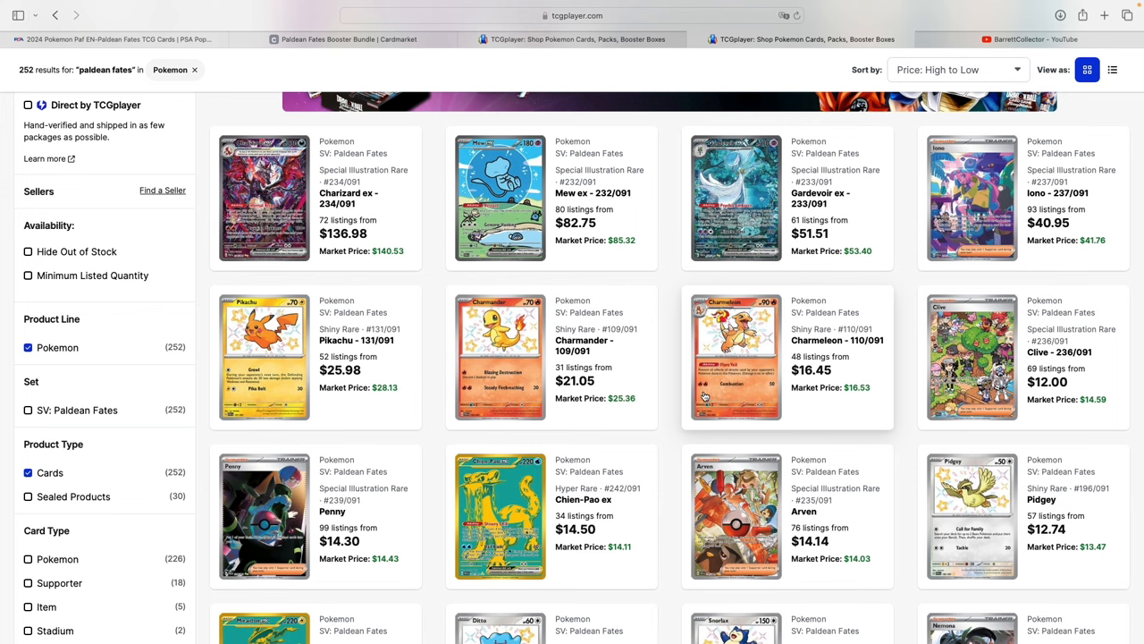
mouse_move(399, 418)
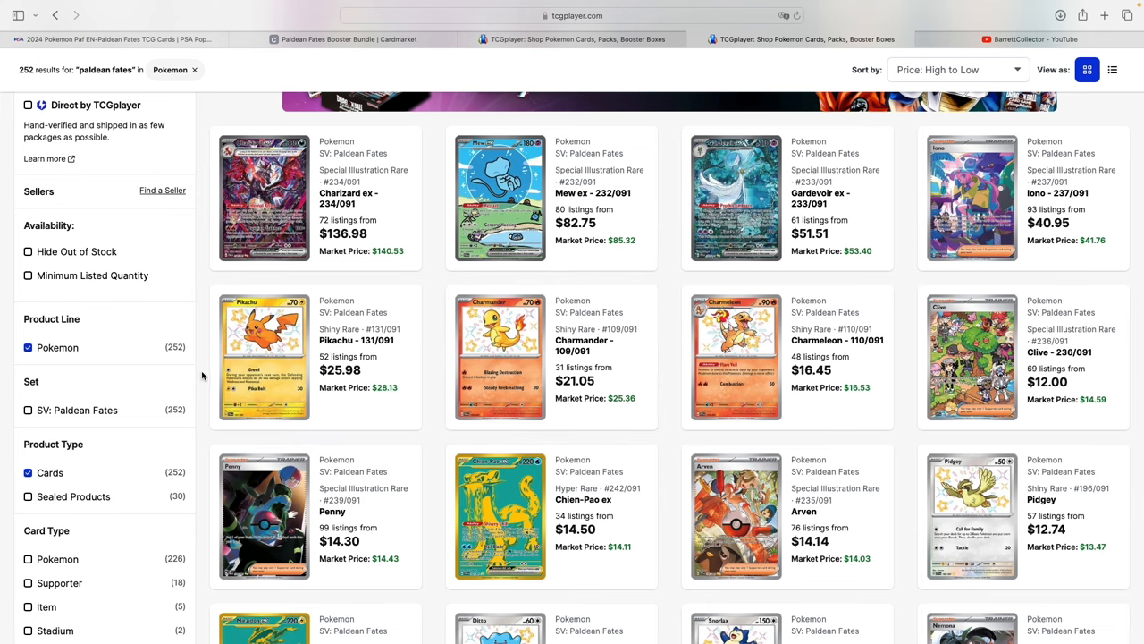
mouse_move(193, 335)
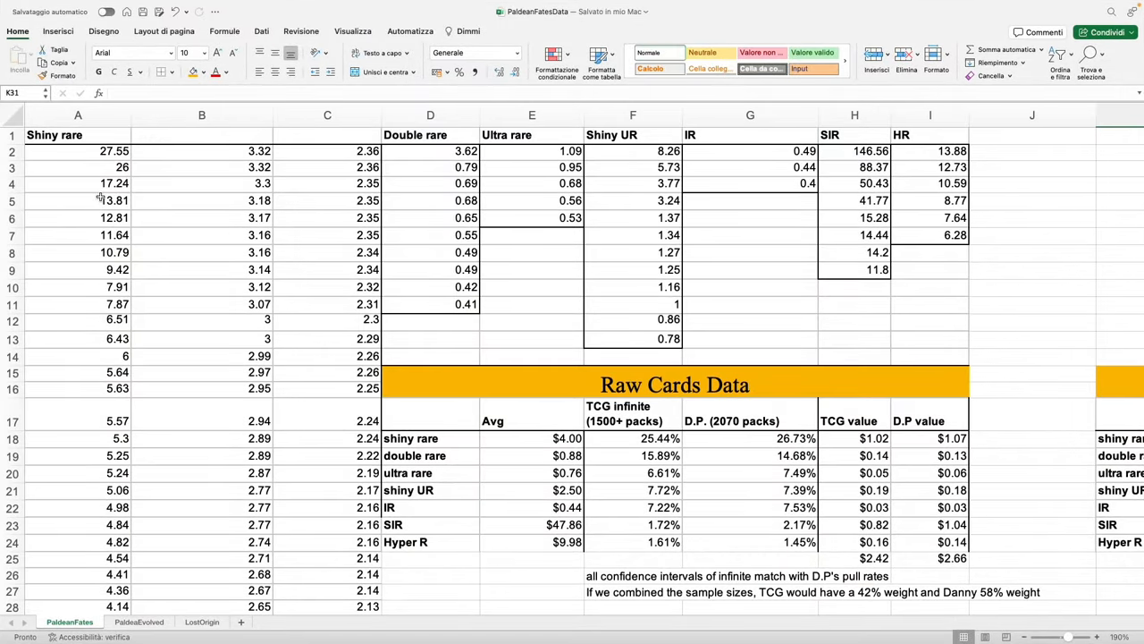
mouse_move(304, 287)
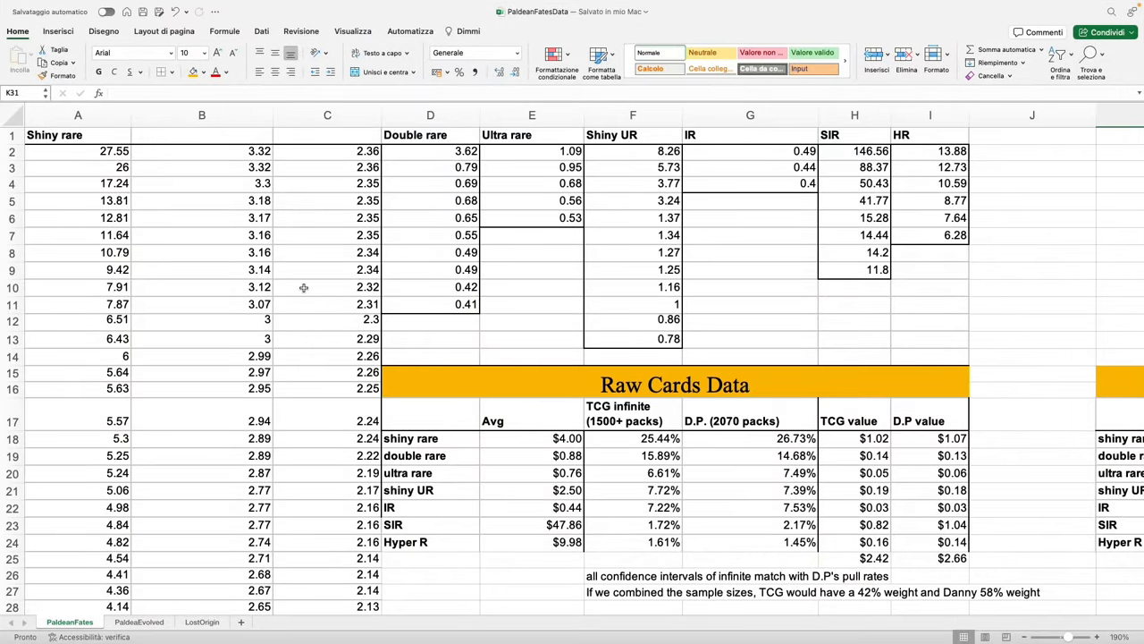
mouse_move(109, 156)
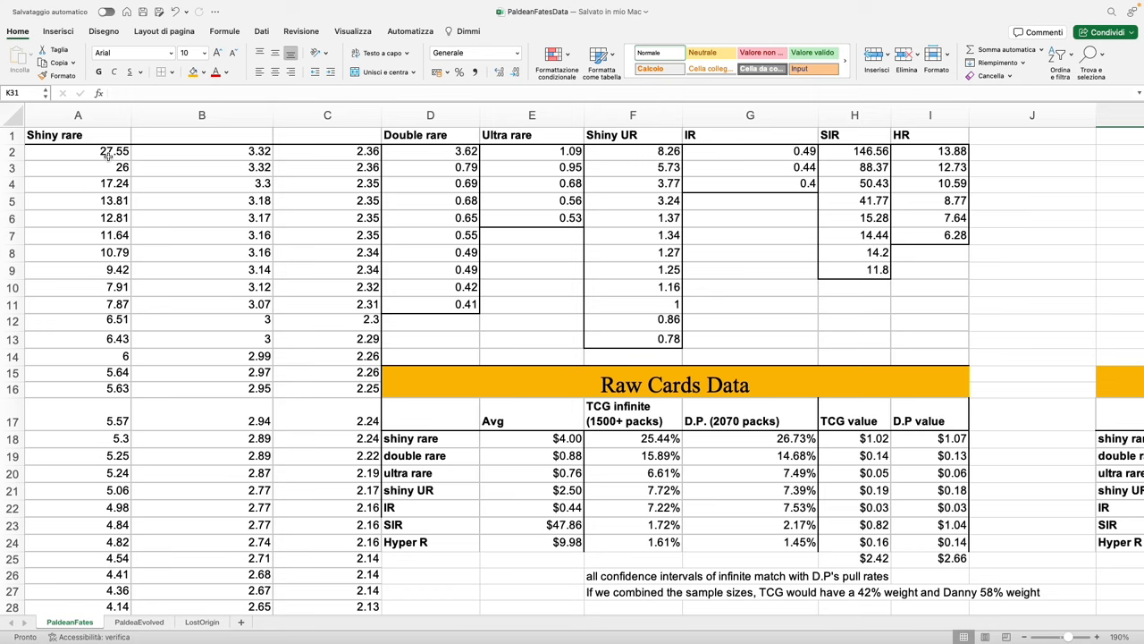
mouse_move(107, 183)
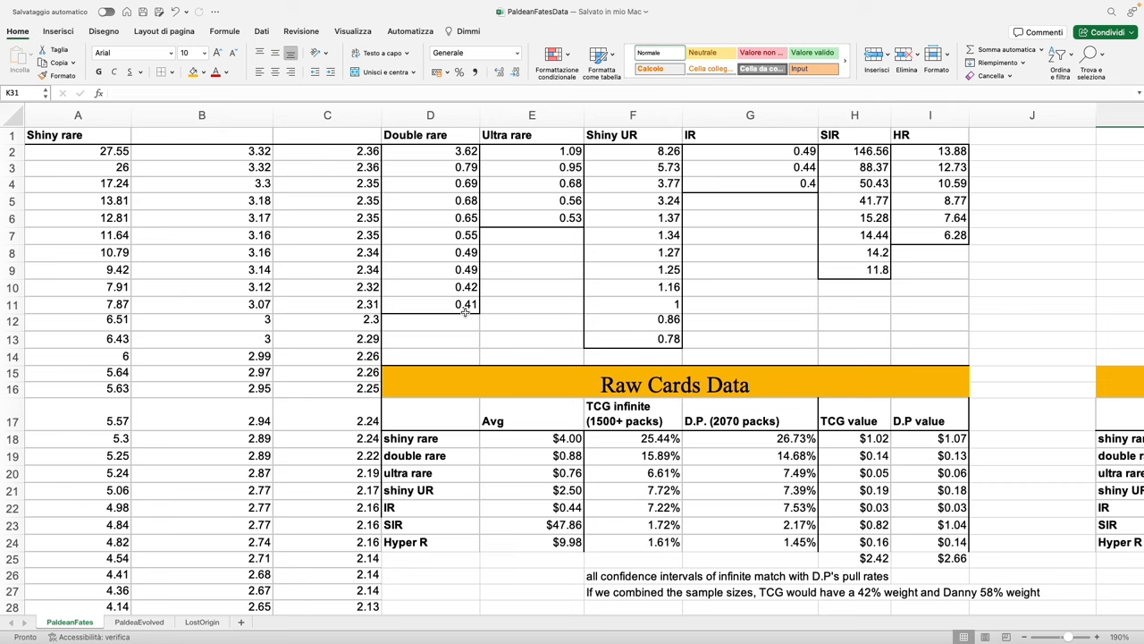
mouse_move(618, 136)
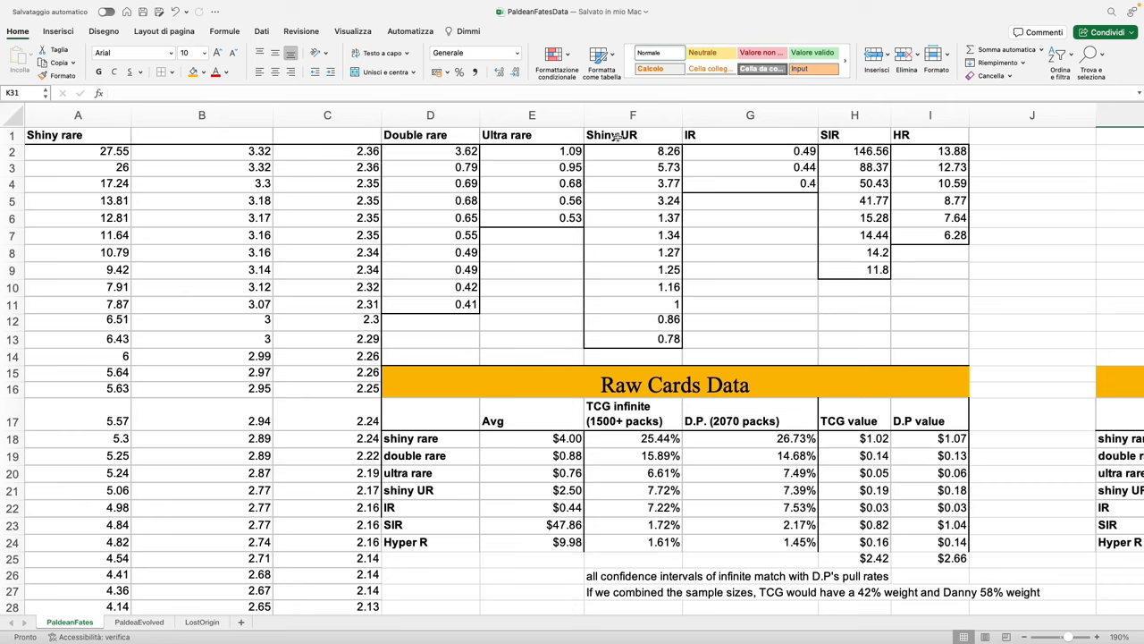
left_click(750, 114)
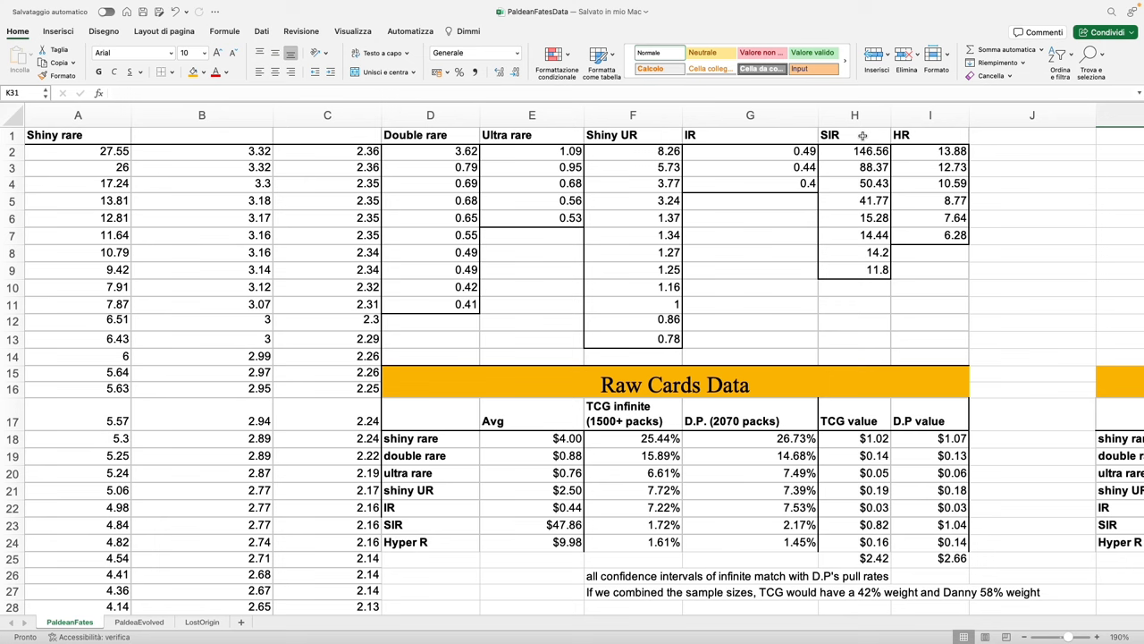
mouse_move(931, 140)
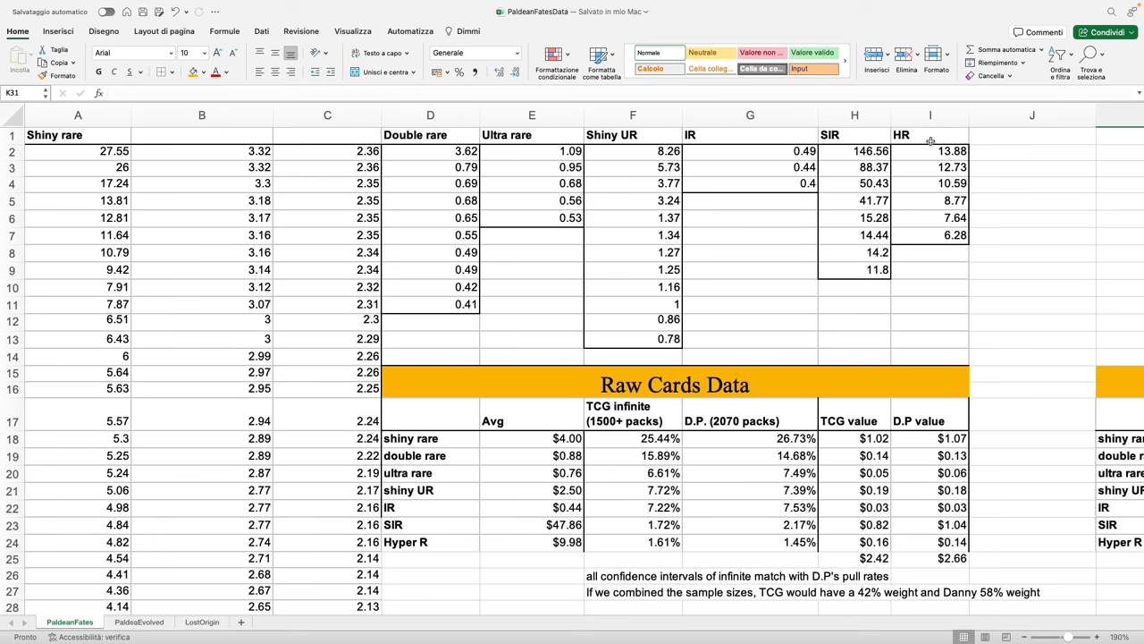
mouse_move(930, 168)
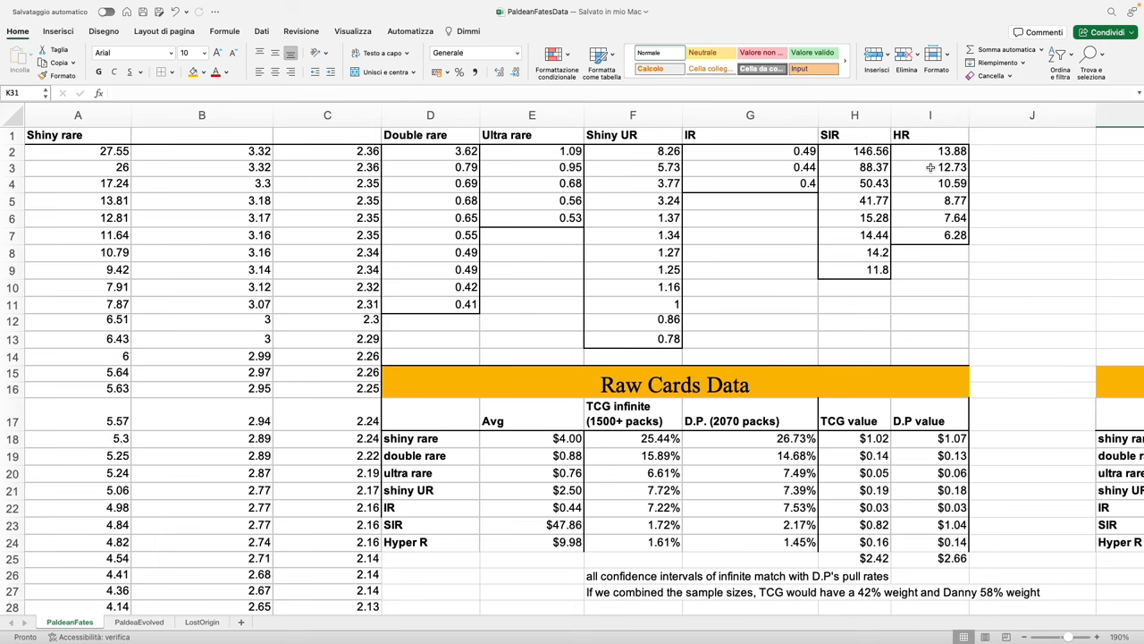
scroll("right", 3)
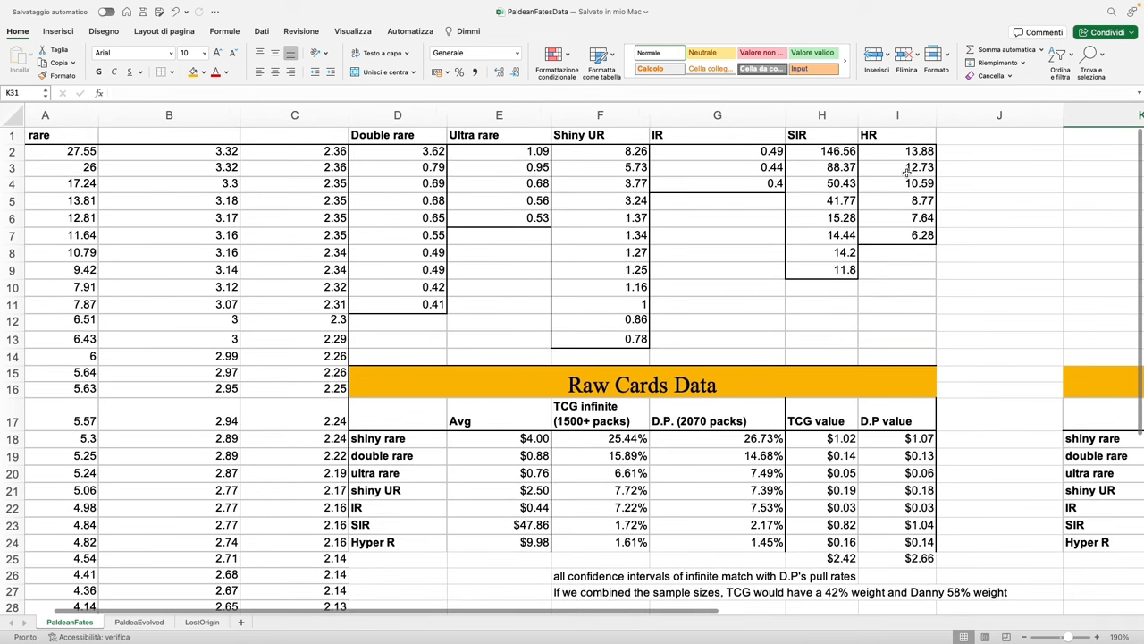
scroll("down", 3)
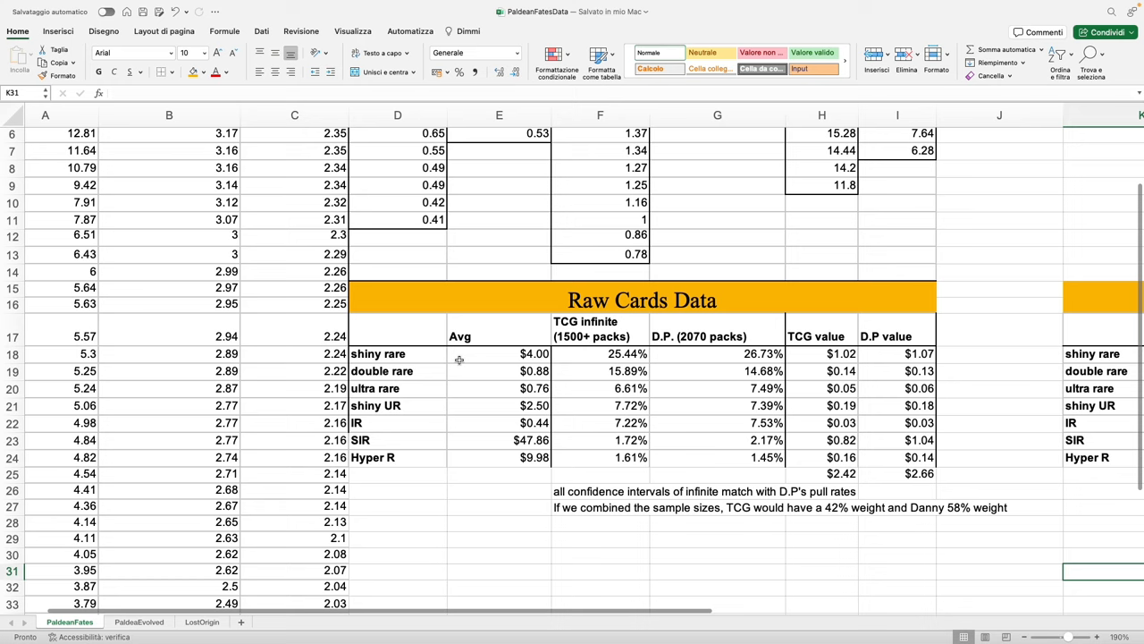
mouse_move(573, 327)
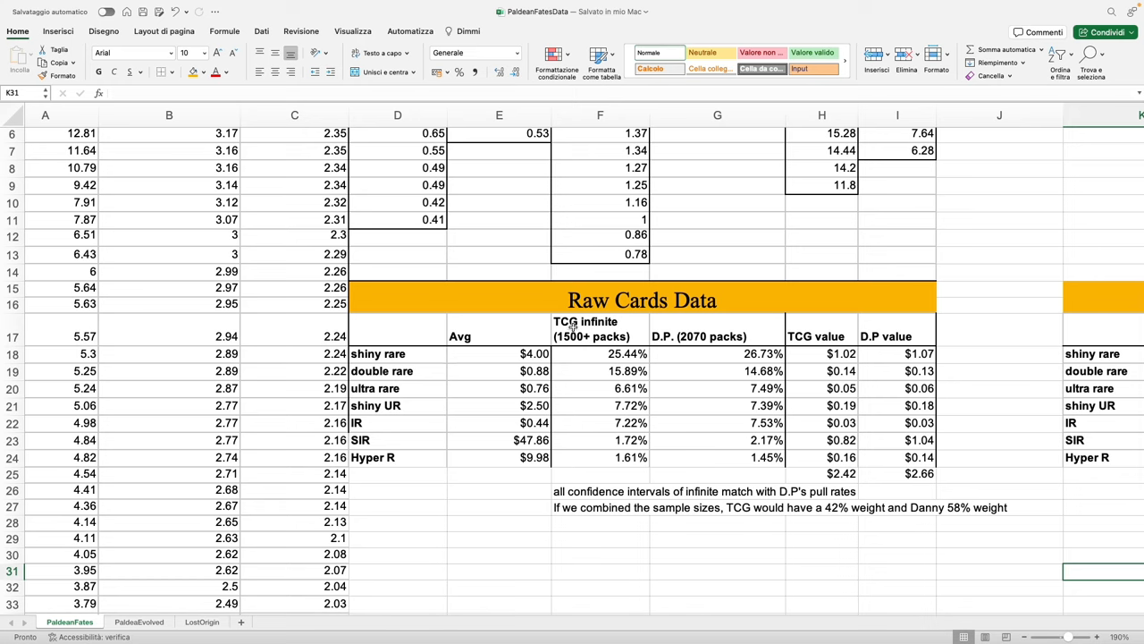
left_click(599, 329)
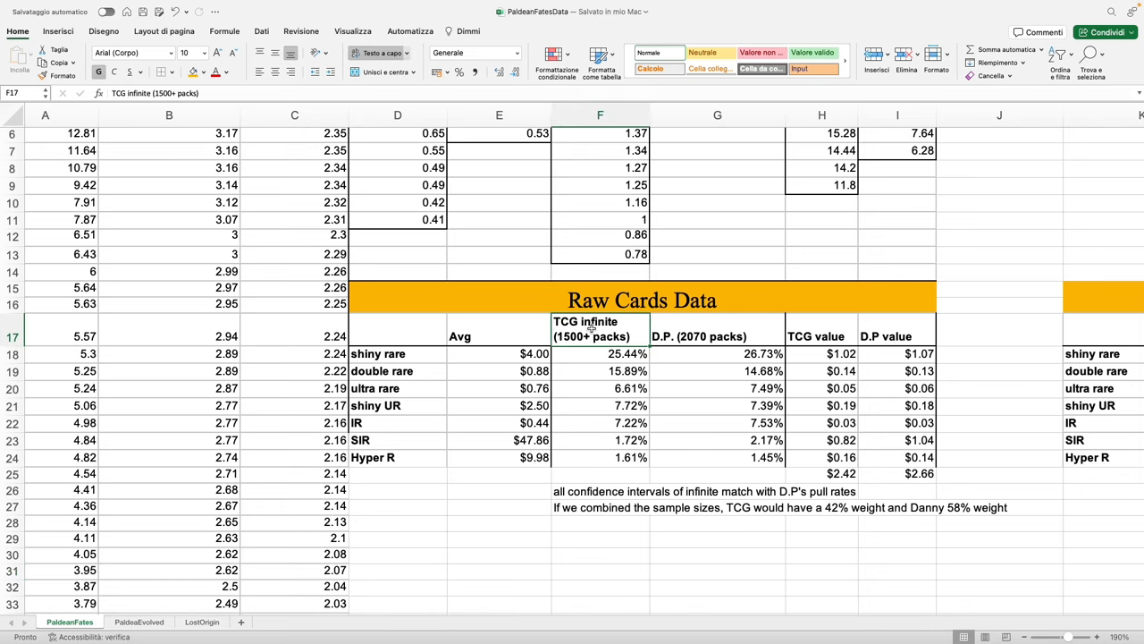
mouse_move(700, 341)
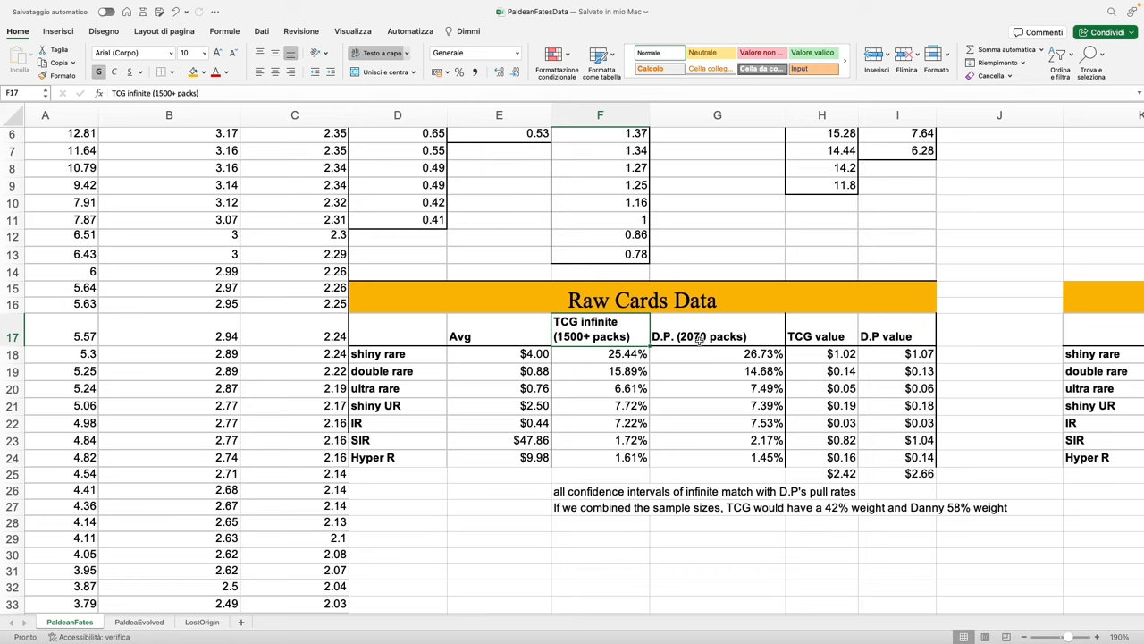
left_click(716, 336)
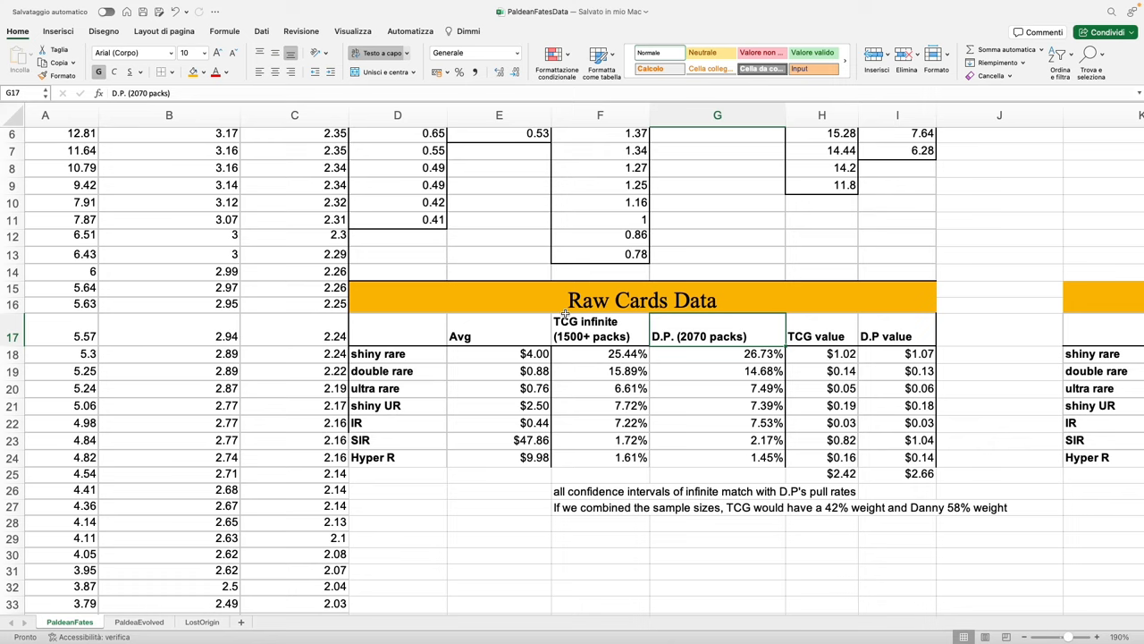
mouse_move(622, 339)
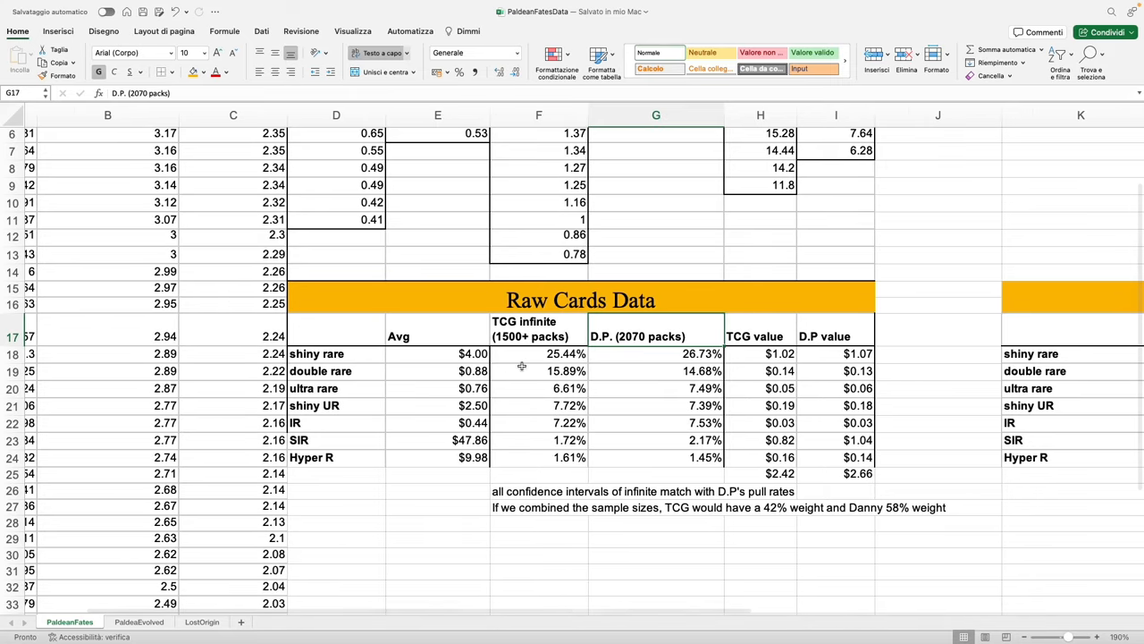
scroll("down", 3)
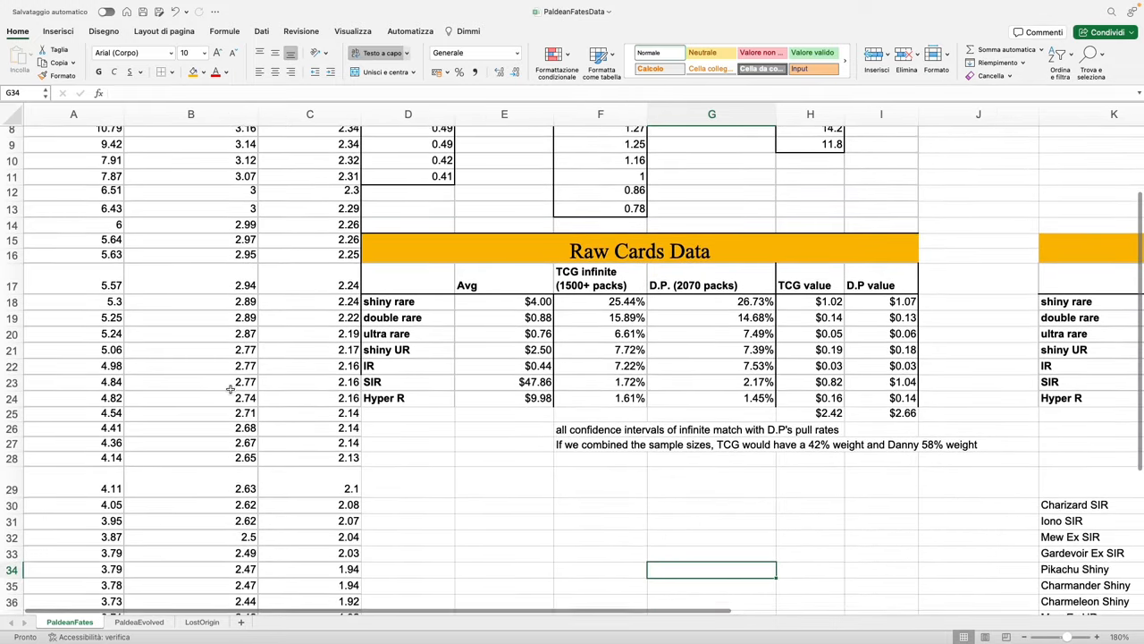
scroll("down", 3)
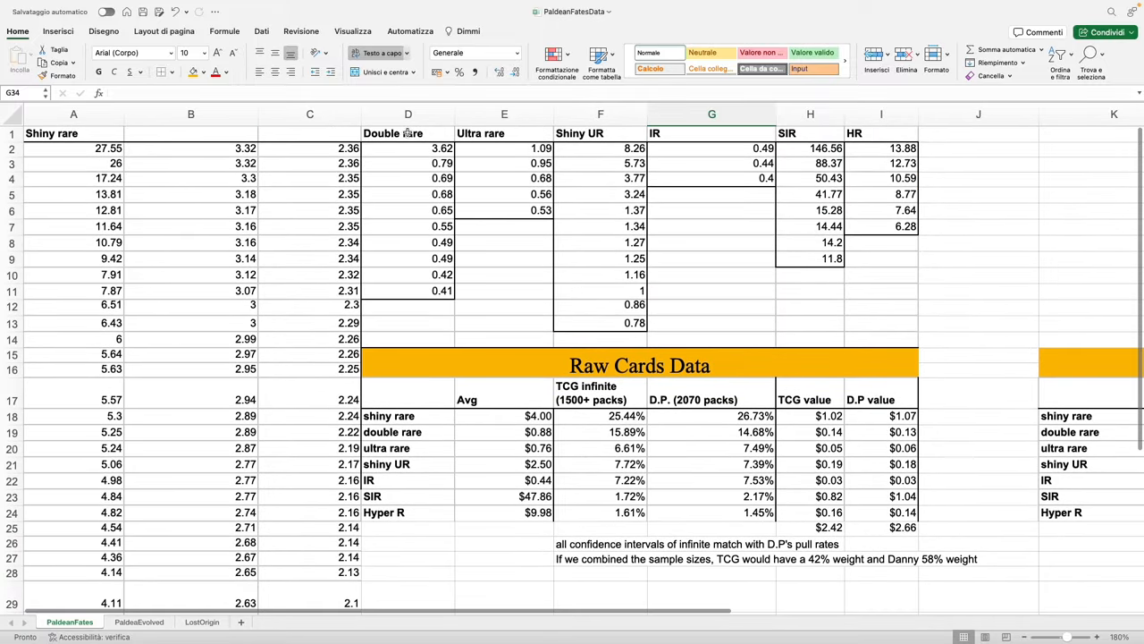
scroll("down", 3)
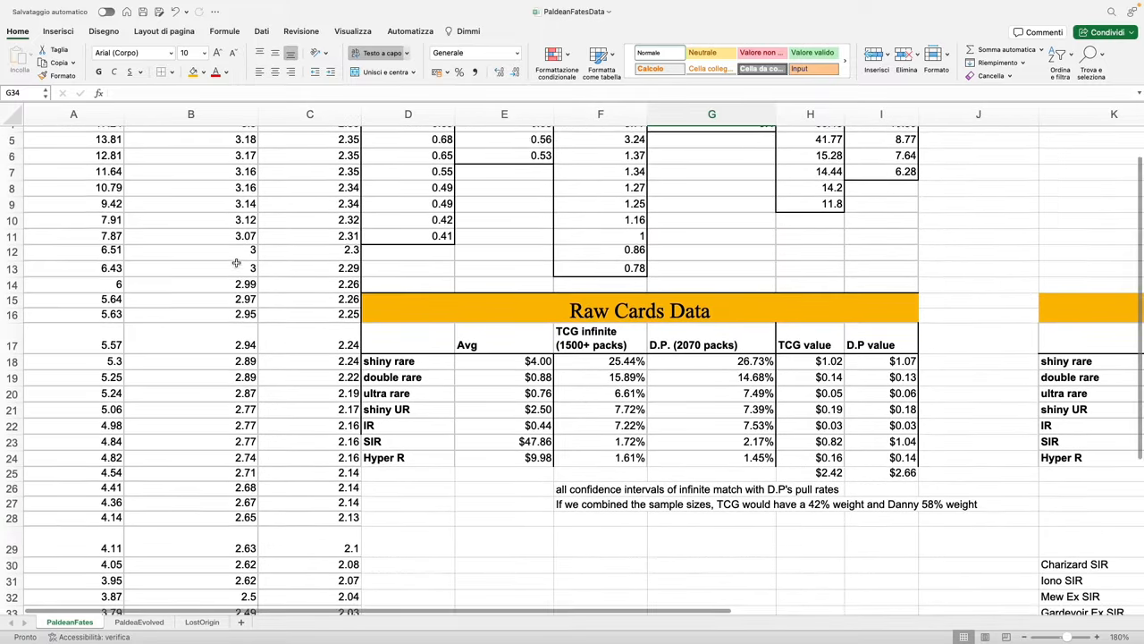
scroll("down", 3)
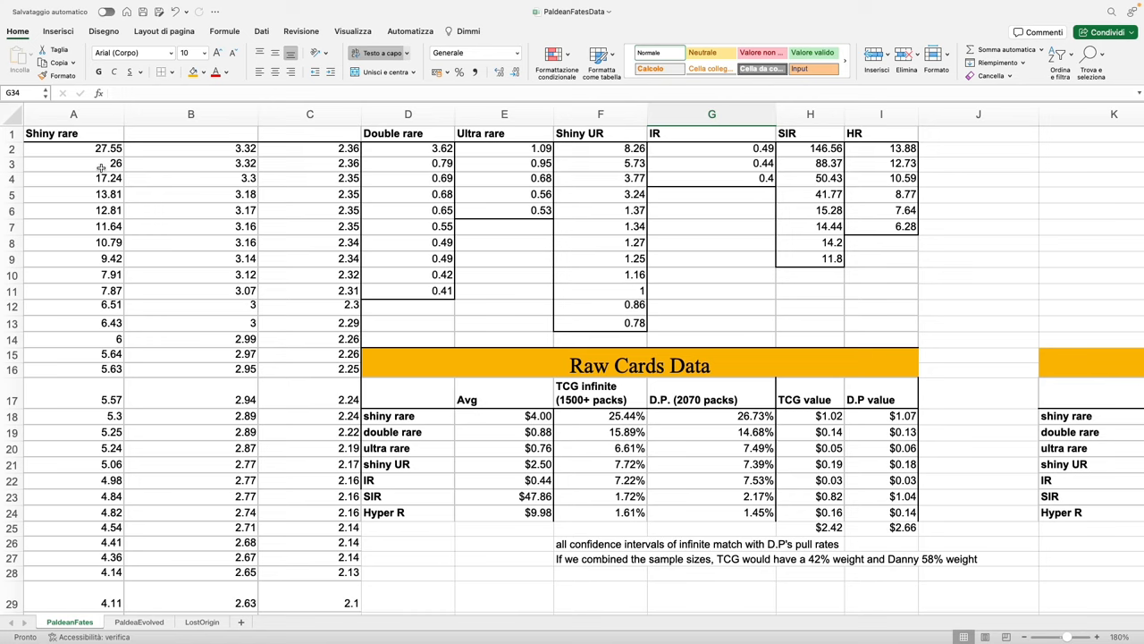
mouse_move(813, 151)
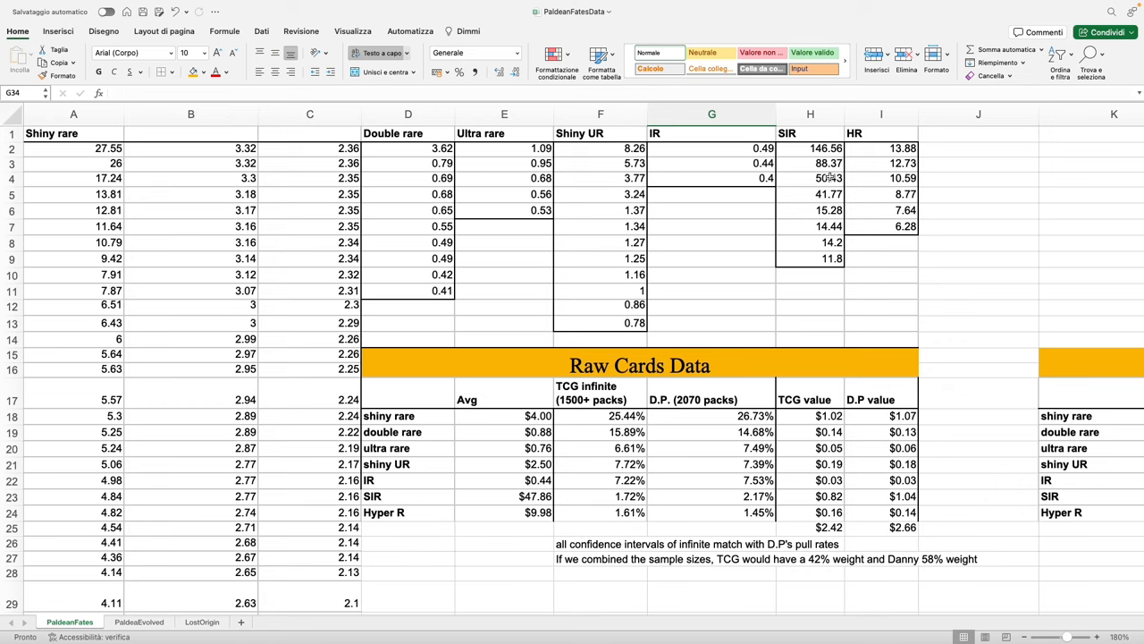
mouse_move(826, 176)
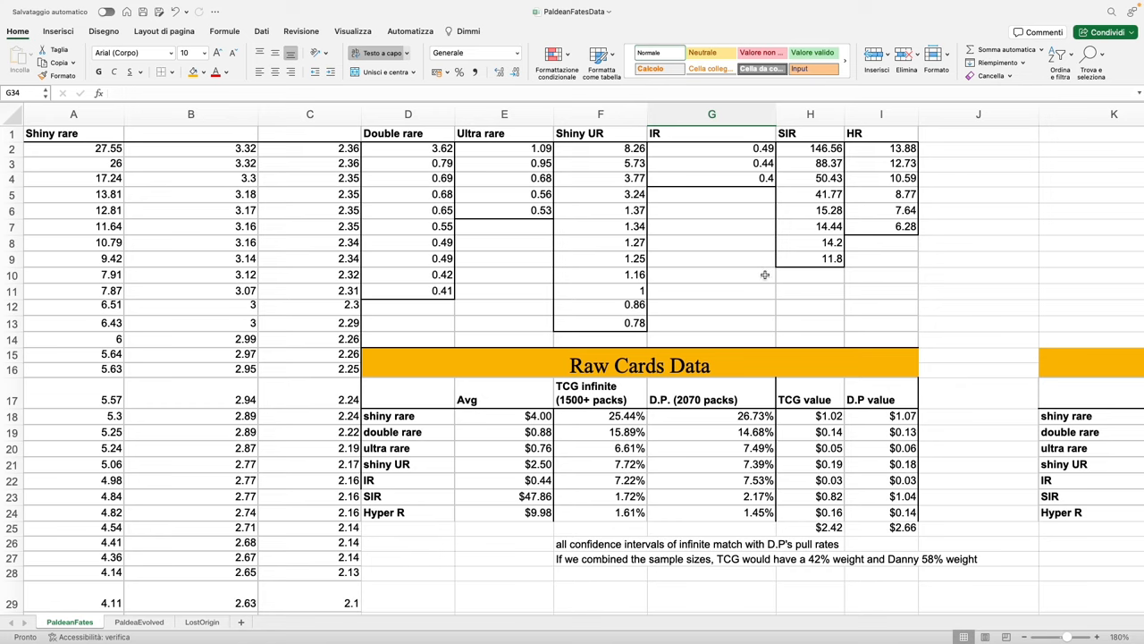
mouse_move(751, 278)
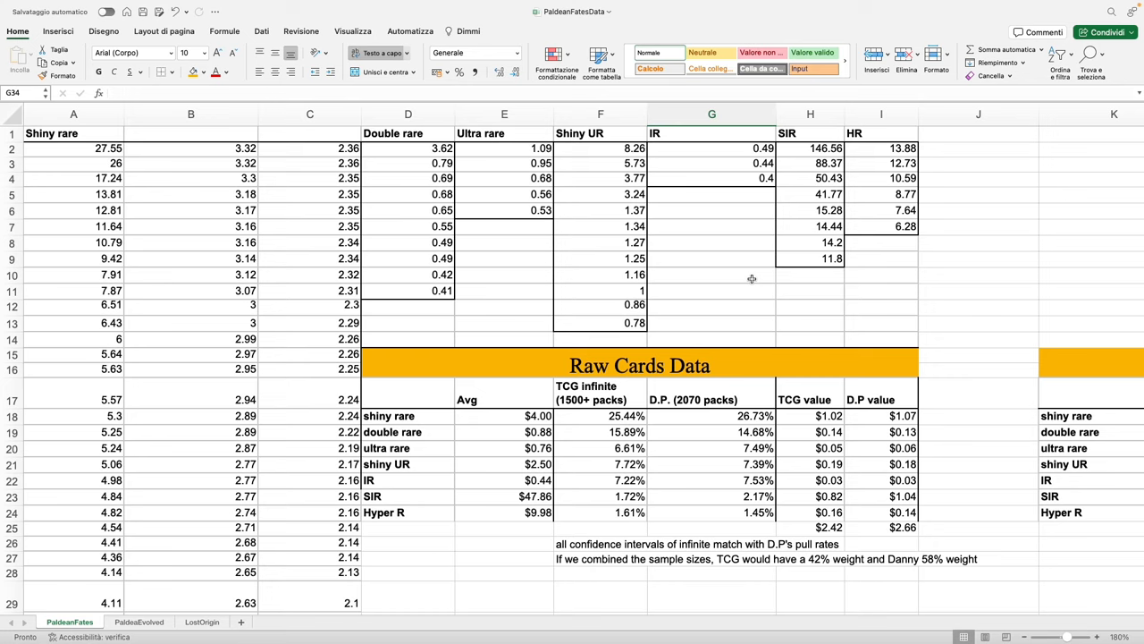
mouse_move(406, 513)
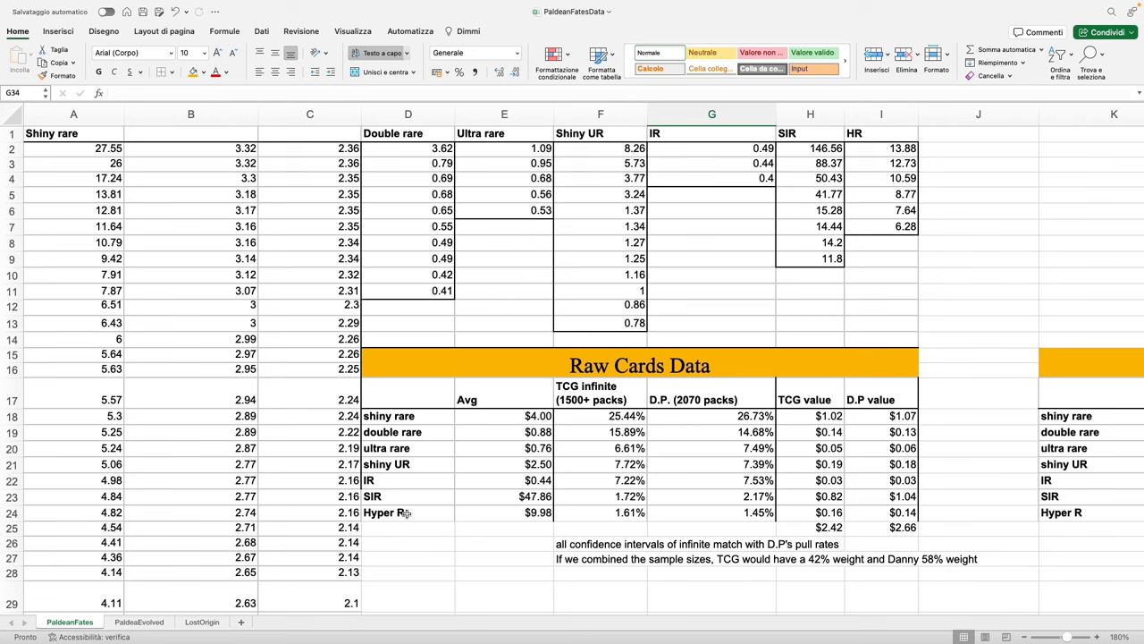
mouse_move(522, 575)
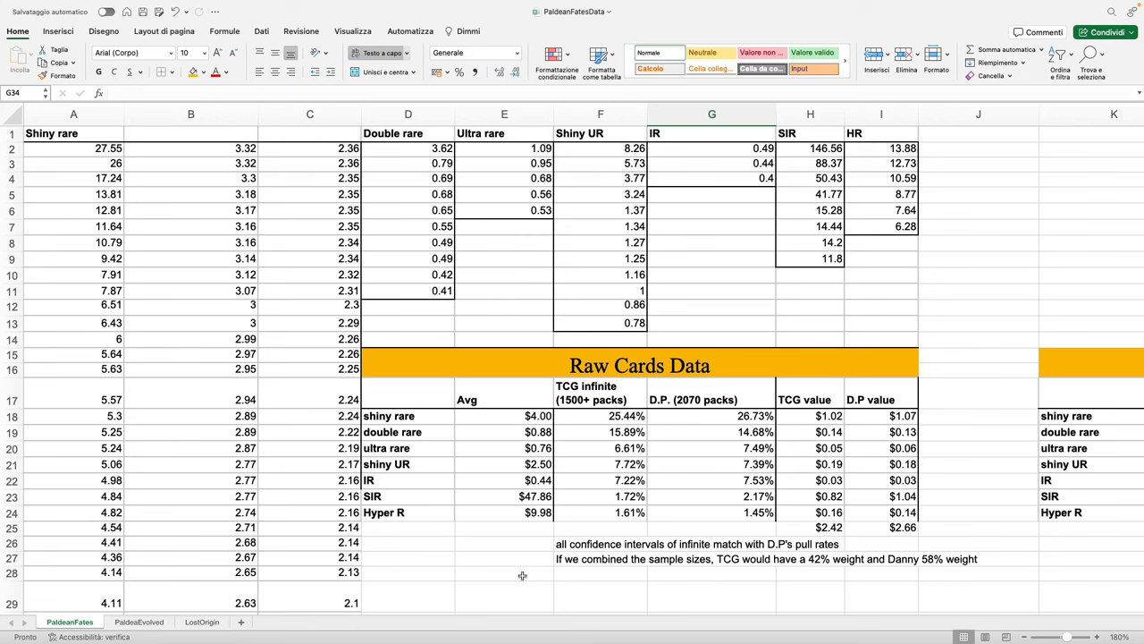
scroll("right", 3)
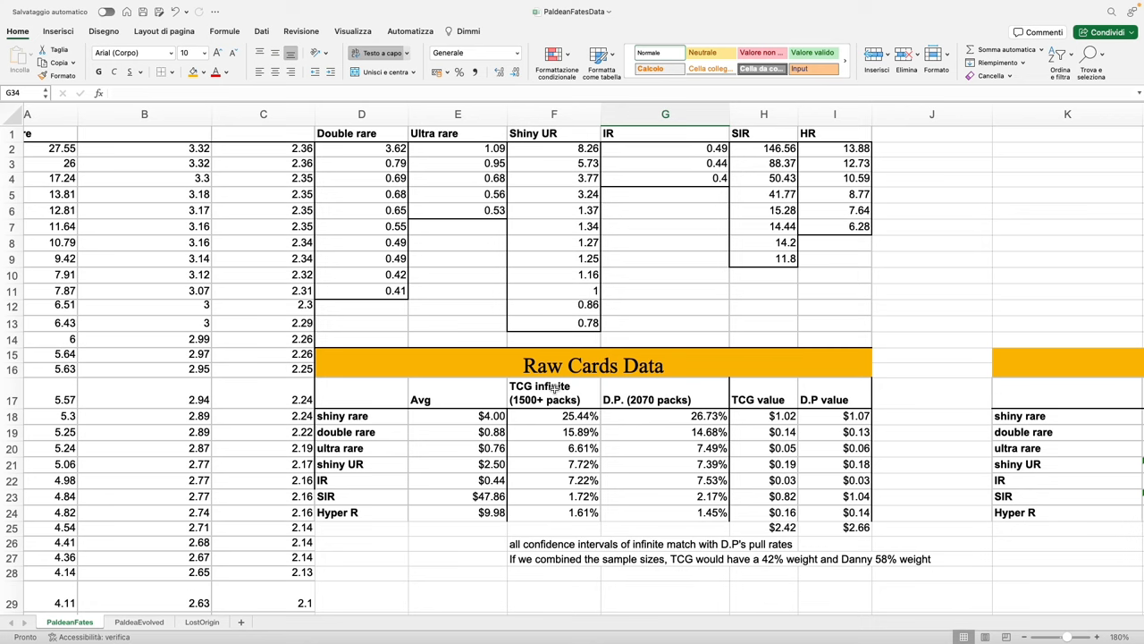
left_click(665, 400)
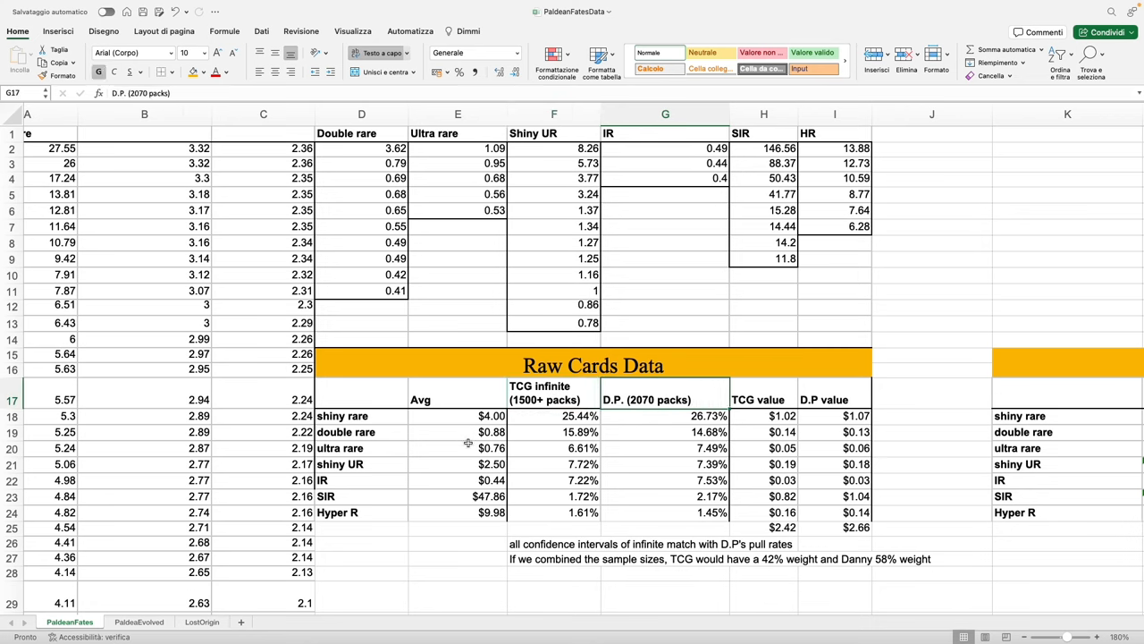
left_click(458, 416)
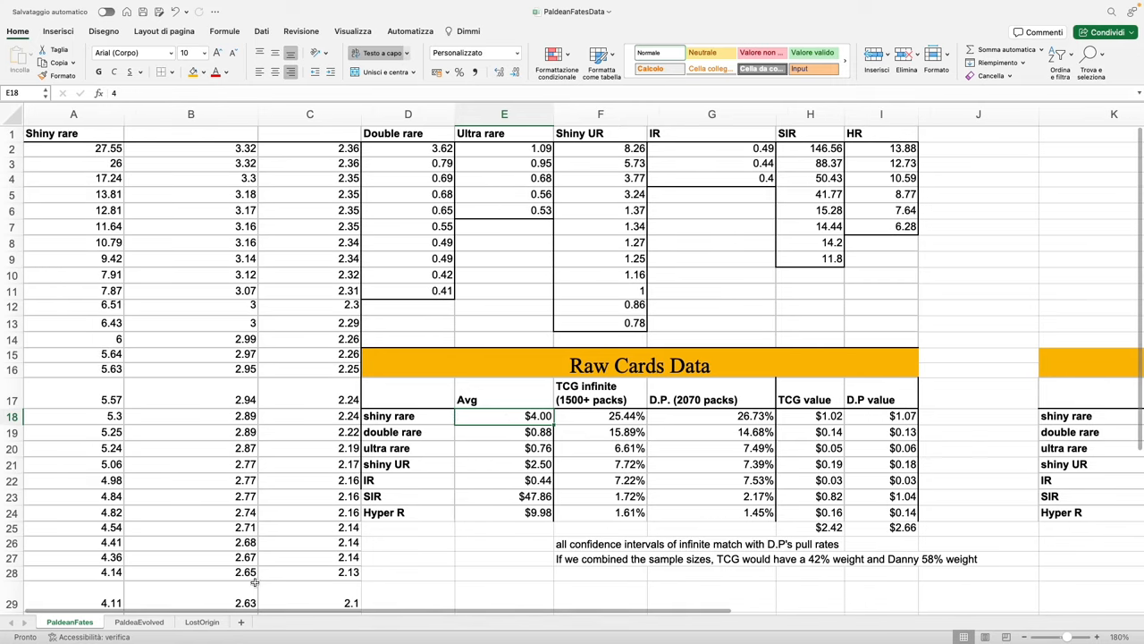
scroll("down", 3)
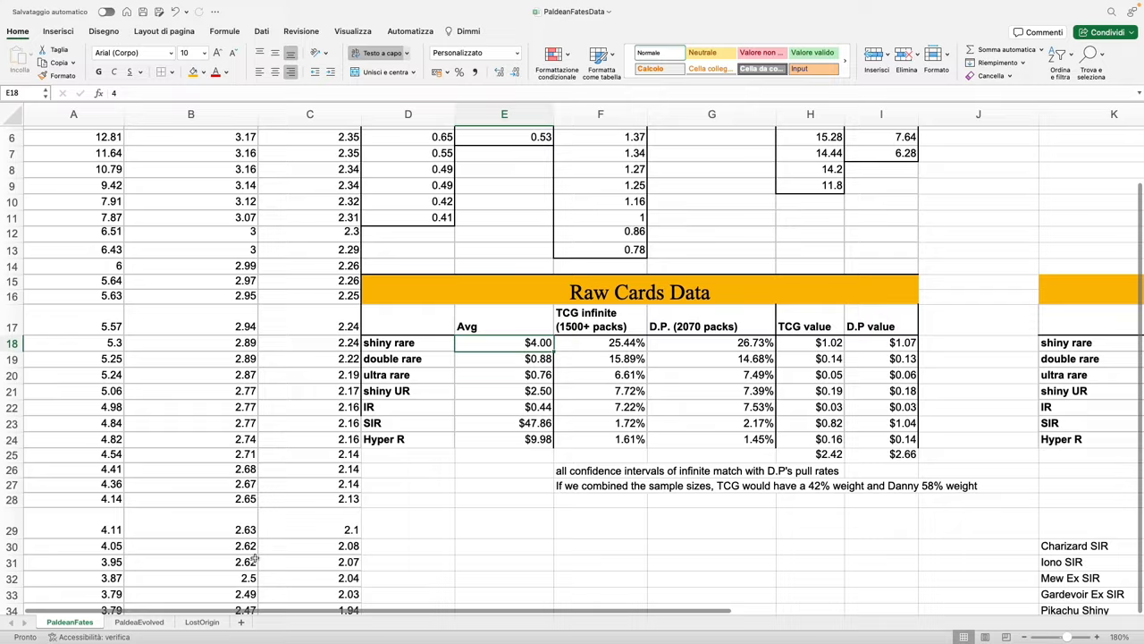
scroll("down", 3)
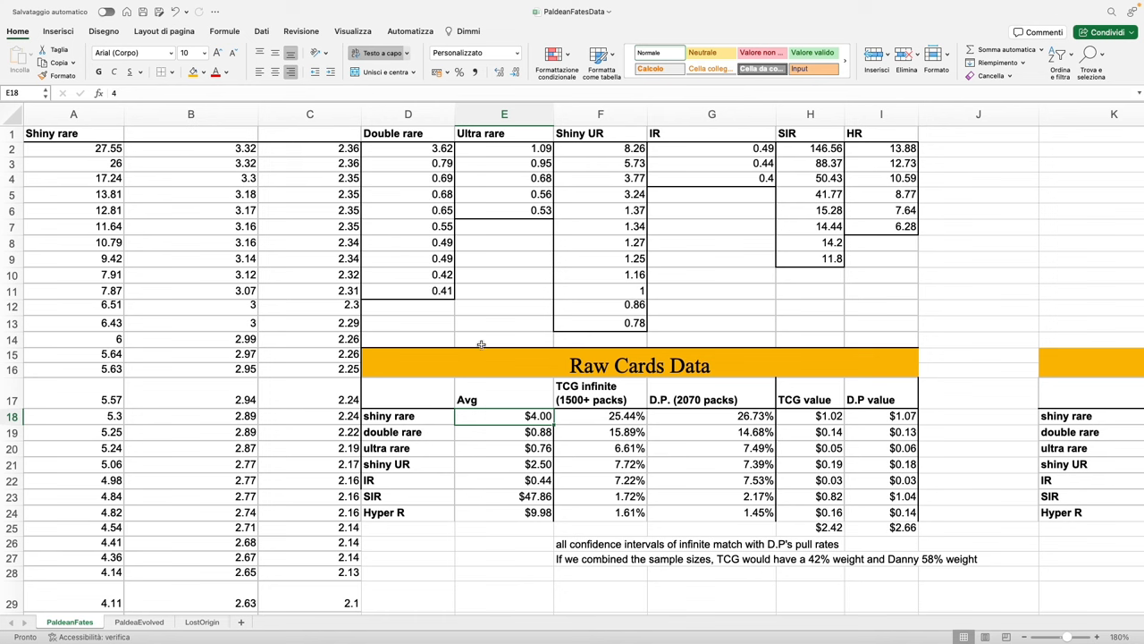
scroll("down", 3)
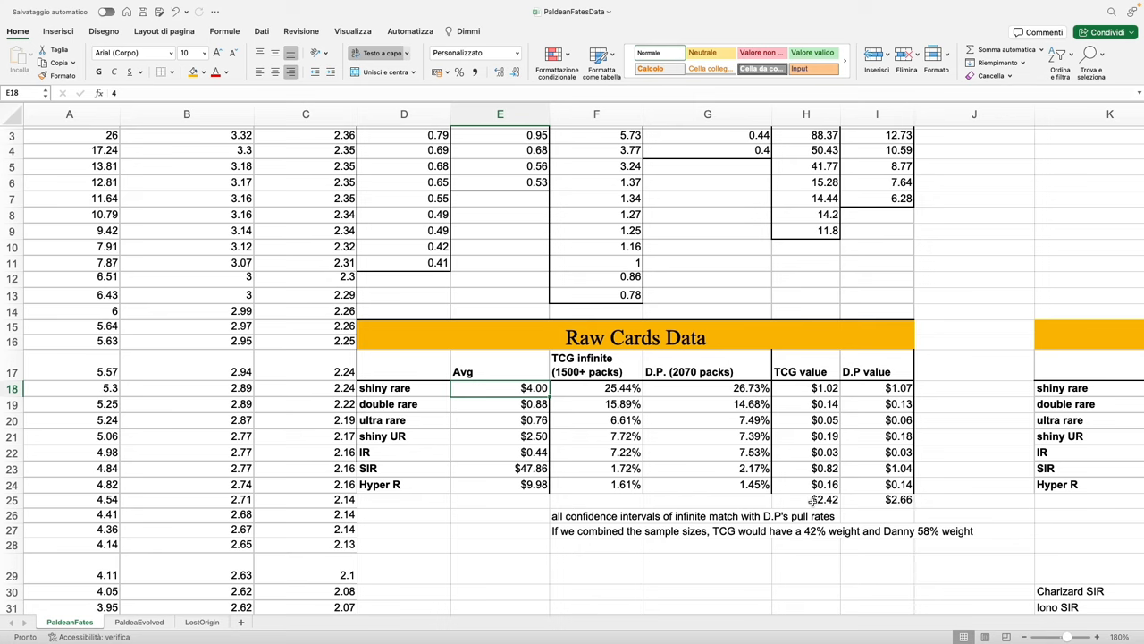
left_click(595, 371)
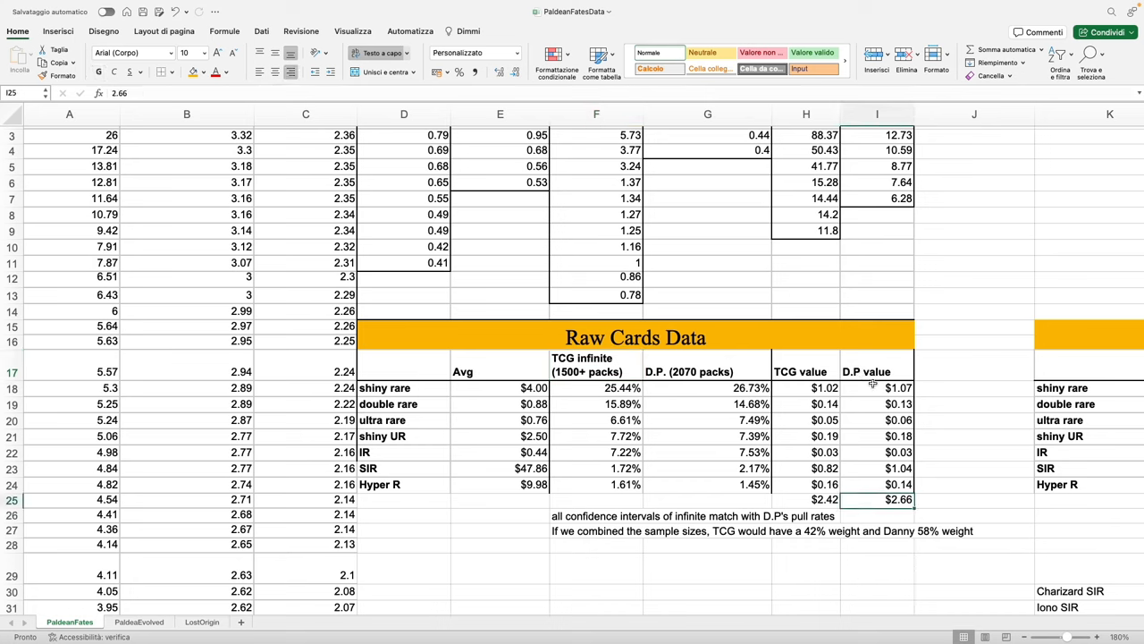
mouse_move(871, 375)
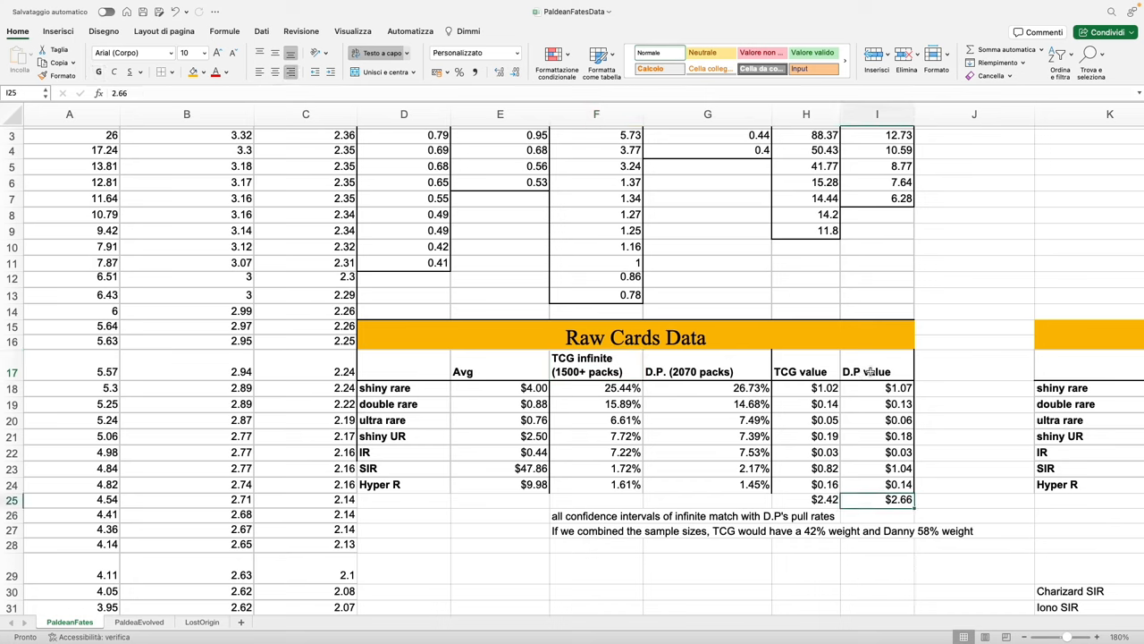
left_click(805, 499)
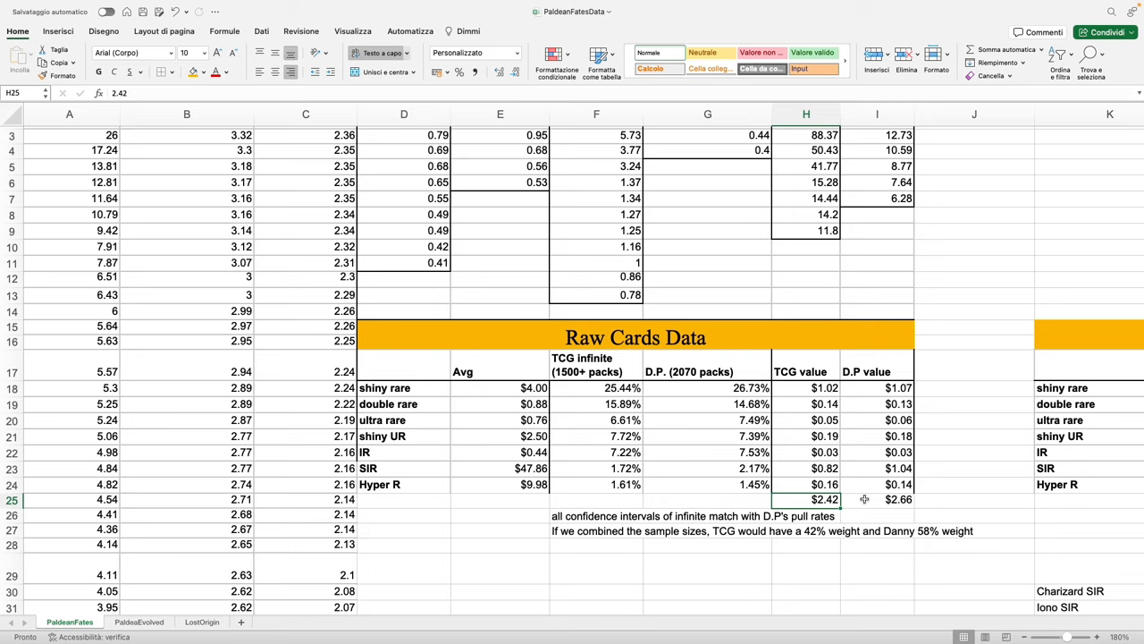
mouse_move(823, 499)
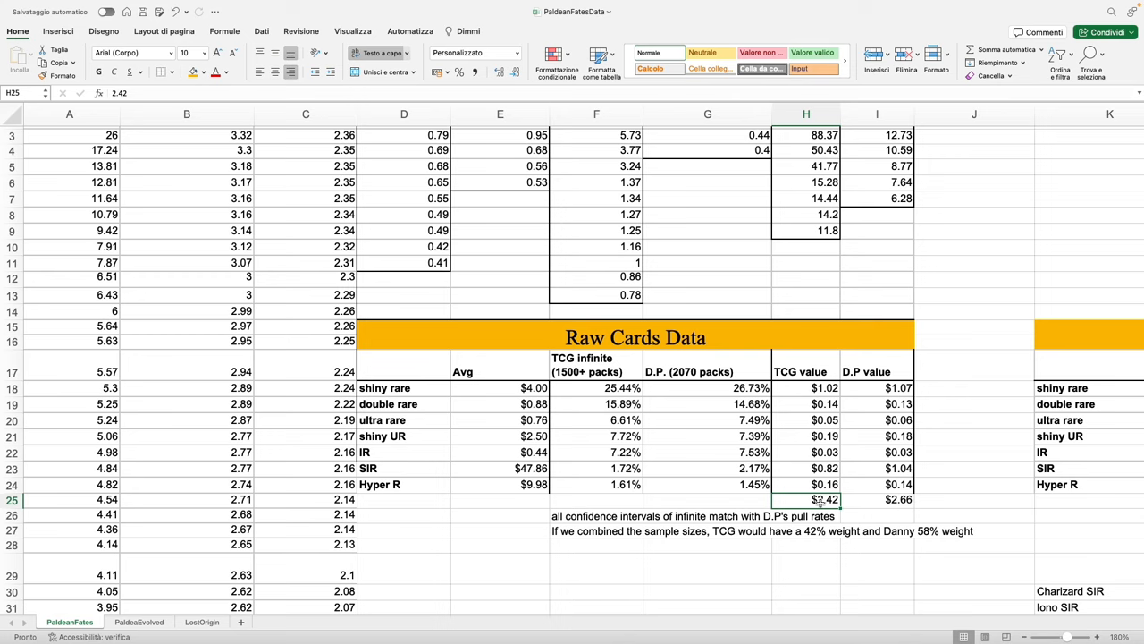
mouse_move(861, 502)
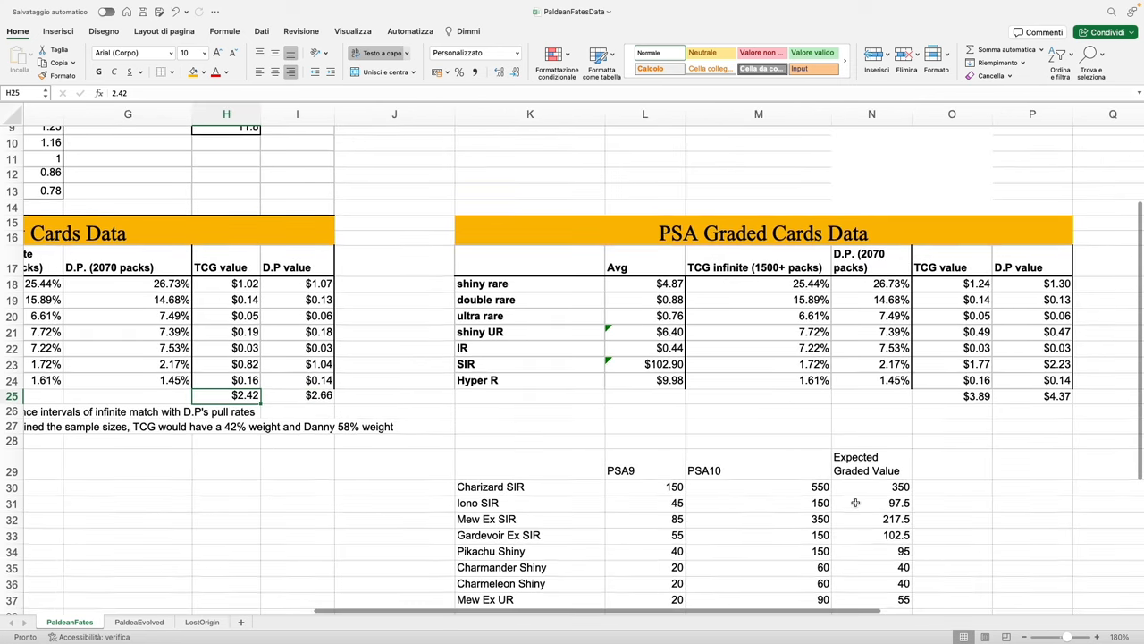
scroll("down", 3)
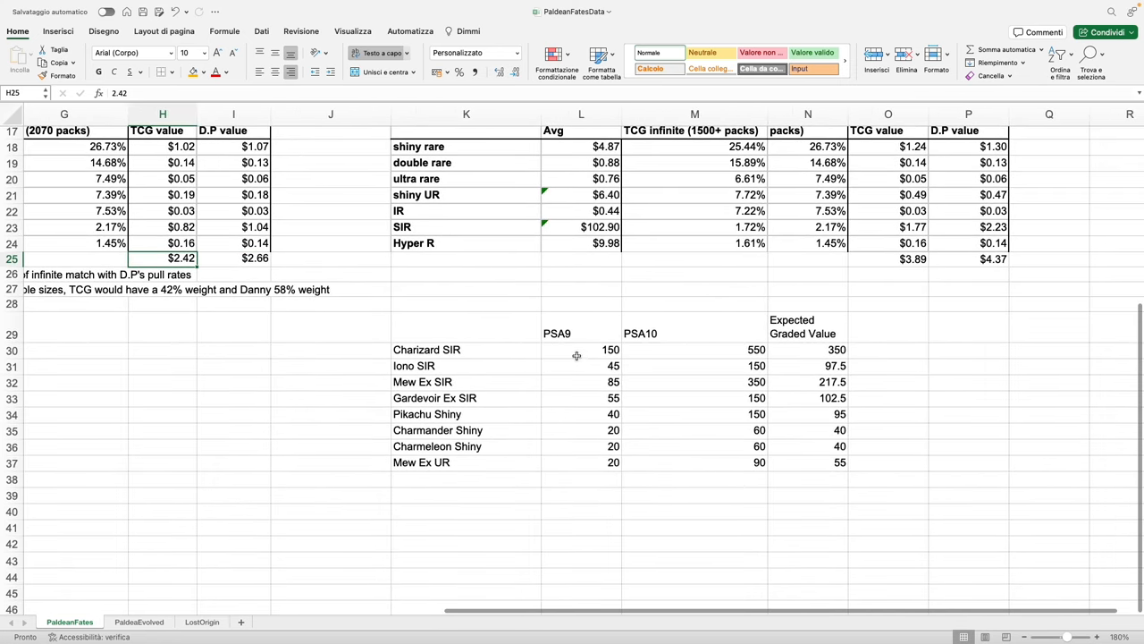
mouse_move(682, 349)
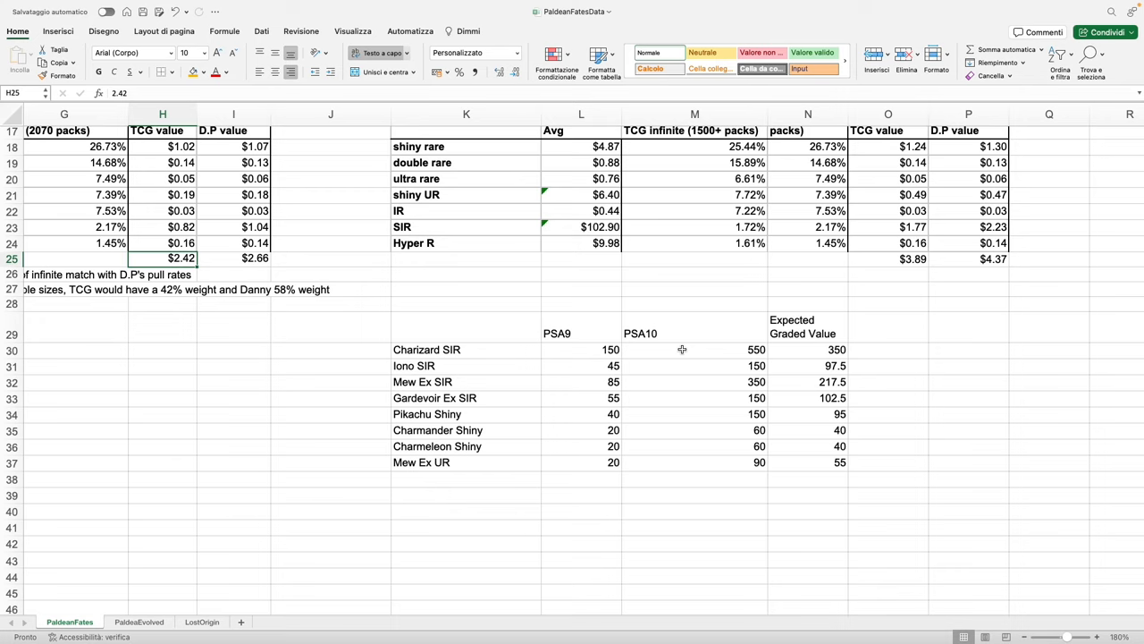
mouse_move(682, 350)
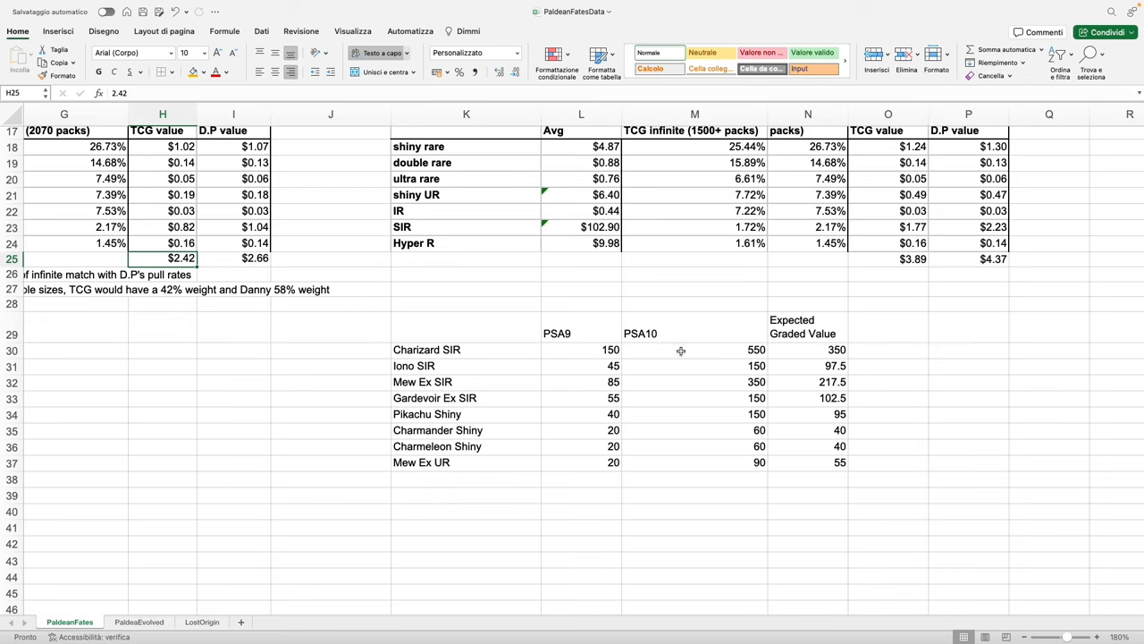
left_click(581, 326)
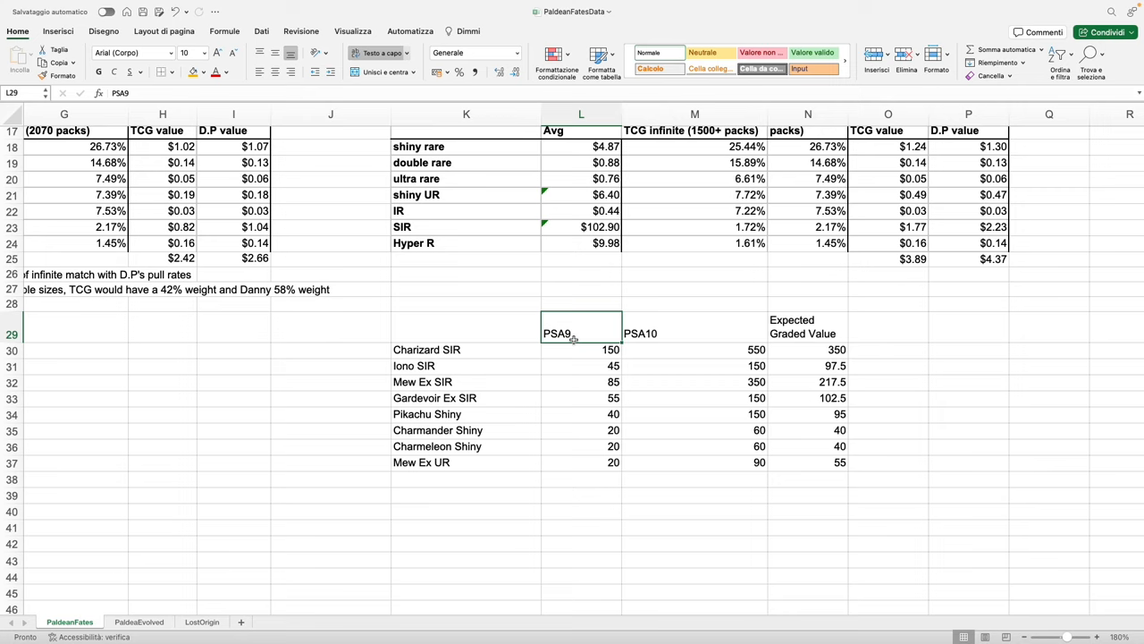
mouse_move(577, 349)
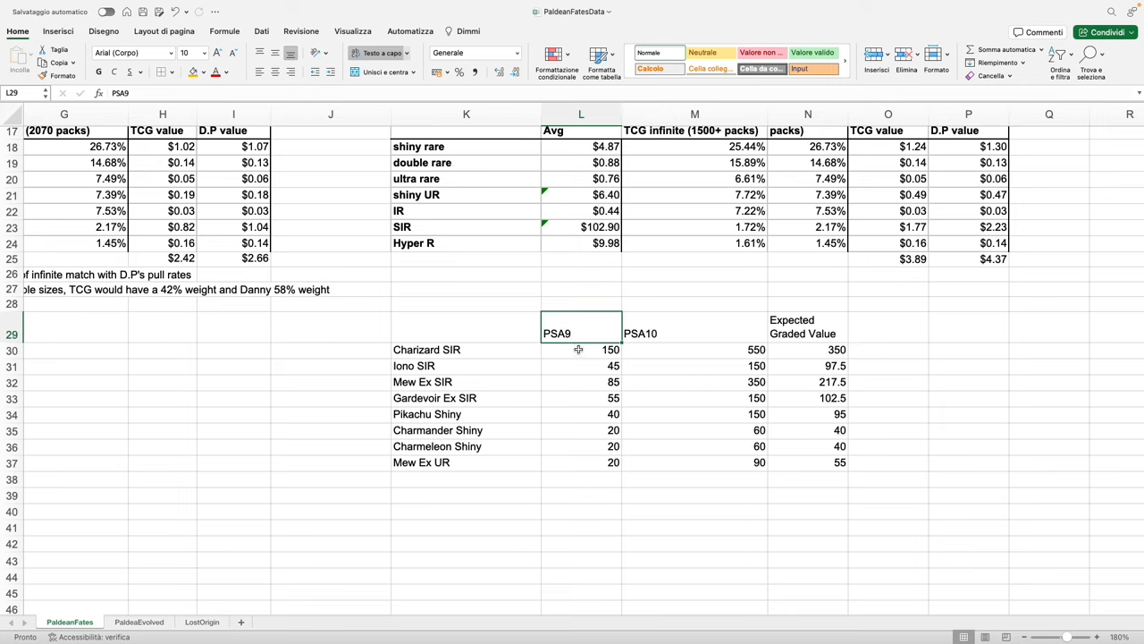
mouse_move(488, 354)
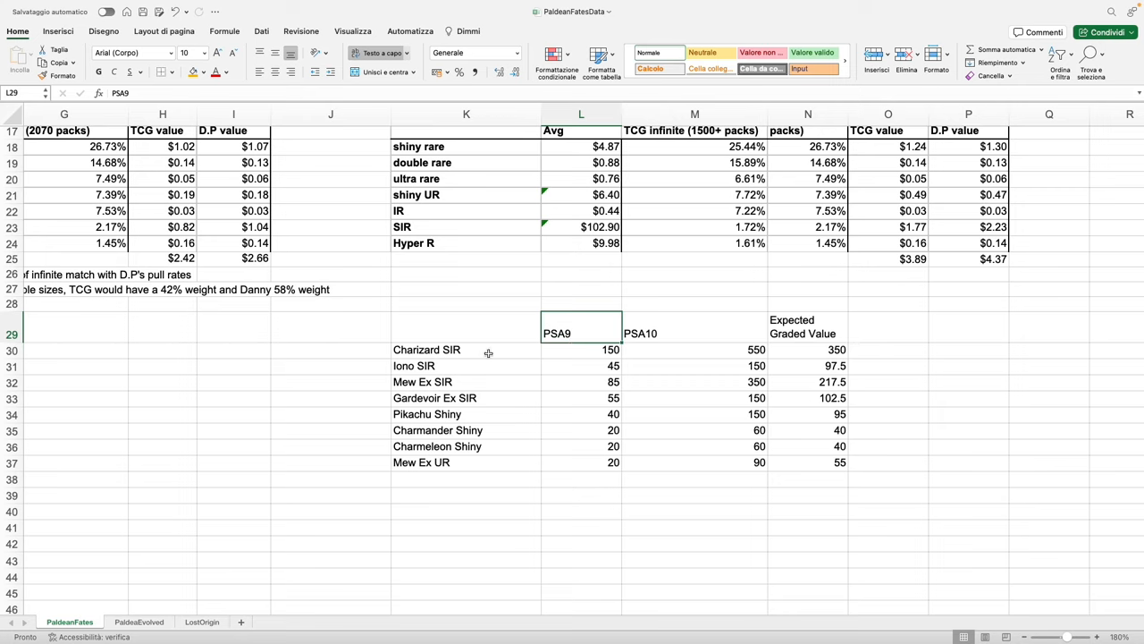
left_click(694, 350)
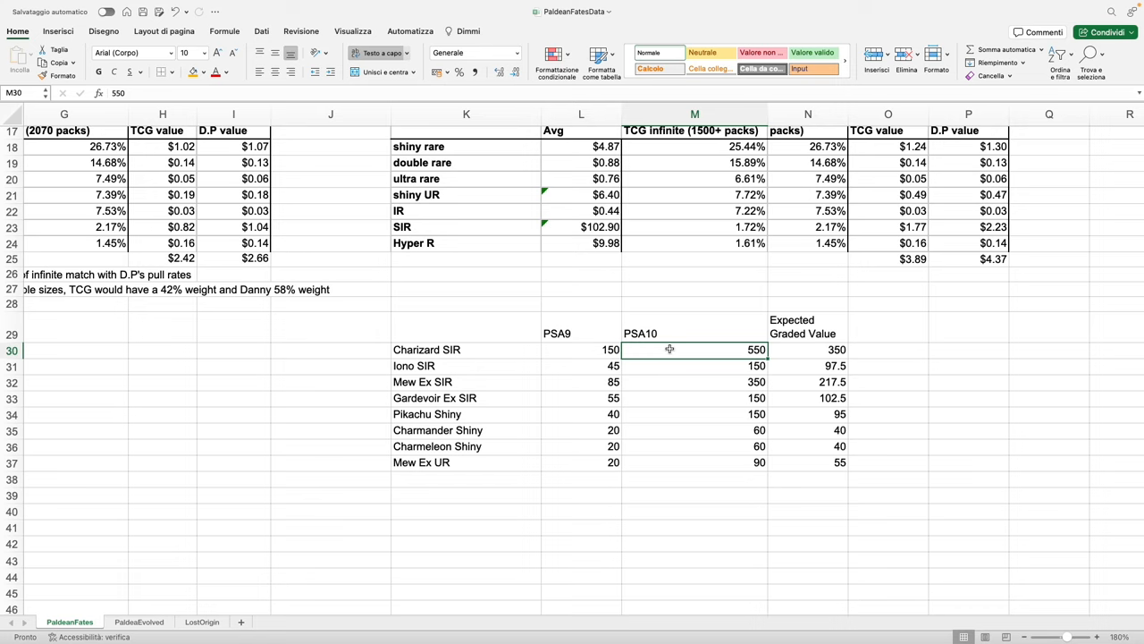
mouse_move(639, 348)
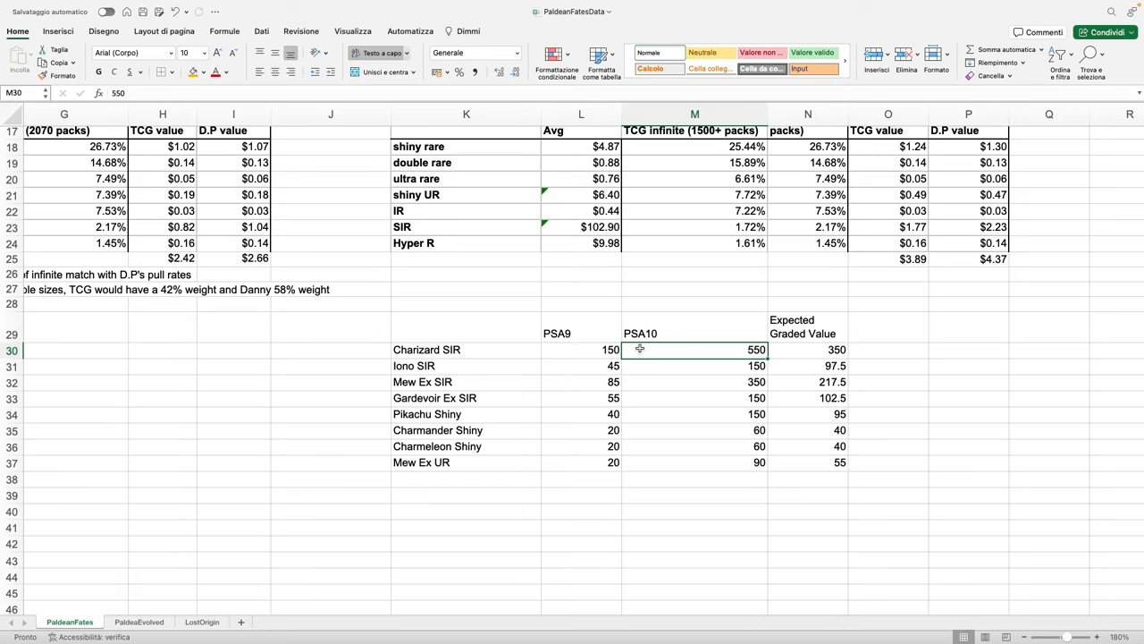
left_click(581, 349)
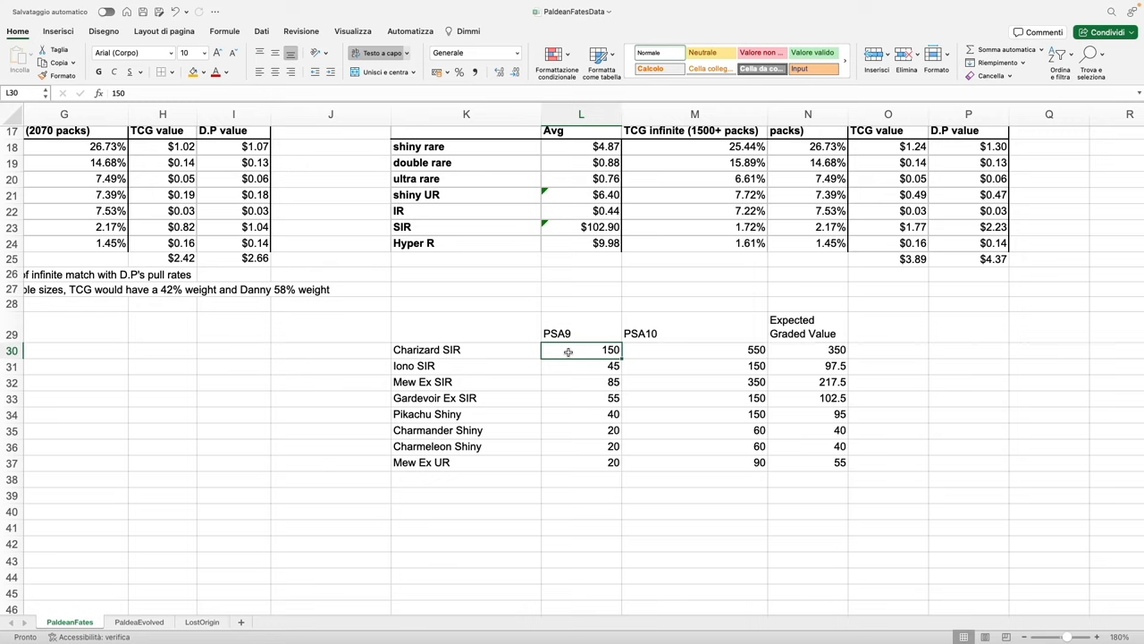
left_click(694, 349)
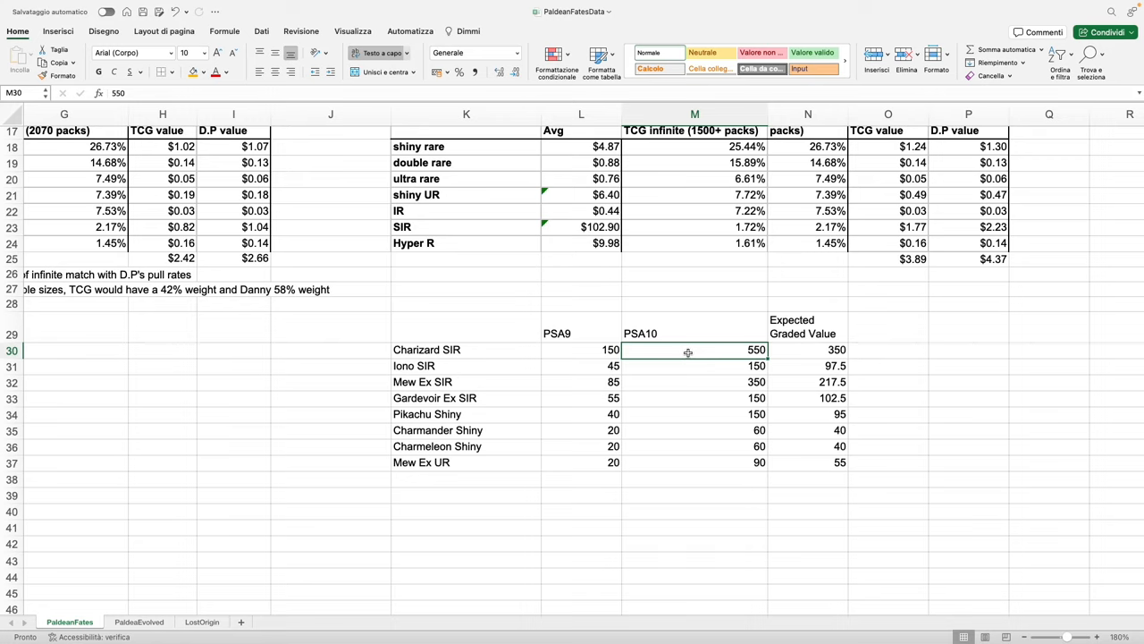
mouse_move(684, 351)
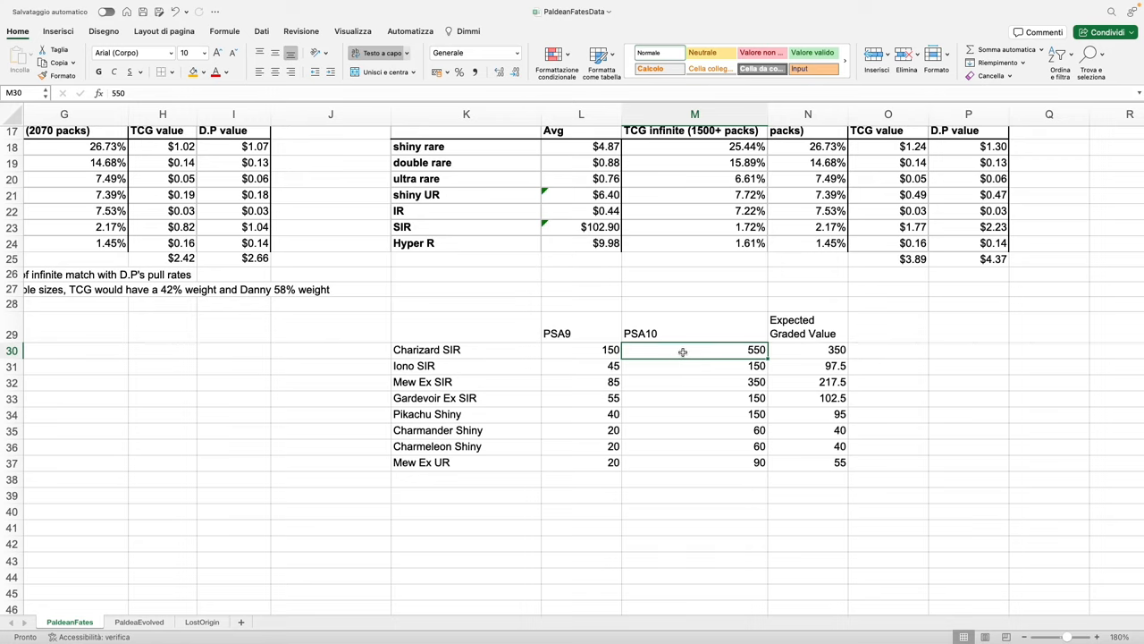
mouse_move(660, 365)
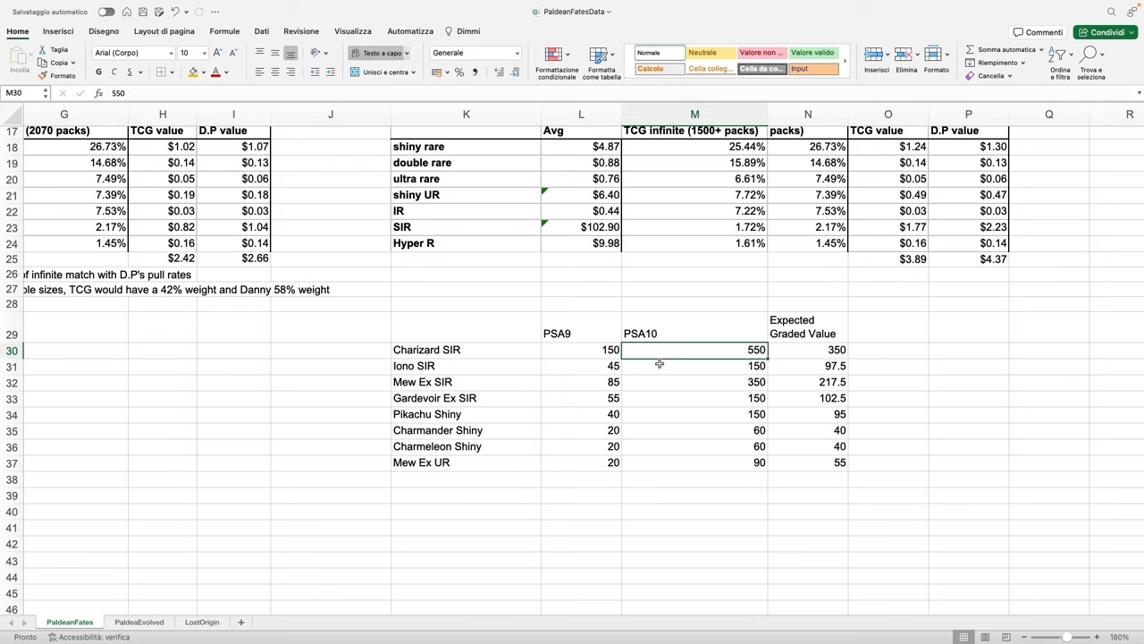
mouse_move(658, 366)
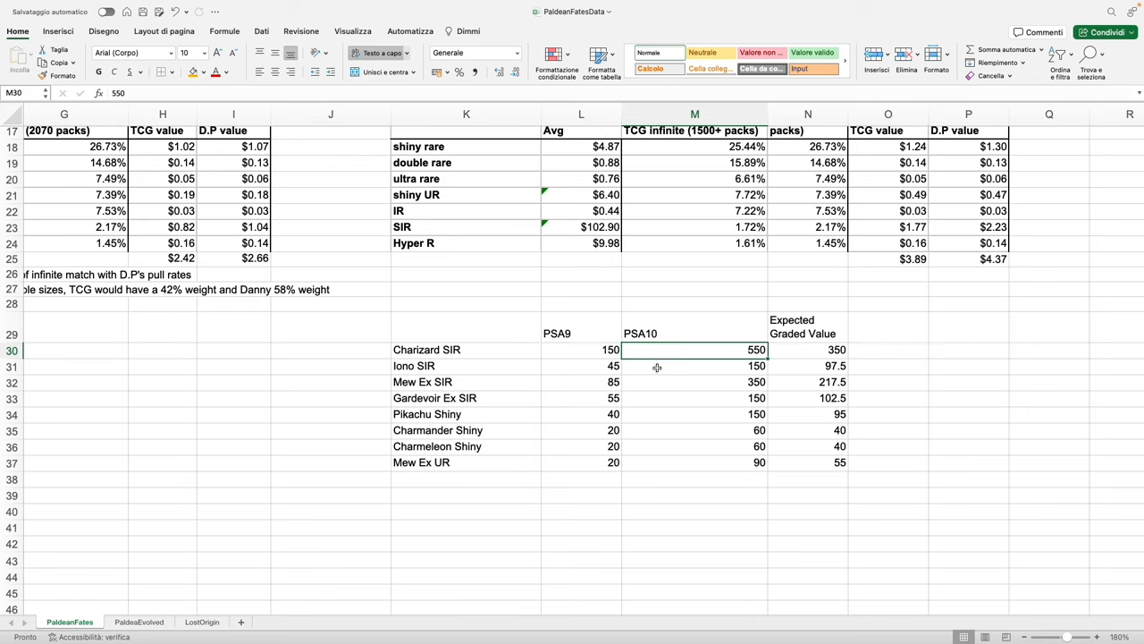
left_click(694, 382)
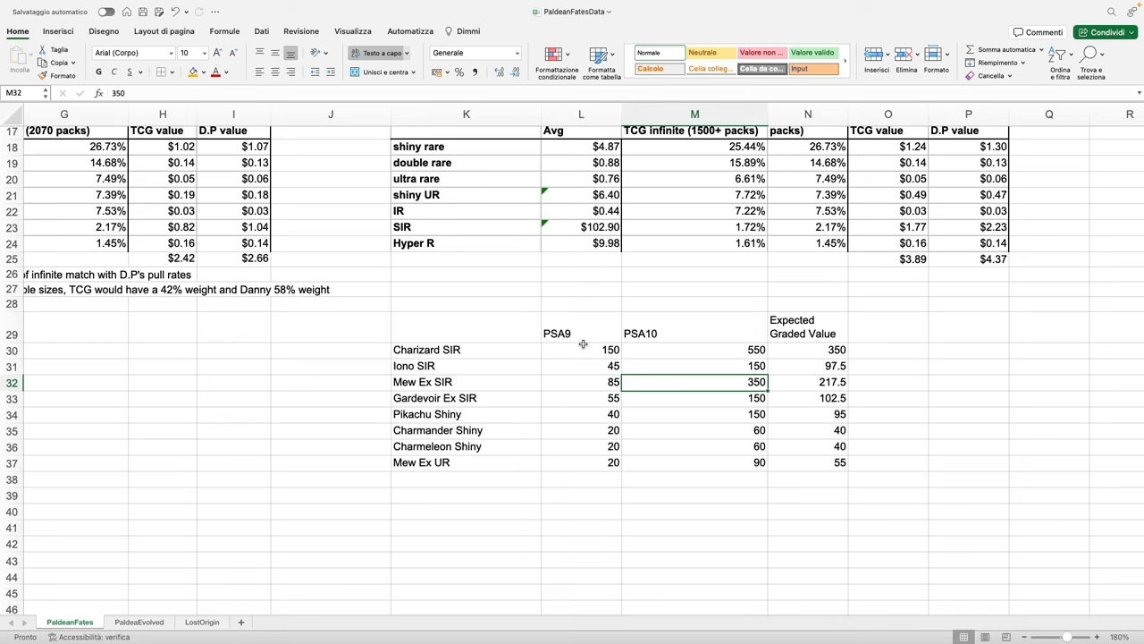
left_click(695, 350)
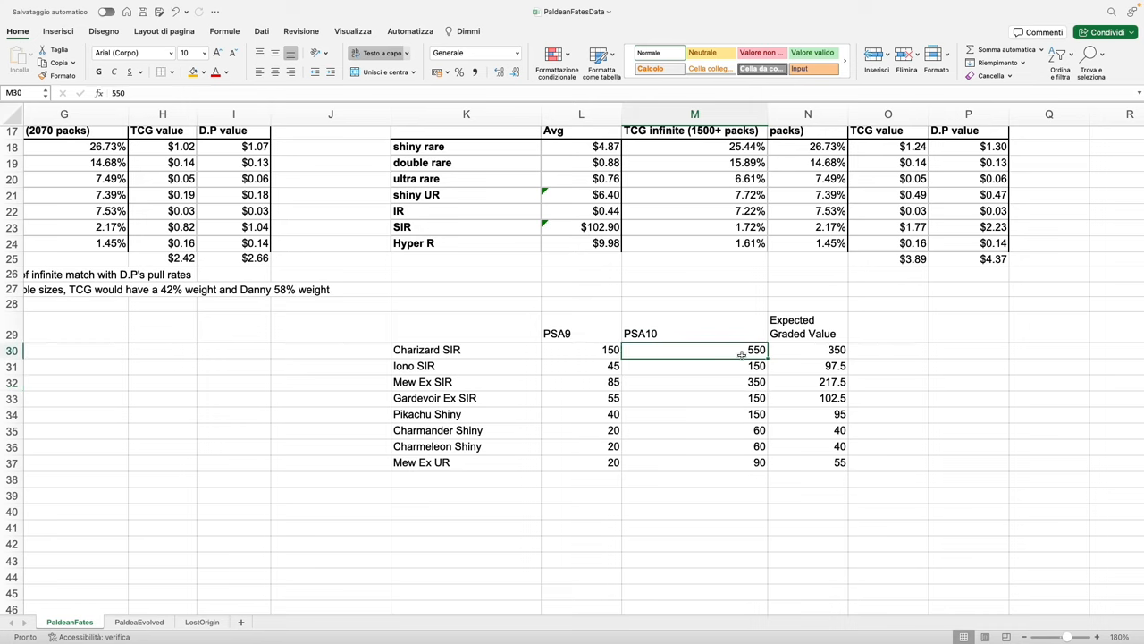
mouse_move(590, 350)
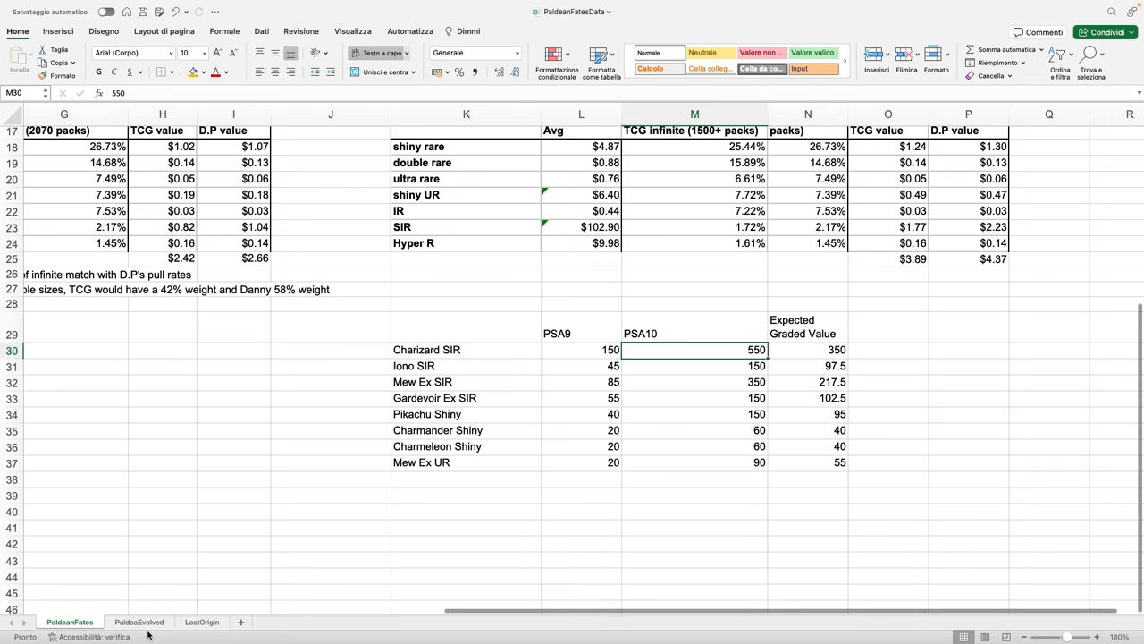
mouse_move(594, 369)
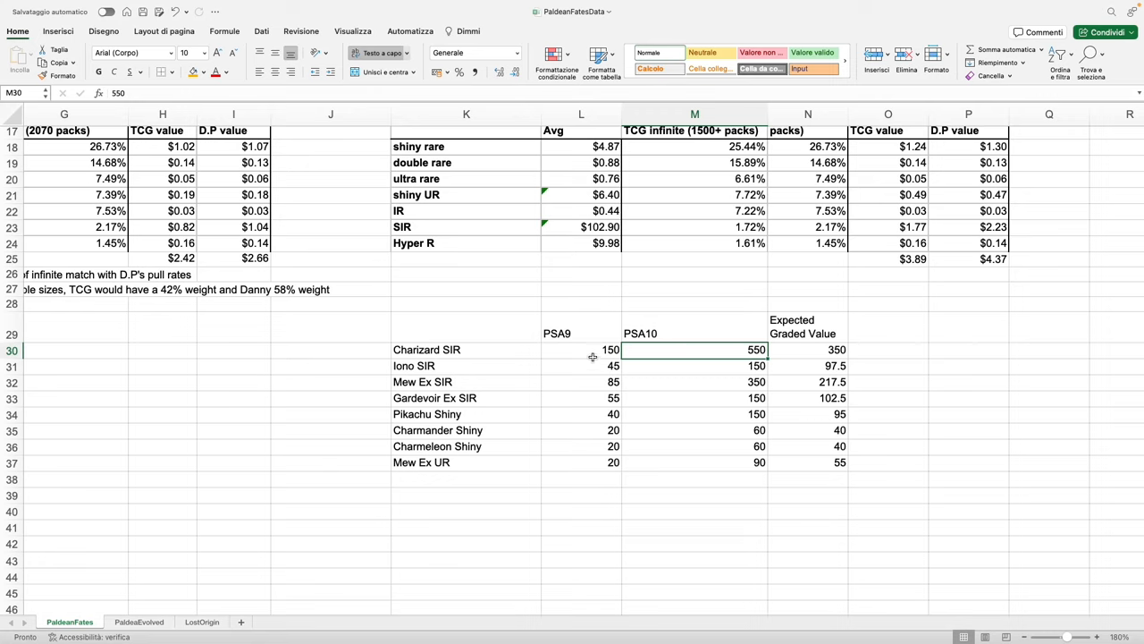
left_click(581, 333)
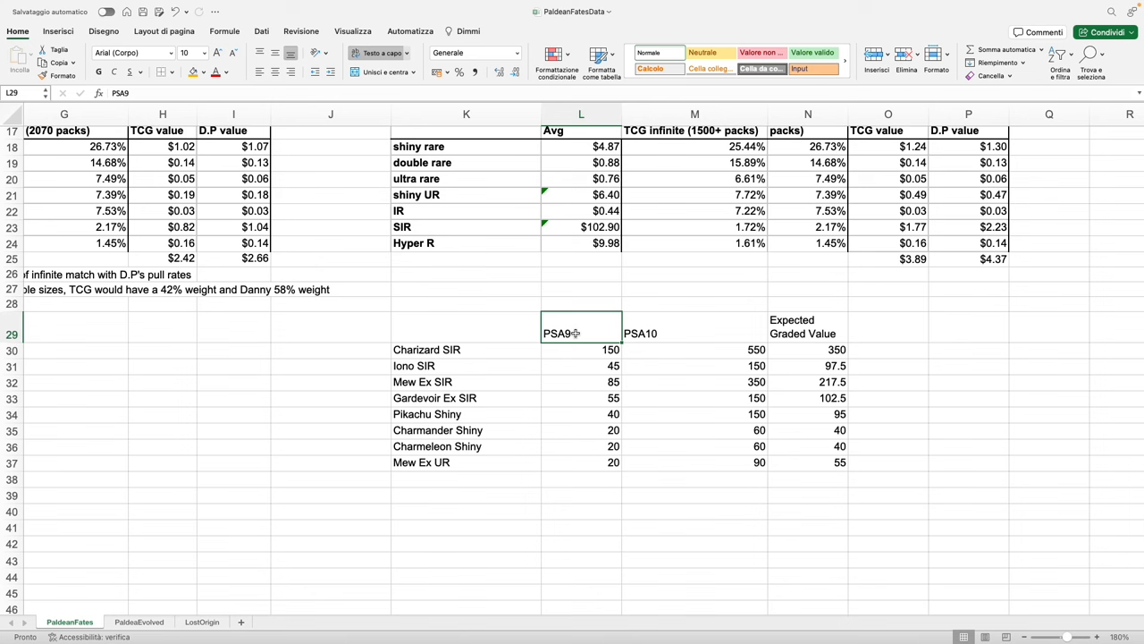
left_click(694, 326)
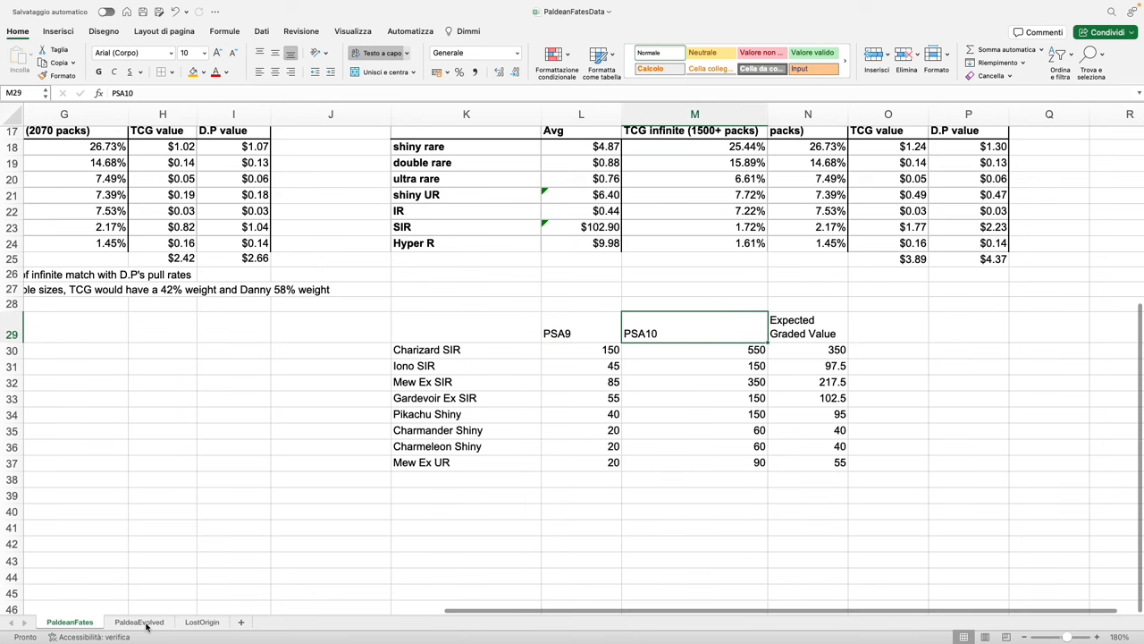
left_click(138, 621)
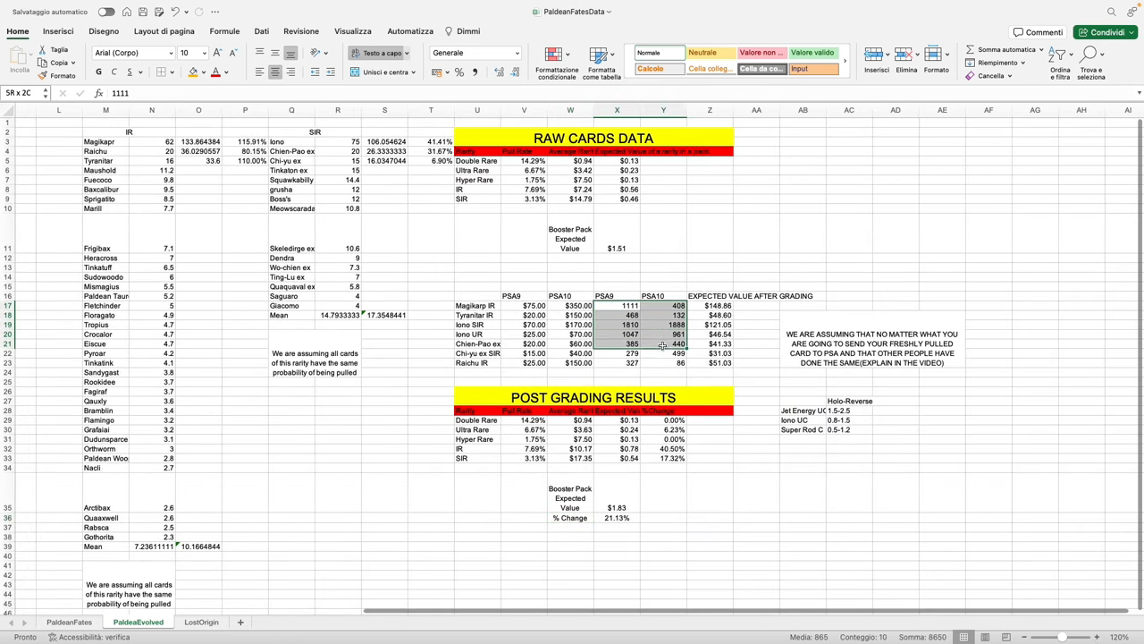
left_click(630, 304)
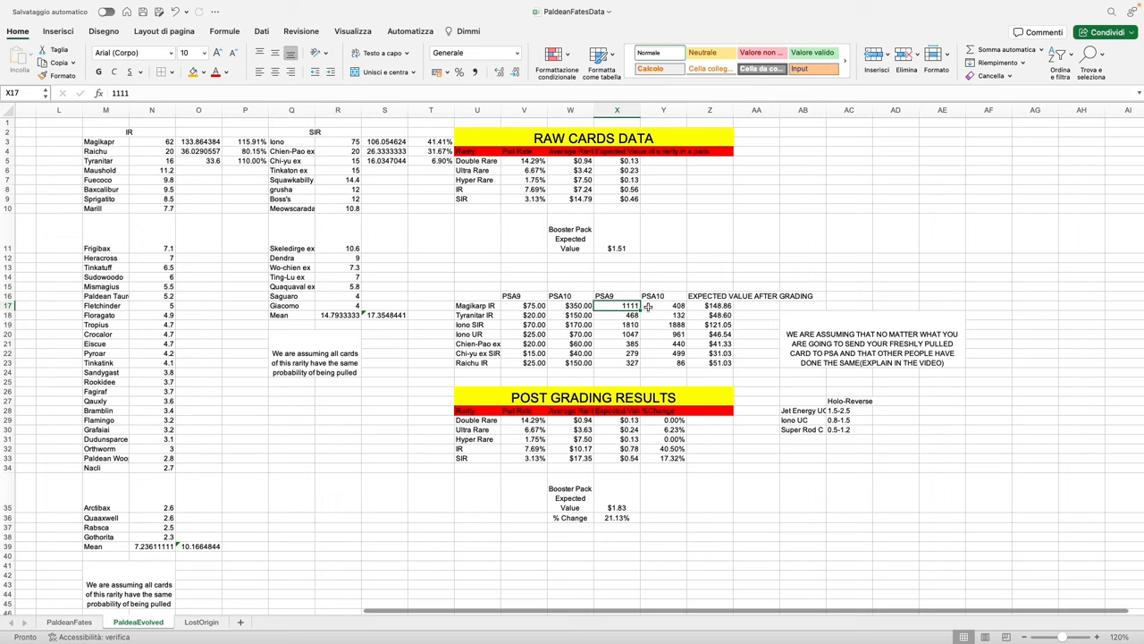
left_click_drag(630, 305, 679, 362)
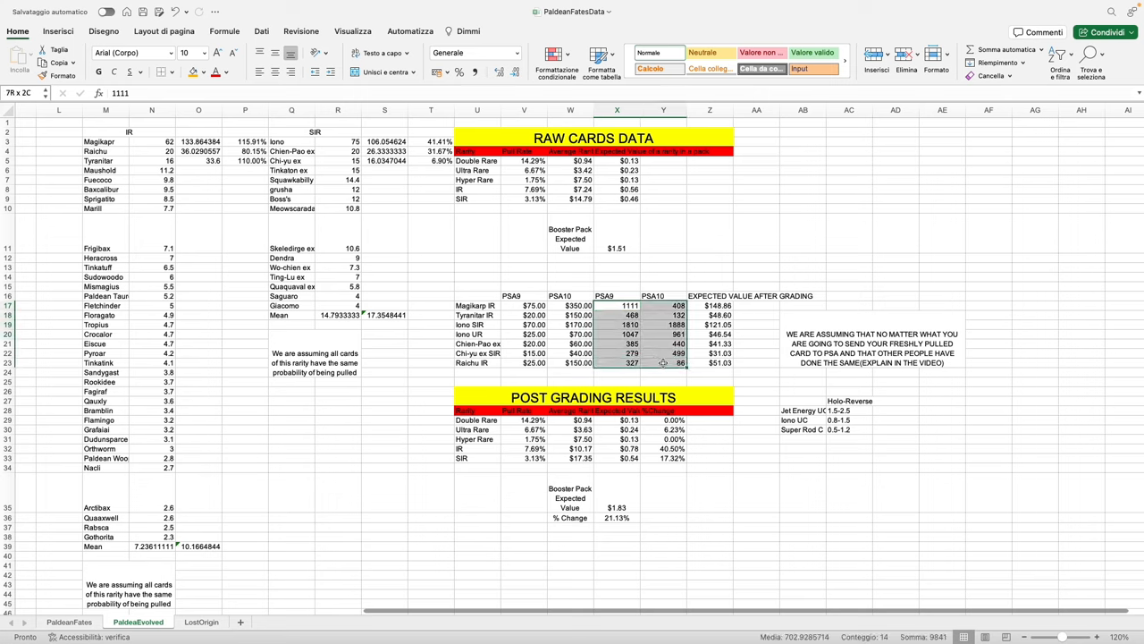
left_click(663, 362)
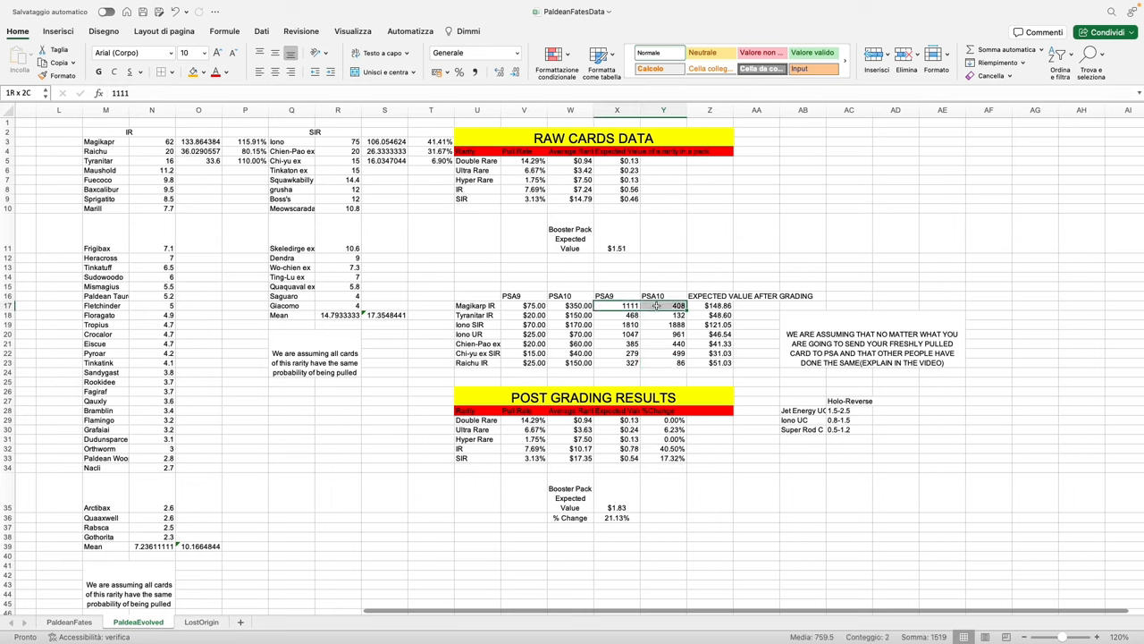
left_click_drag(630, 314, 680, 352)
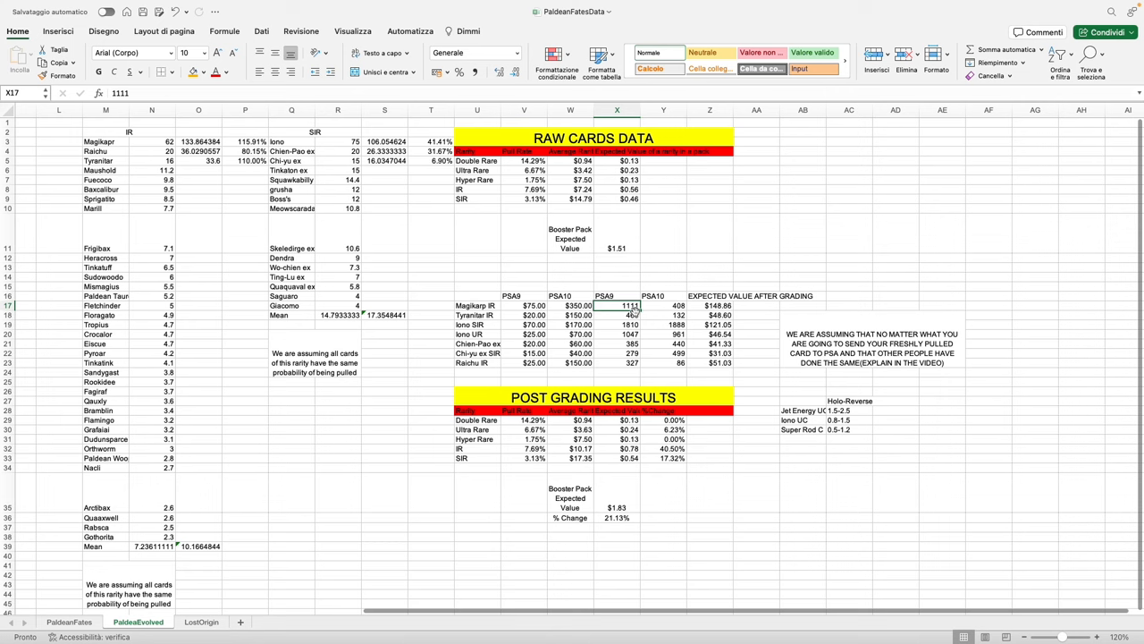
left_click(872, 349)
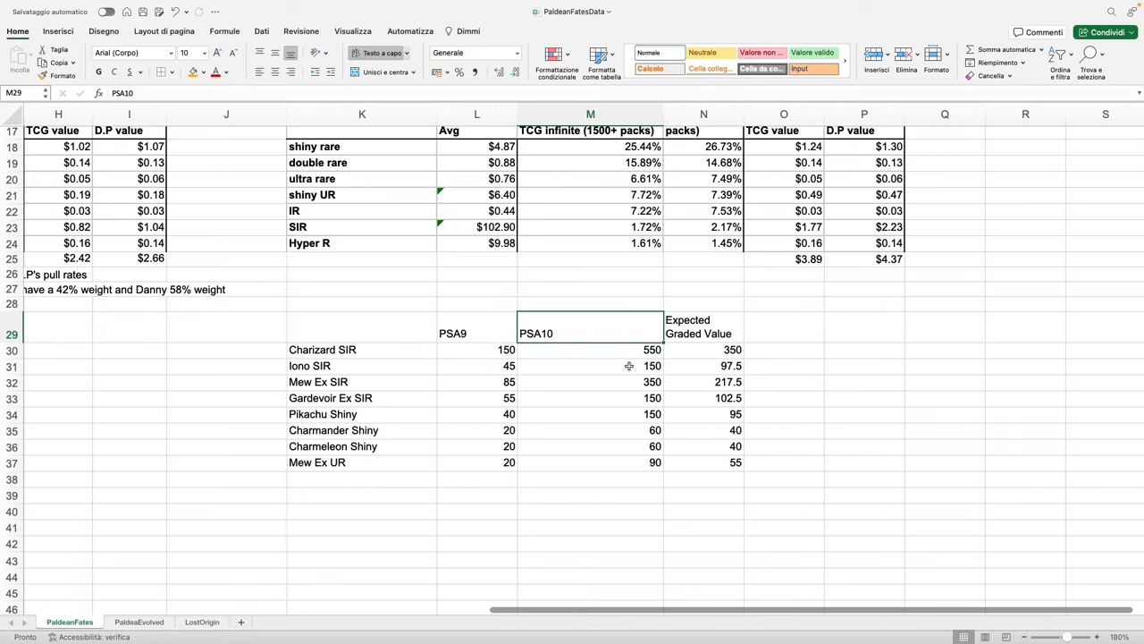
Step: Inspect the Mew ex graded value, the raw shiny rare average and the graded SIR average formula
left_click(477, 333)
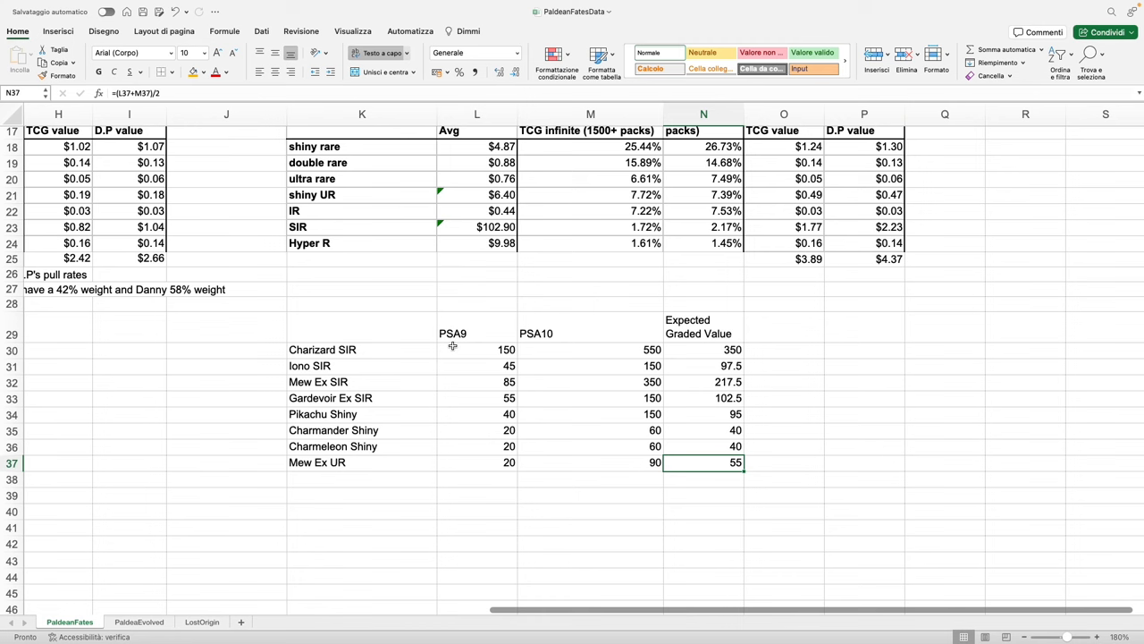
mouse_move(458, 341)
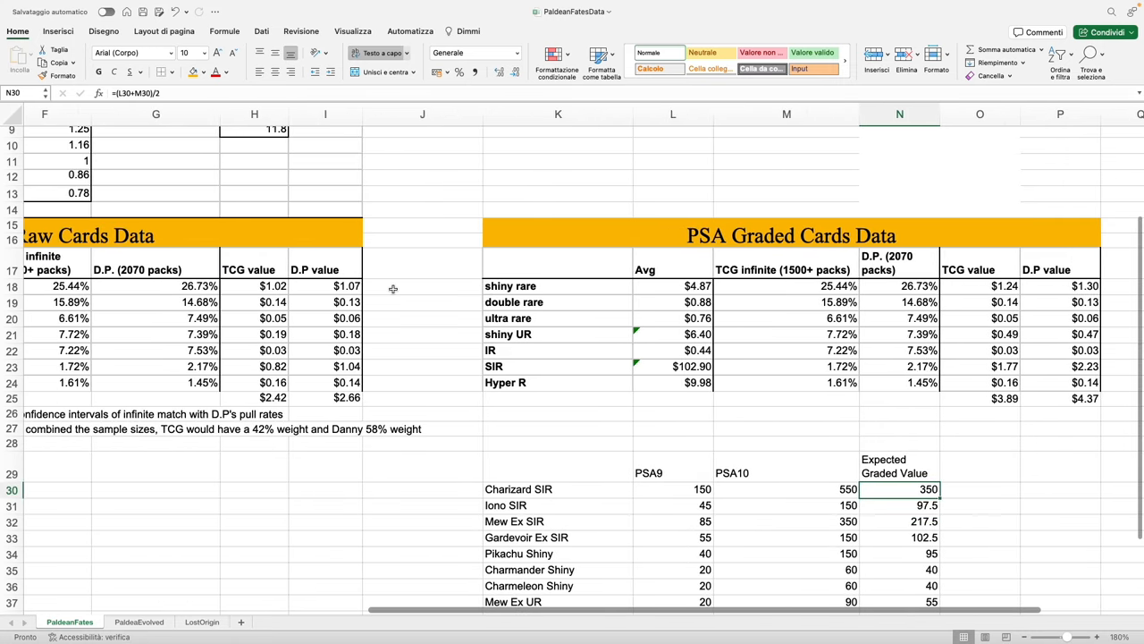
scroll("left", 3)
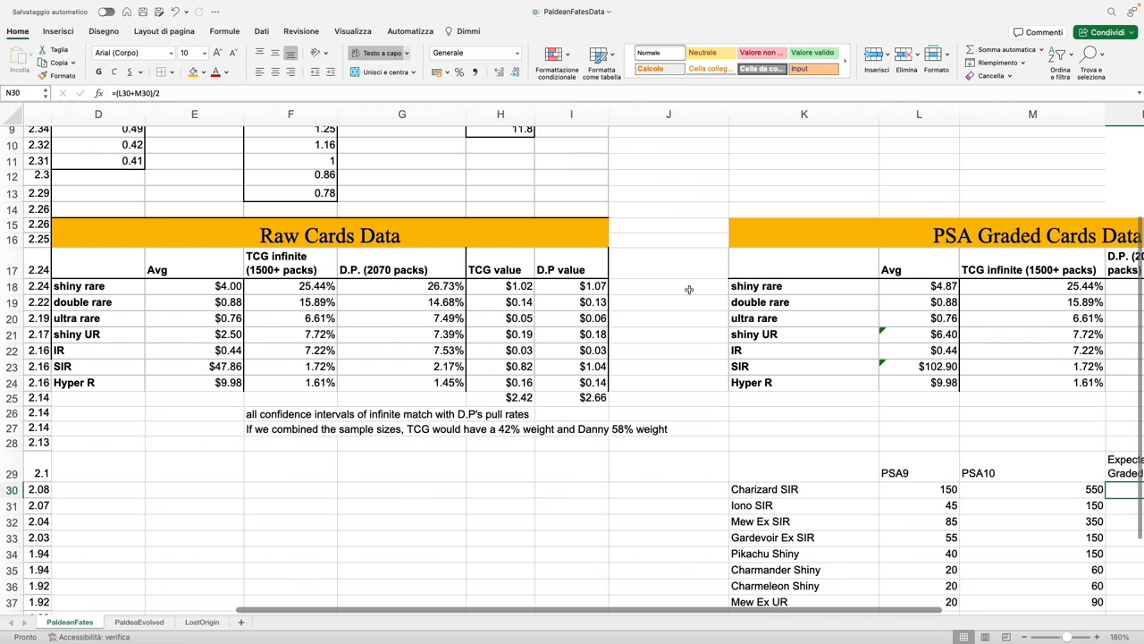
mouse_move(204, 288)
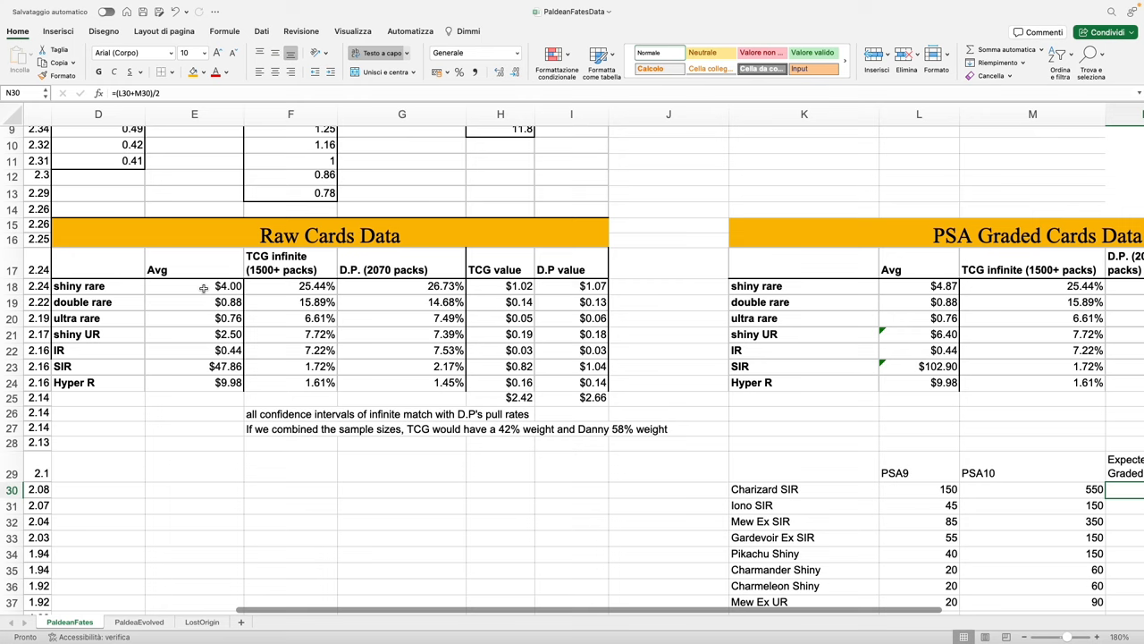
left_click(194, 285)
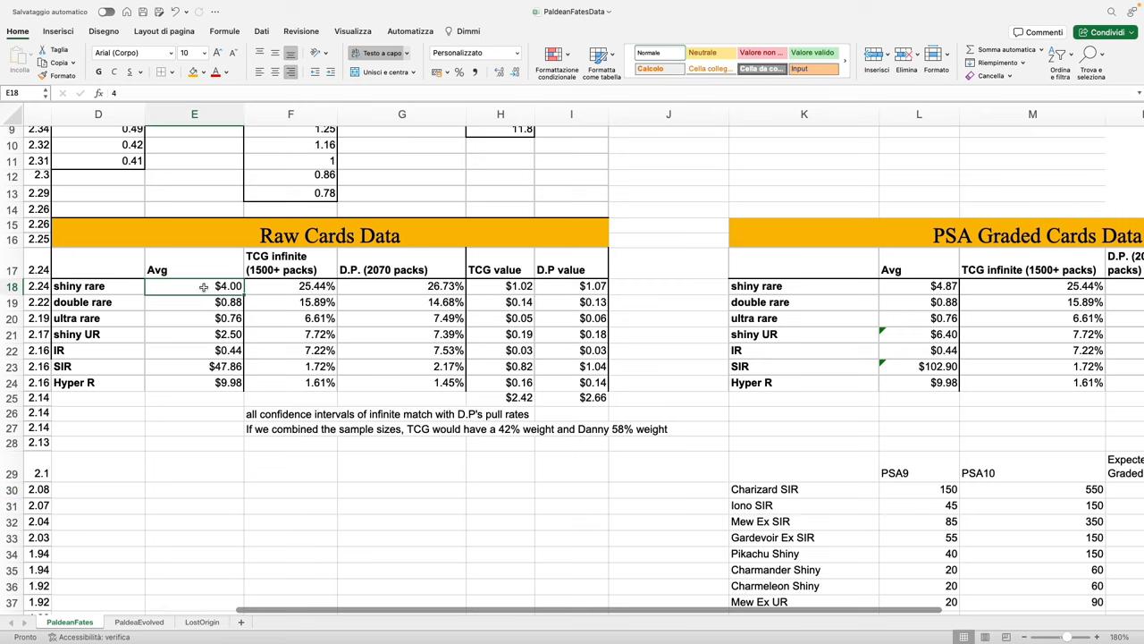
left_click(919, 285)
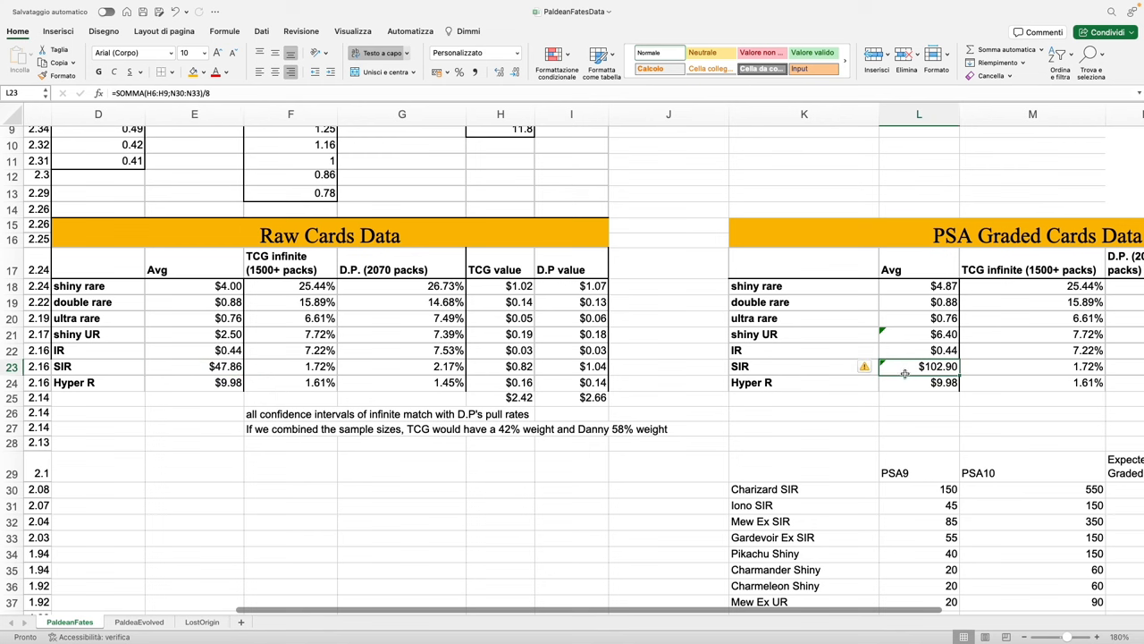
Step: Check the totals: raw TCG $2.42, graded TCG $3.89 and graded D.P $4.37
scroll("right", 3)
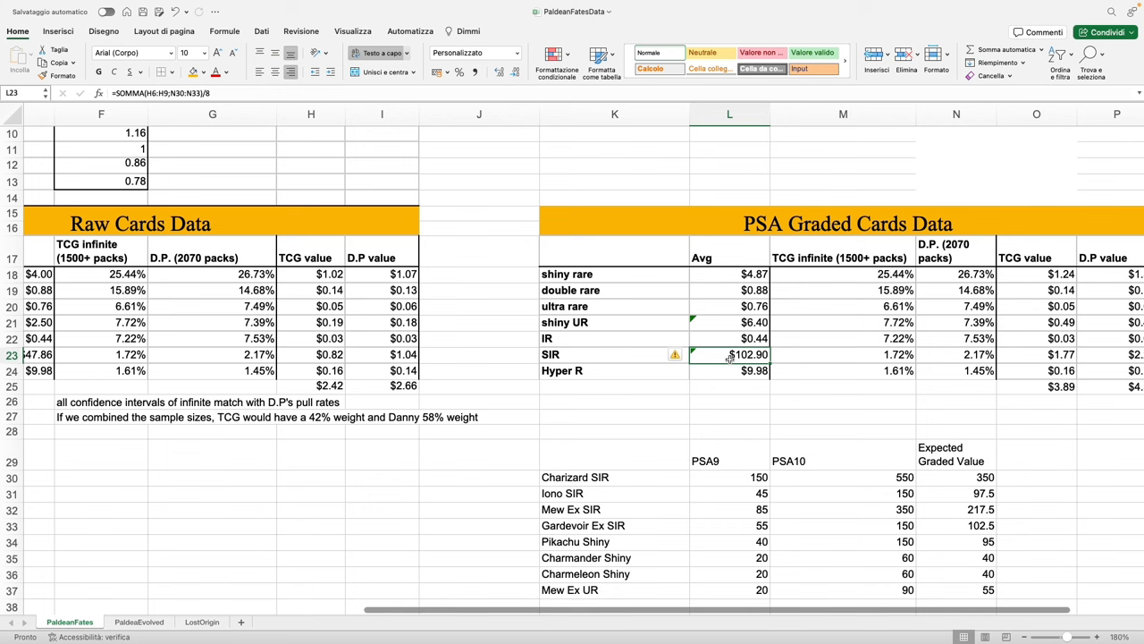
scroll("right", 3)
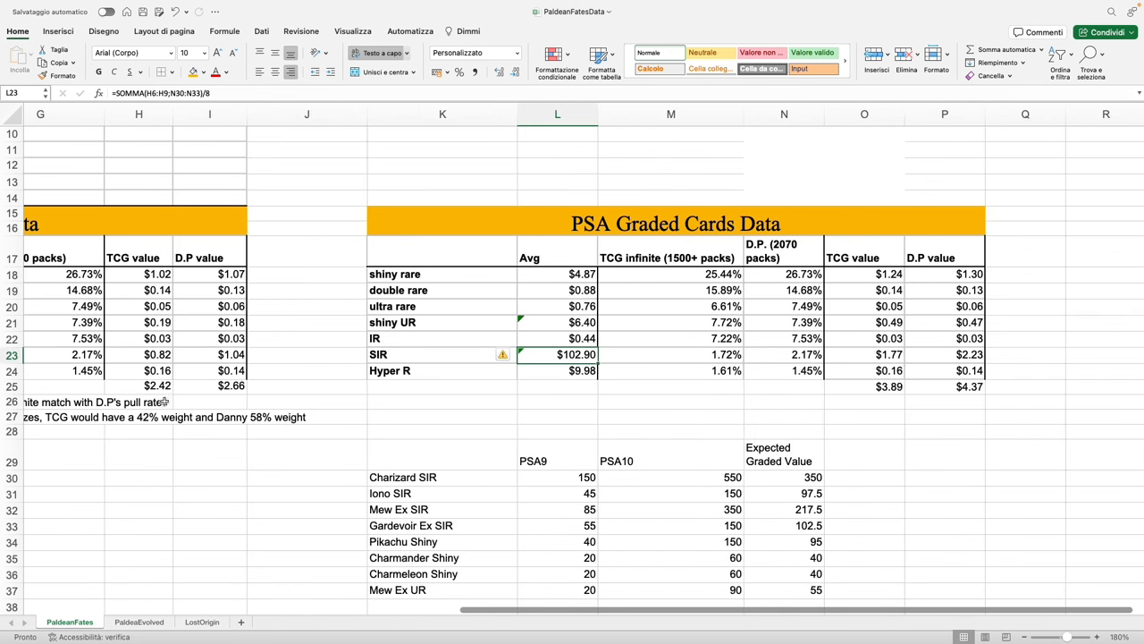
left_click(864, 386)
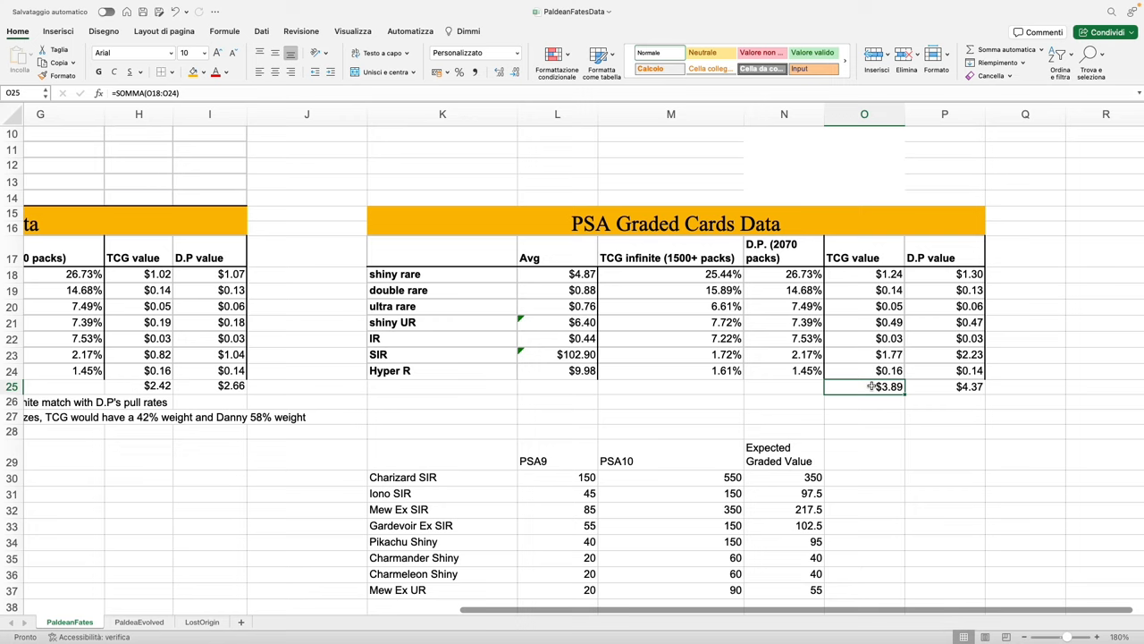
mouse_move(146, 385)
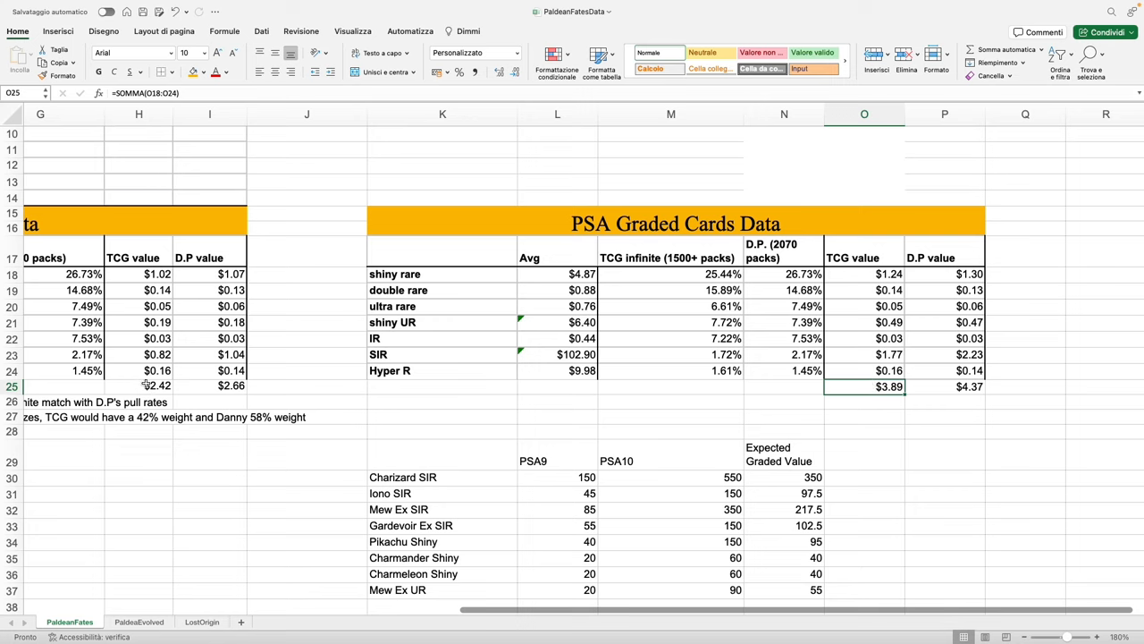
left_click(157, 385)
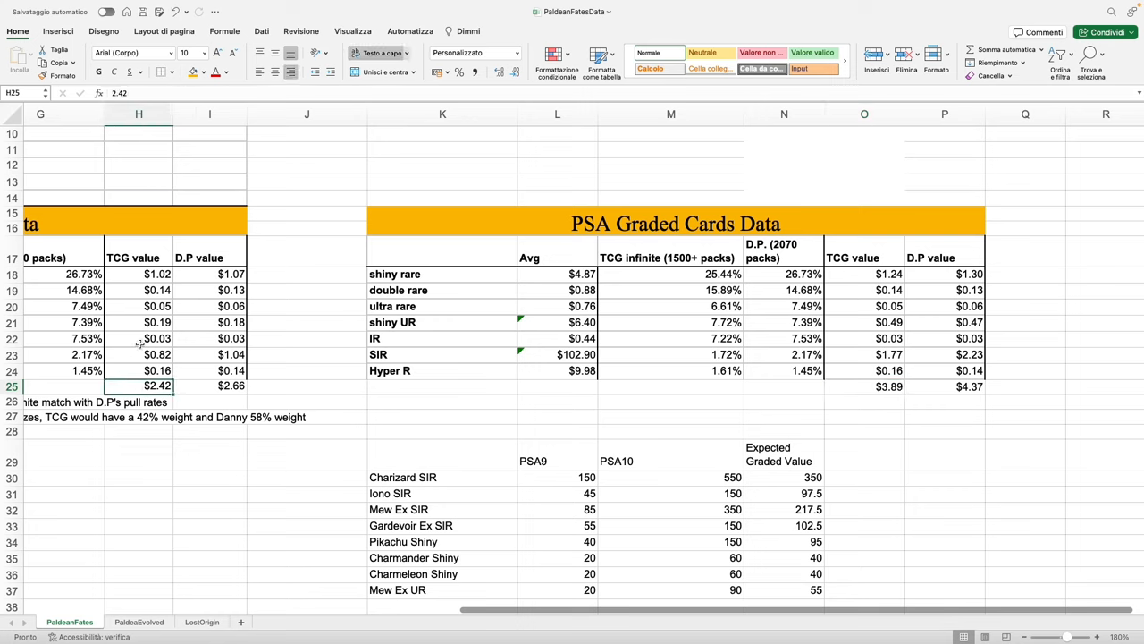
left_click(138, 257)
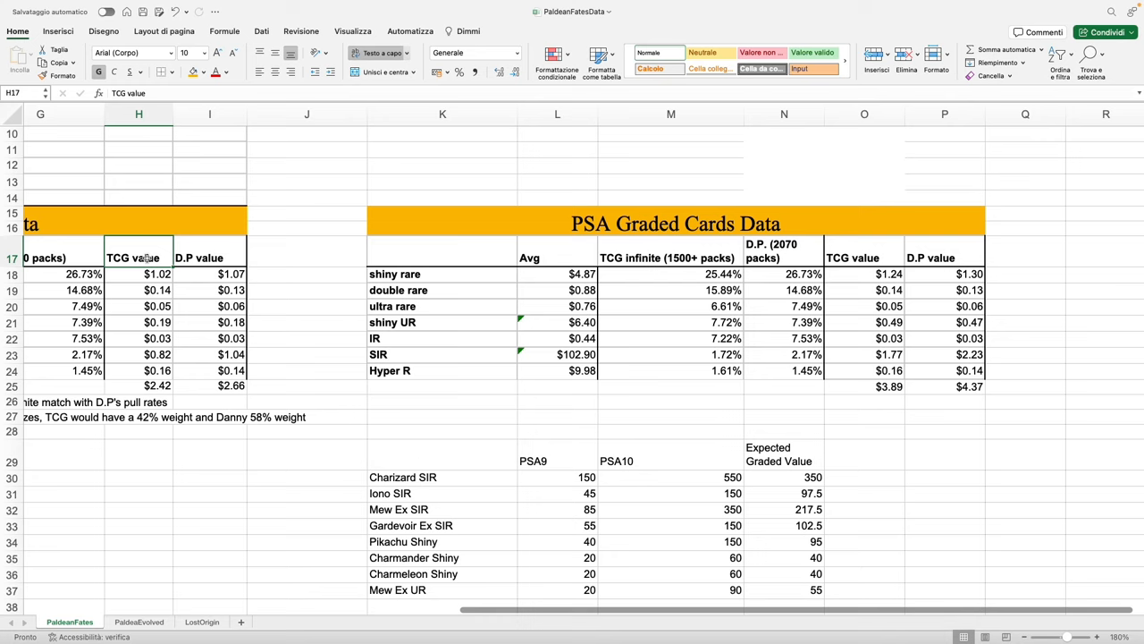
left_click(944, 386)
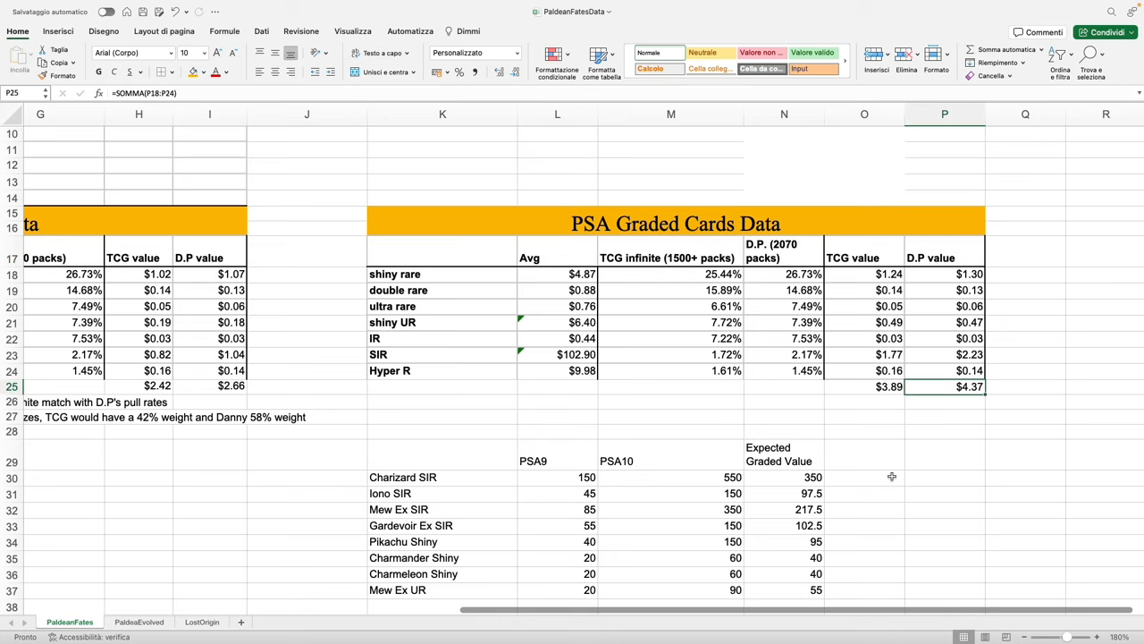
mouse_move(343, 360)
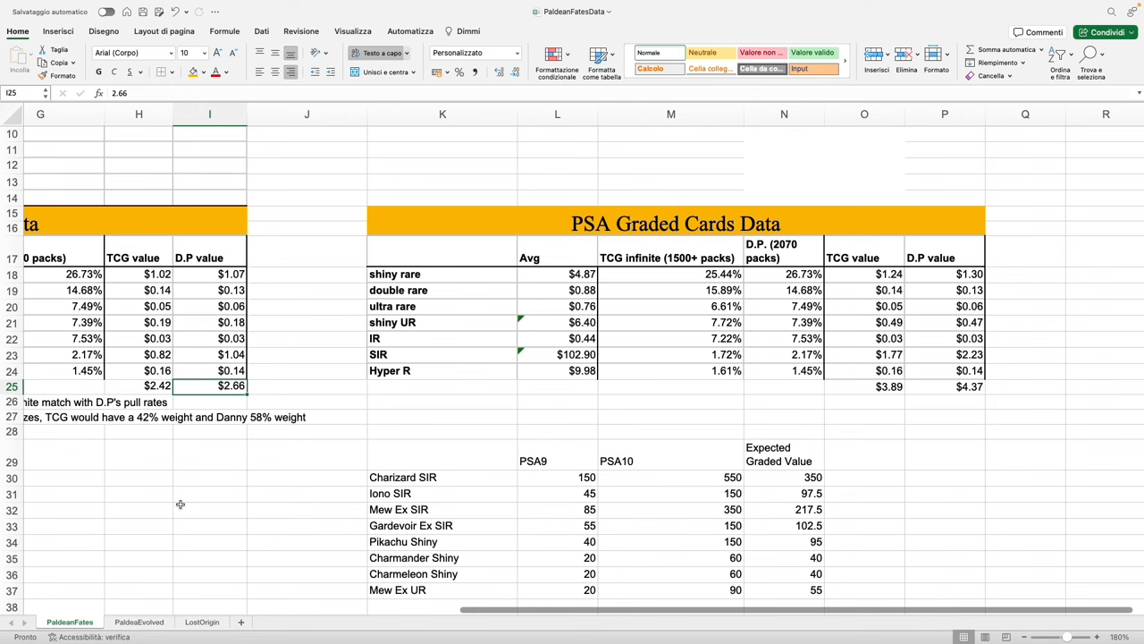
mouse_move(185, 504)
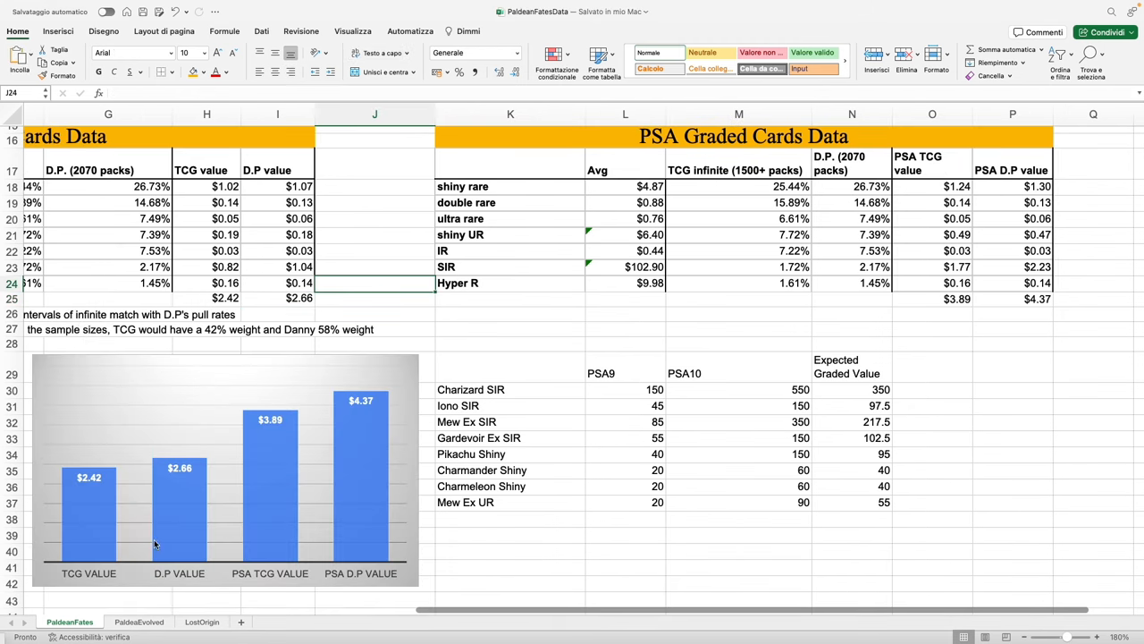
mouse_move(26, 461)
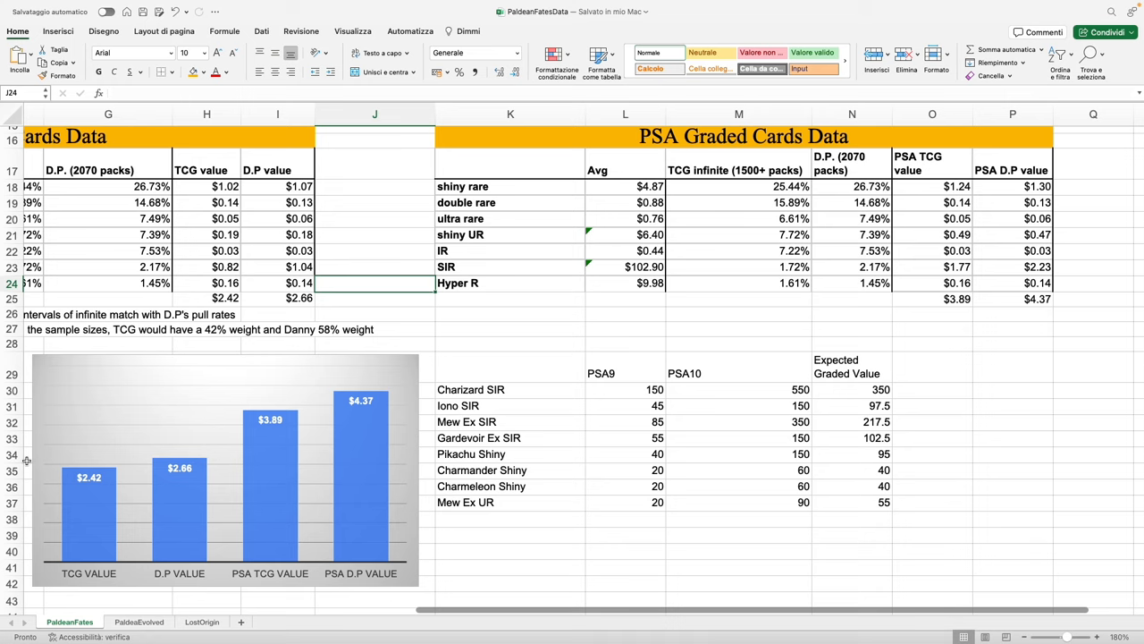
mouse_move(384, 458)
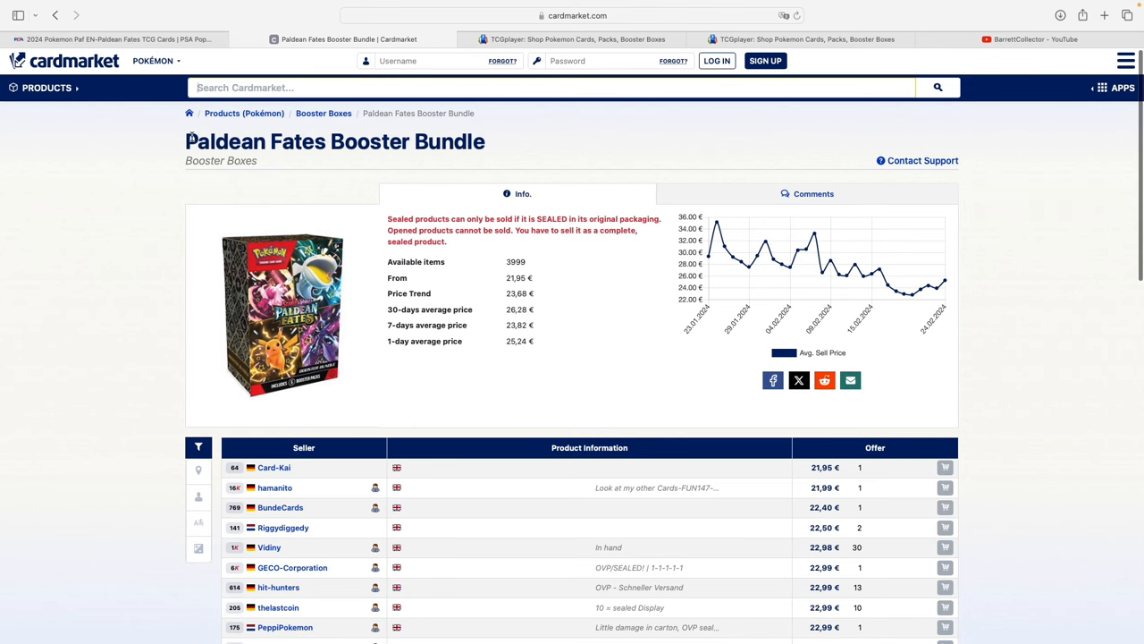
Step: Scroll the Cardmarket Paldean Fates Booster Bundle offers, from 21,95 € to about 23,85 €
scroll("down", 3)
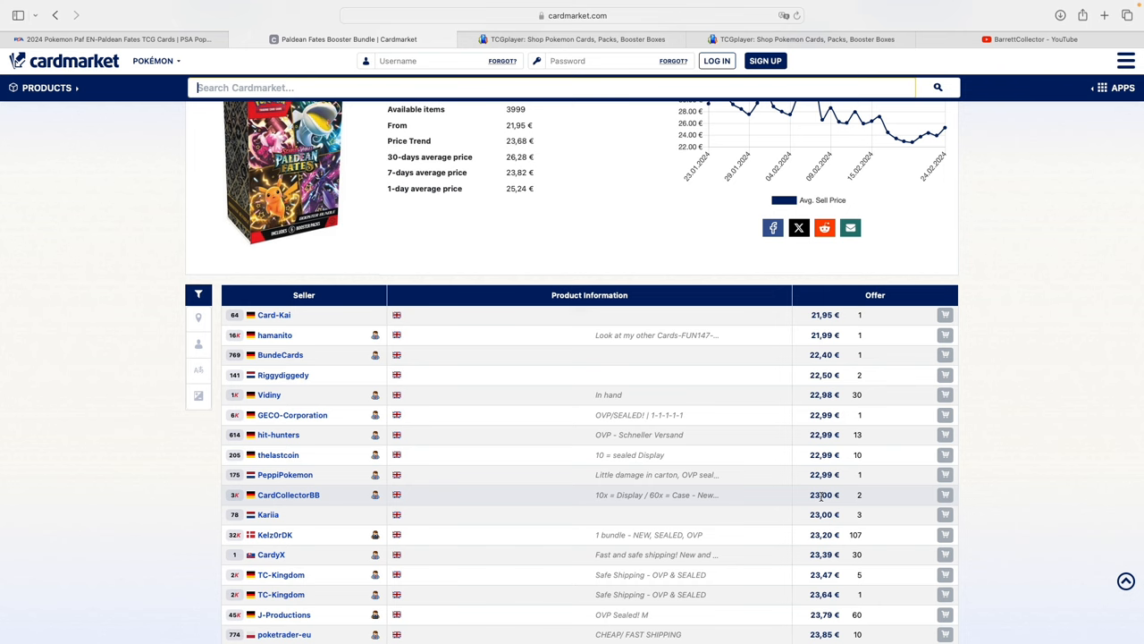
mouse_move(657, 494)
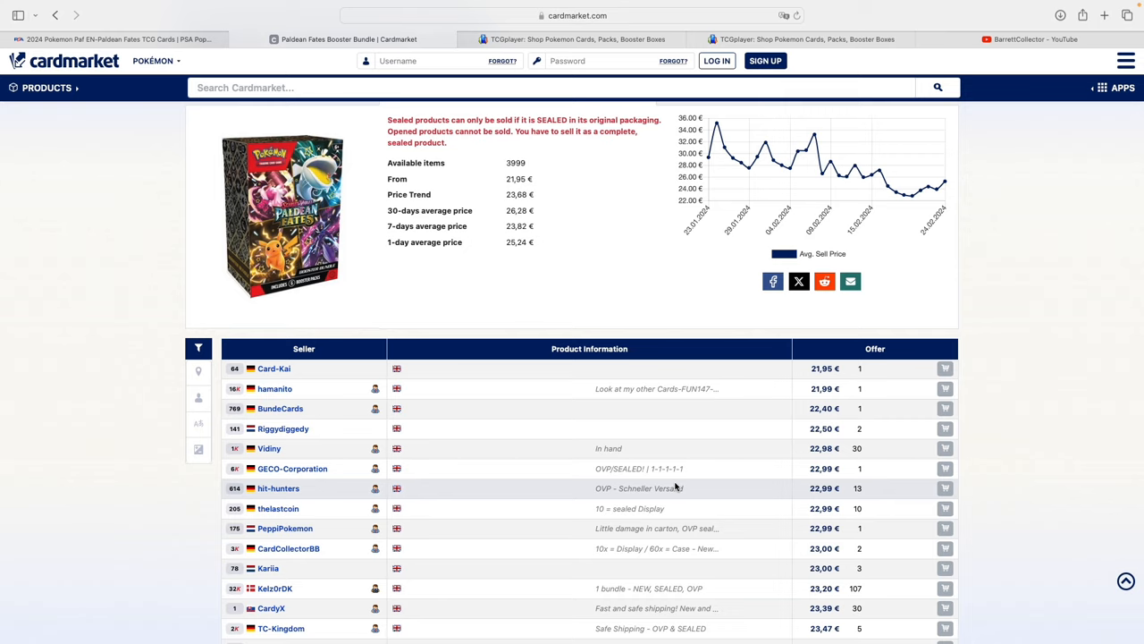
mouse_move(652, 488)
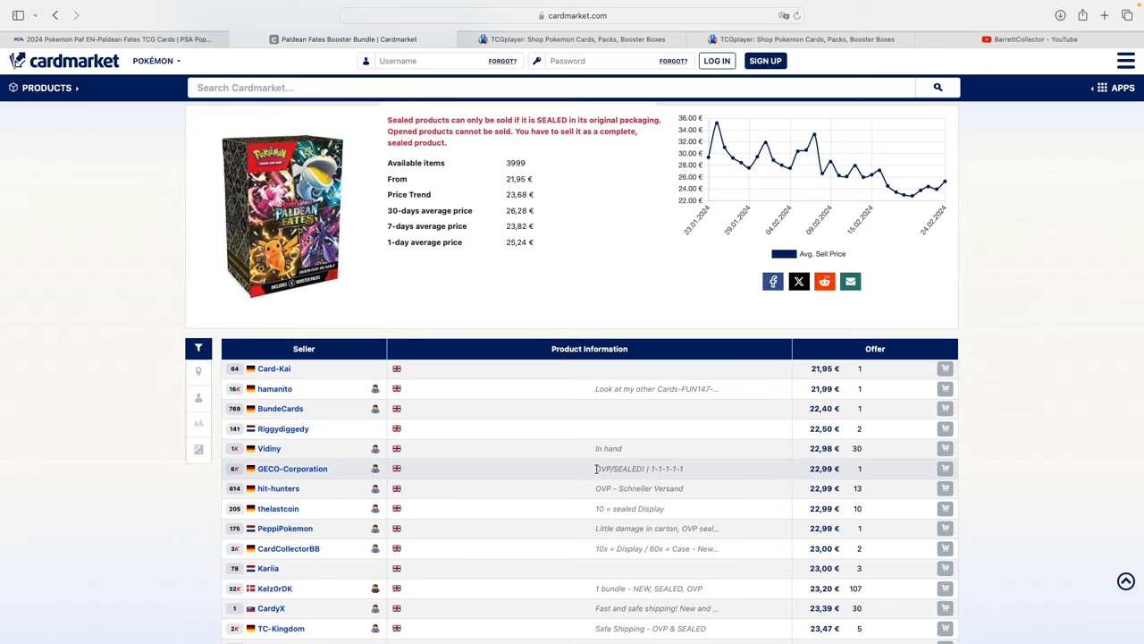
mouse_move(623, 507)
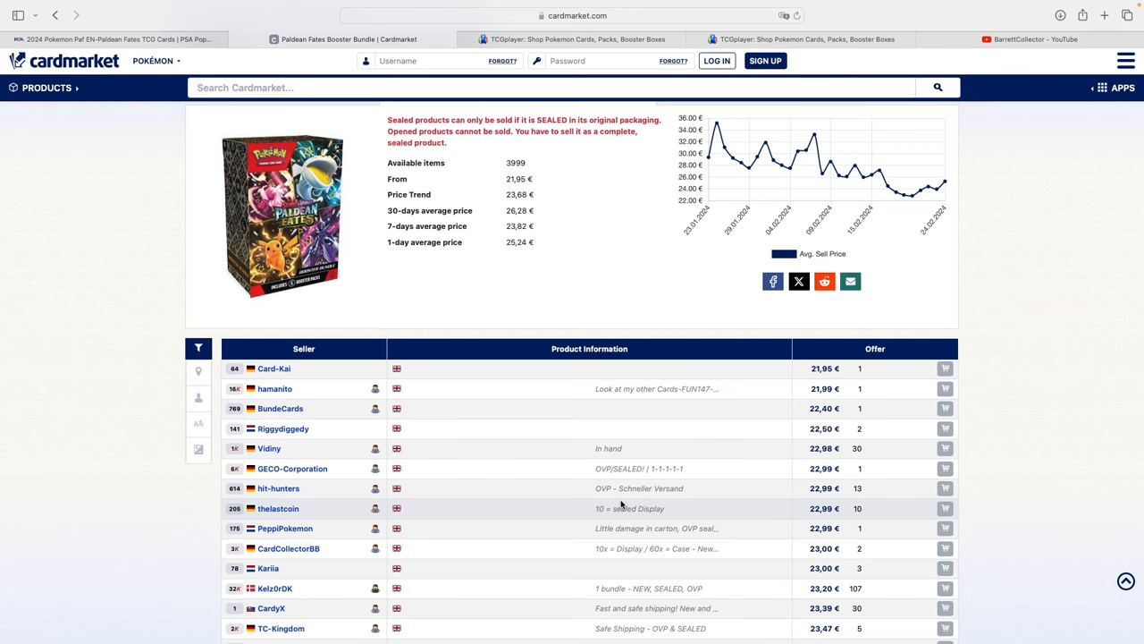
scroll("down", 3)
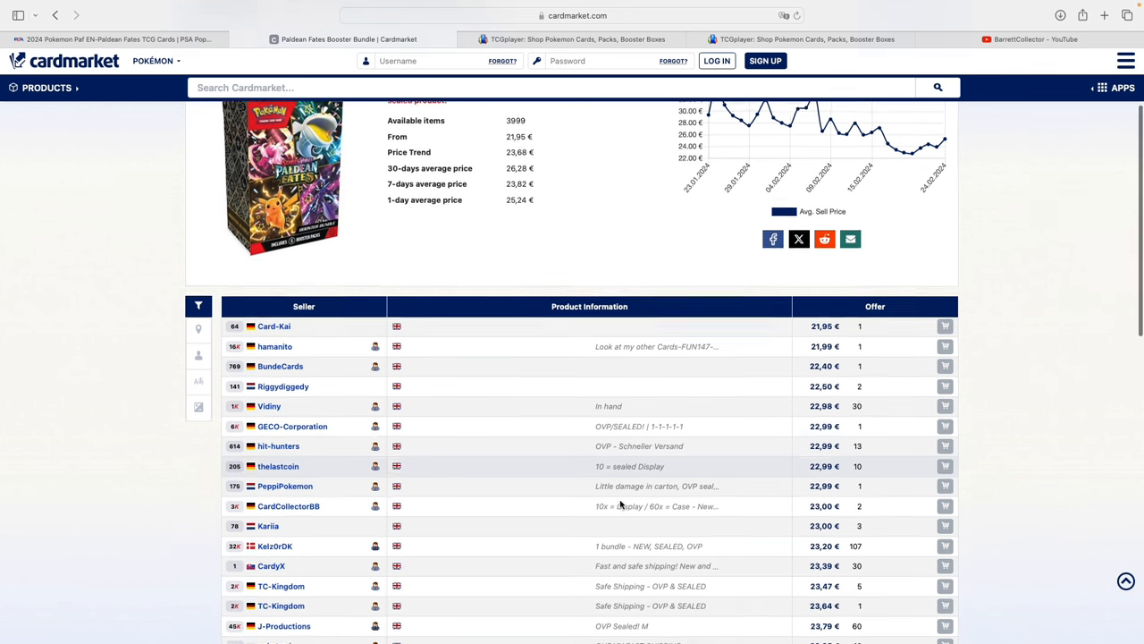
scroll("down", 3)
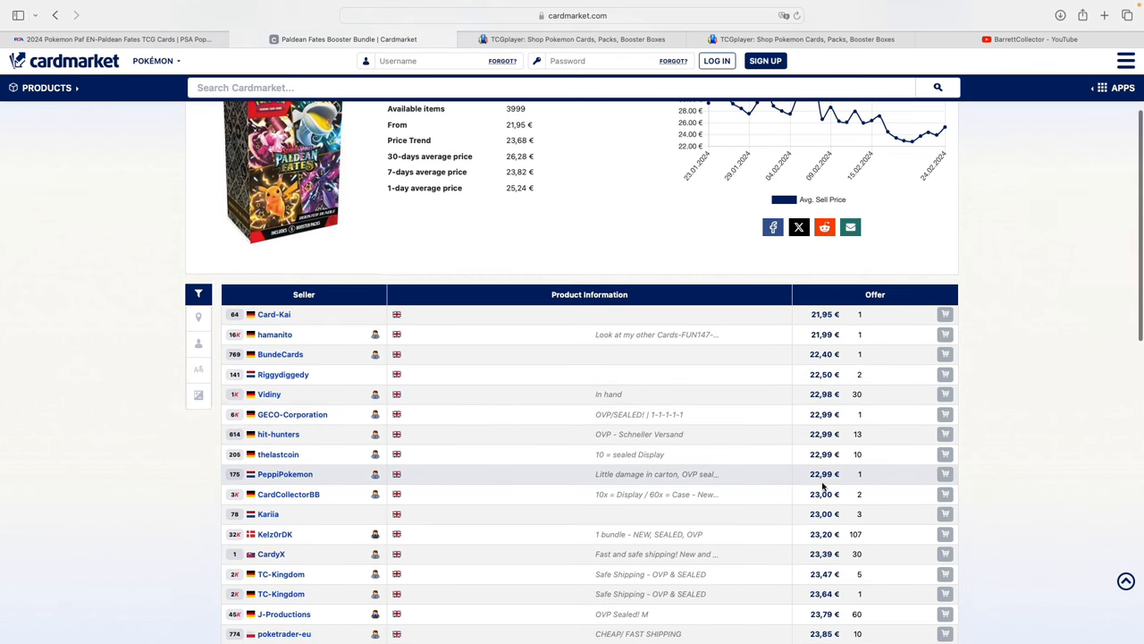
mouse_move(852, 465)
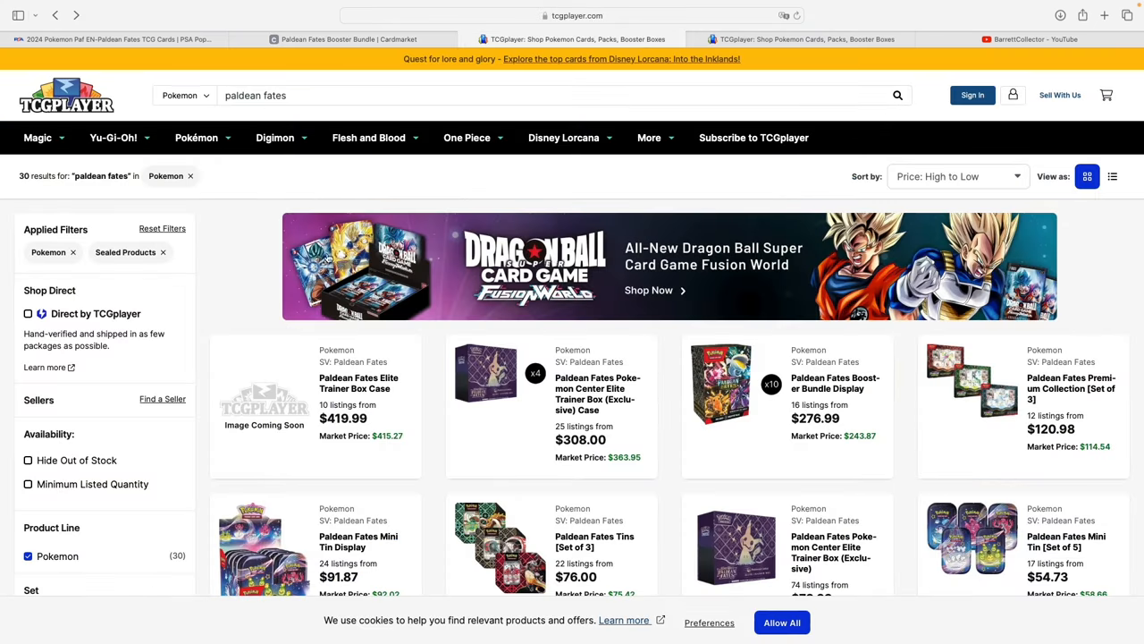
Step: Scroll the TCGplayer Paldean Fates sealed products, from the $419.99 Elite Trainer Box Case down
scroll("down", 3)
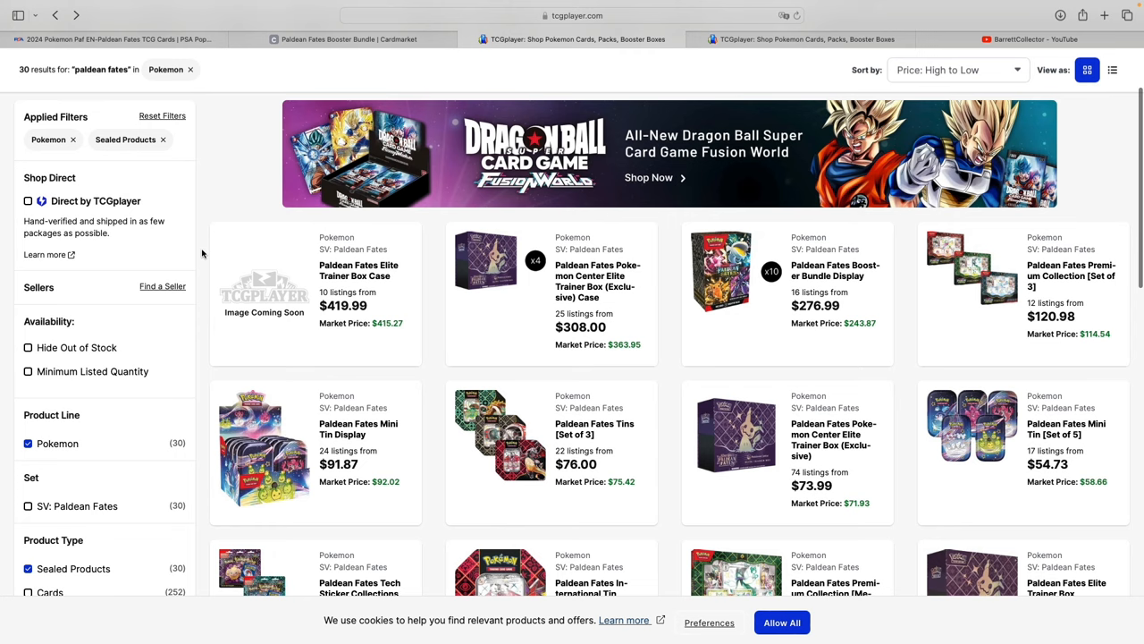
scroll("down", 3)
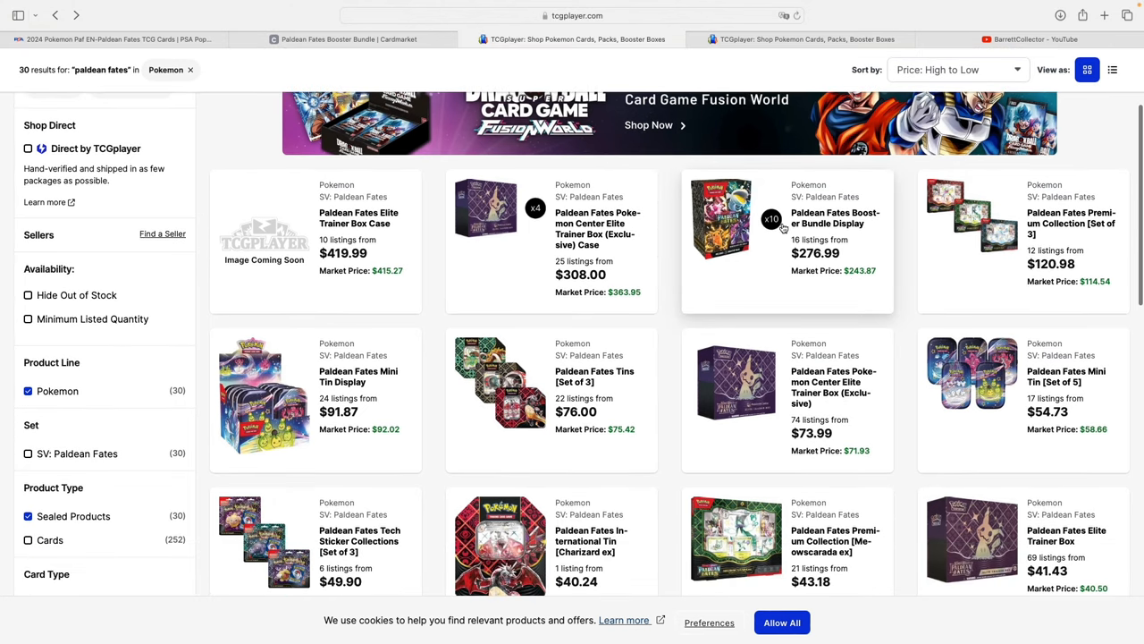
mouse_move(863, 283)
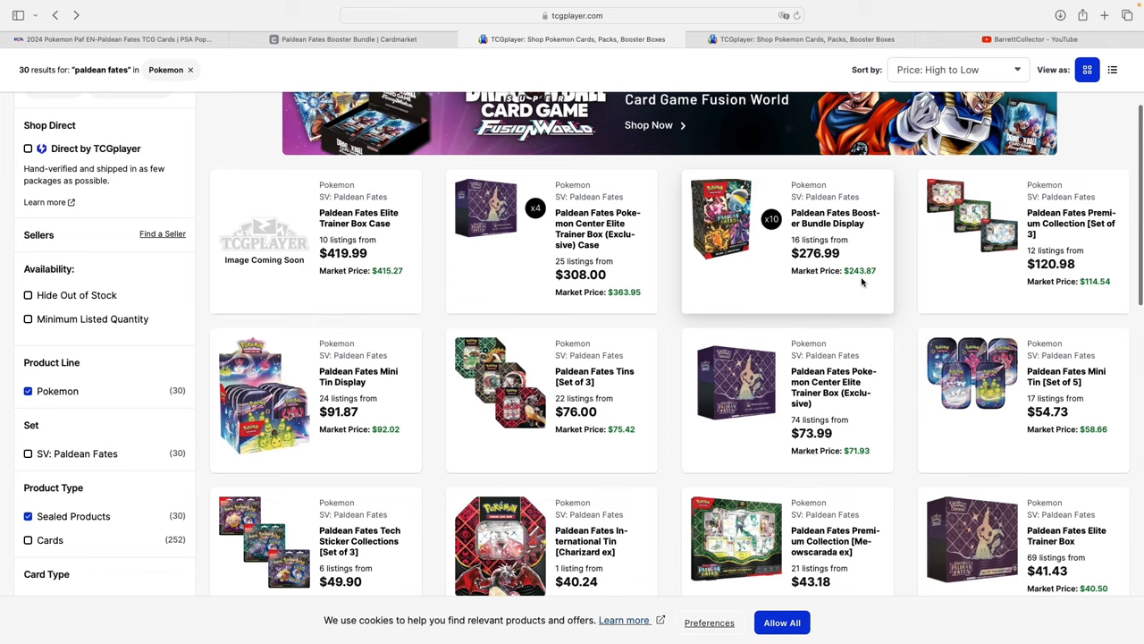
scroll("down", 3)
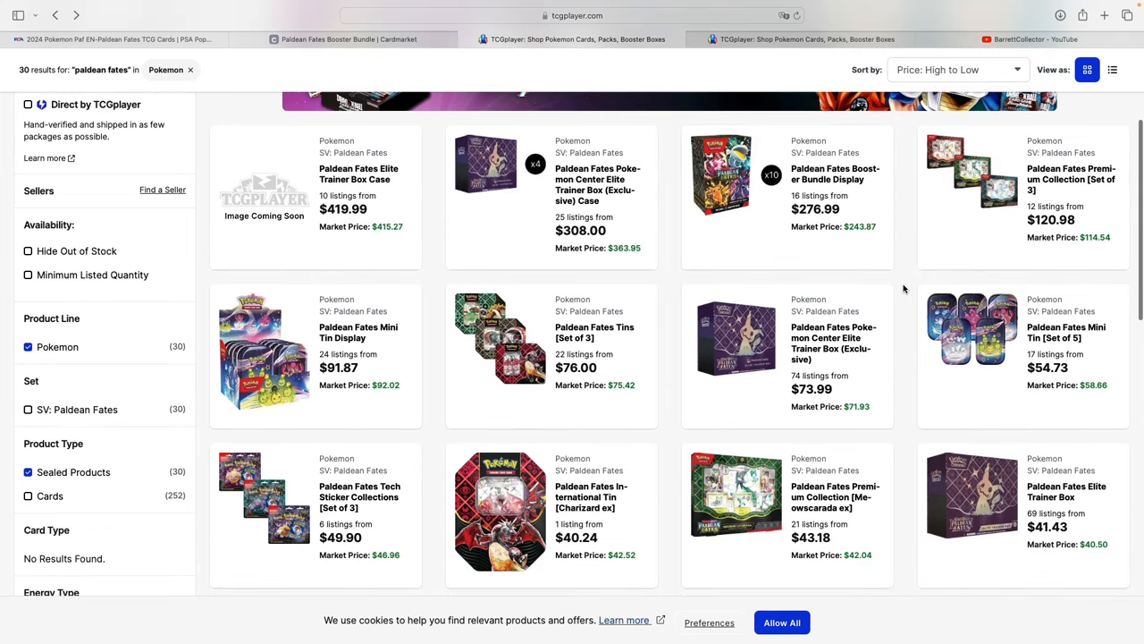
scroll("down", 3)
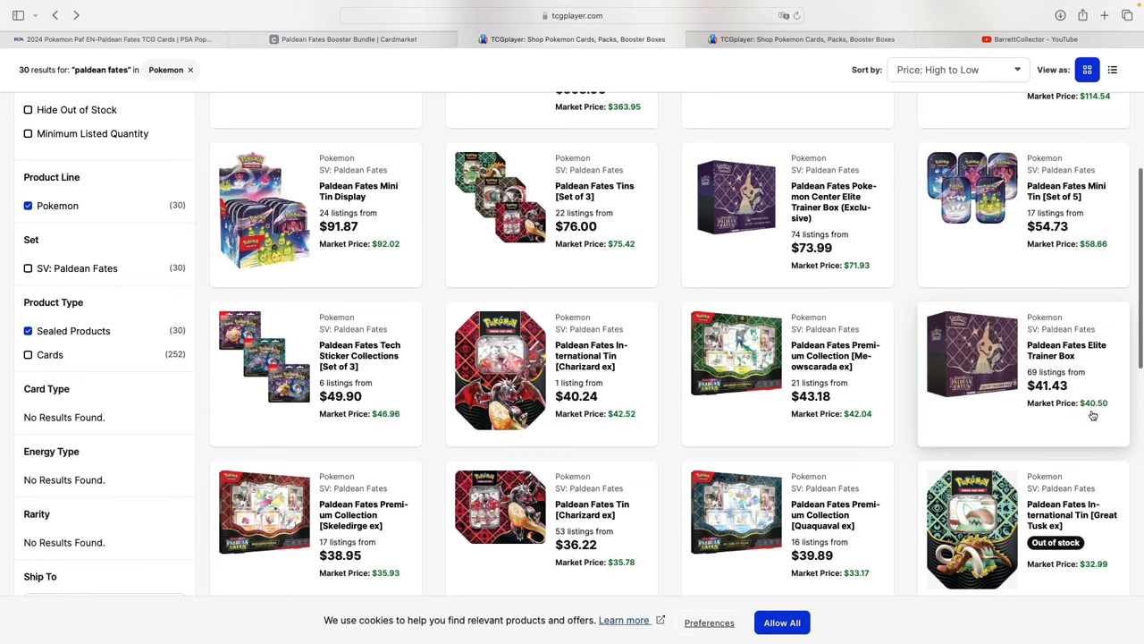
mouse_move(1094, 416)
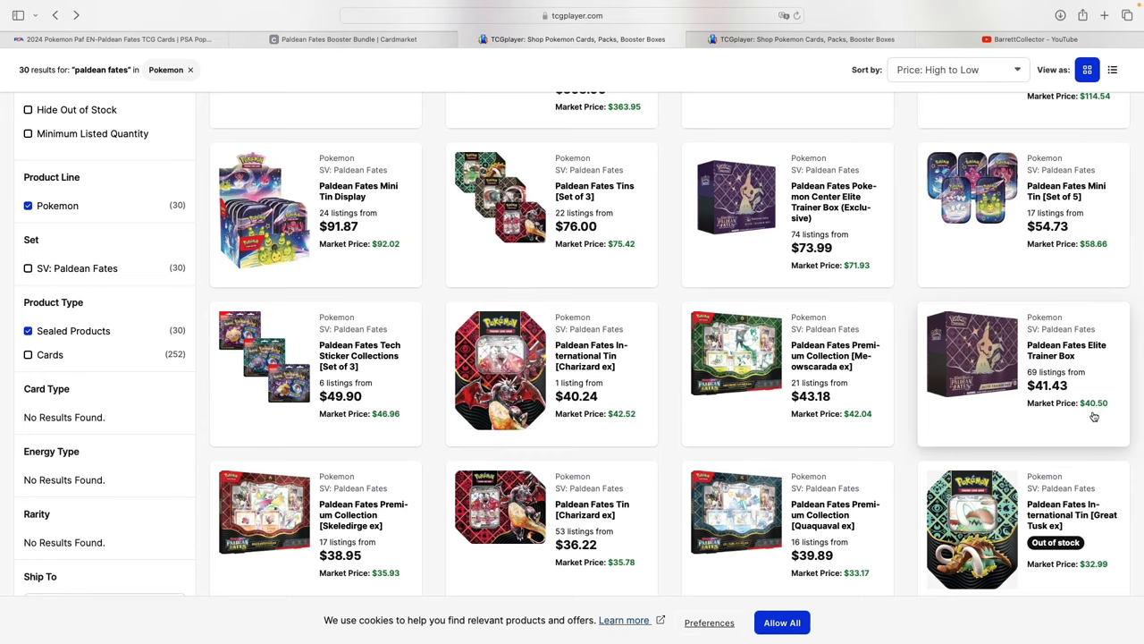
mouse_move(1093, 414)
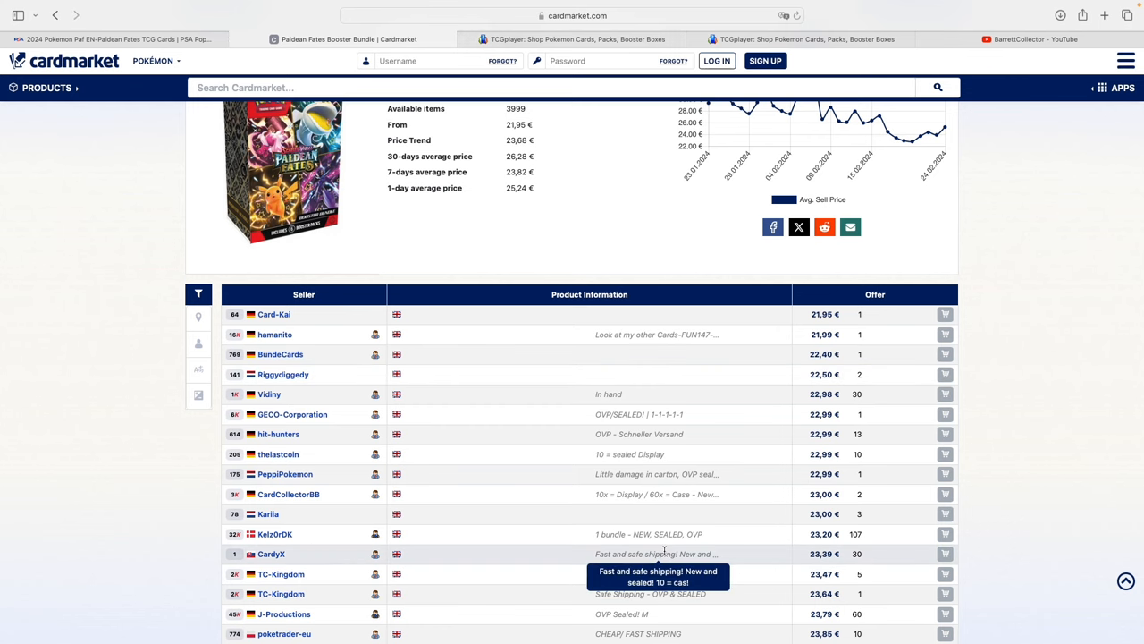
Step: Scroll the Cardmarket Booster Bundle seller offers table
scroll("down", 3)
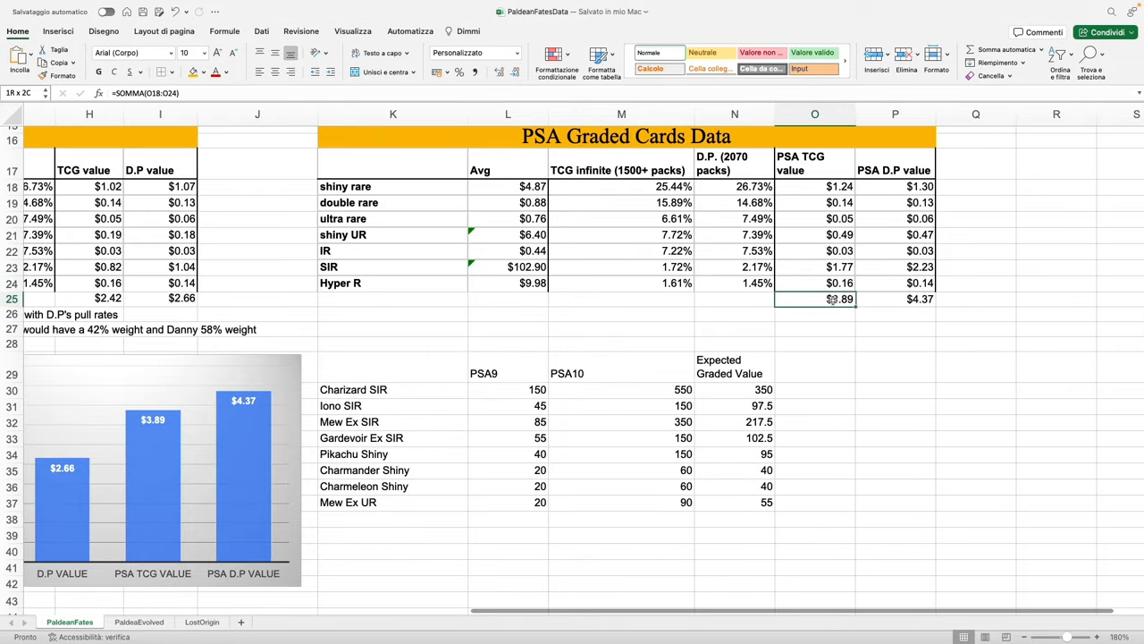
left_click(895, 299)
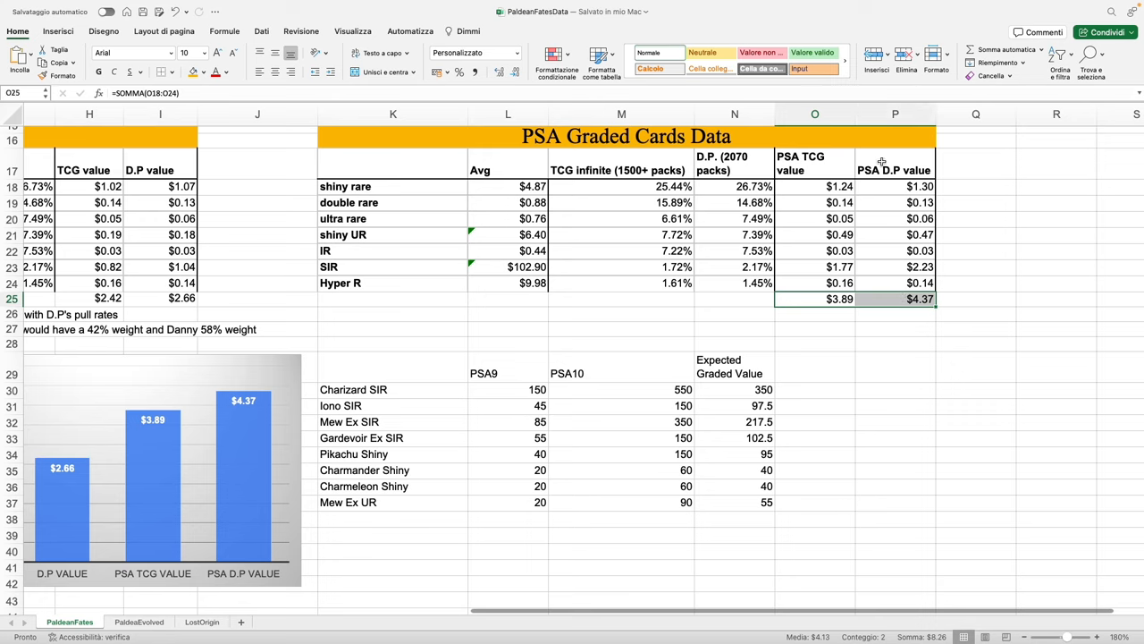
left_click(814, 329)
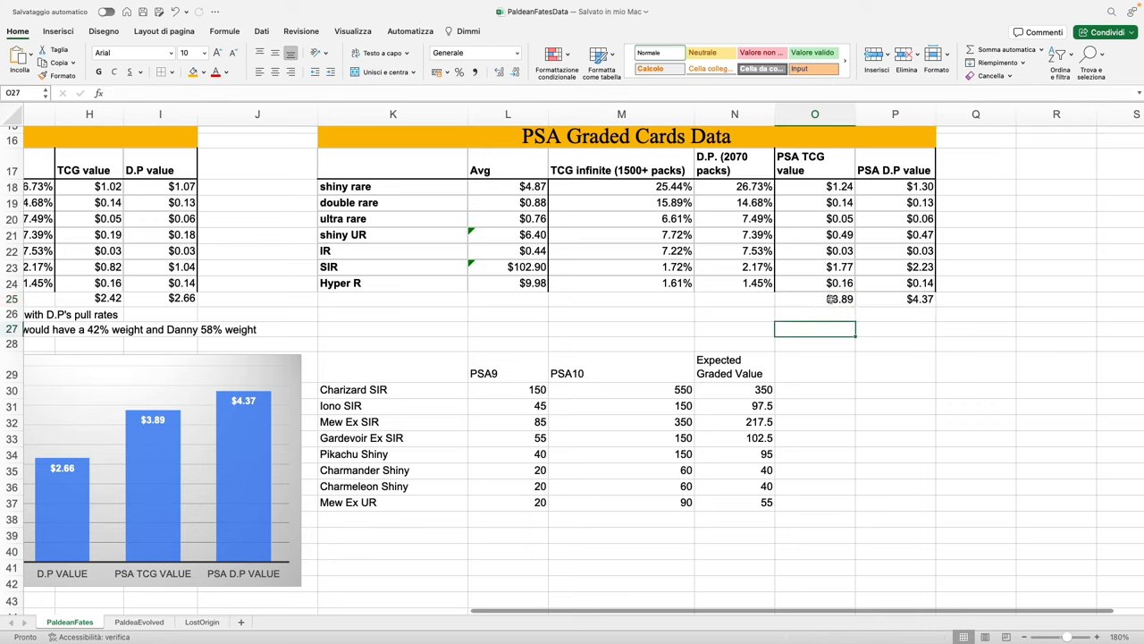
left_click(814, 298)
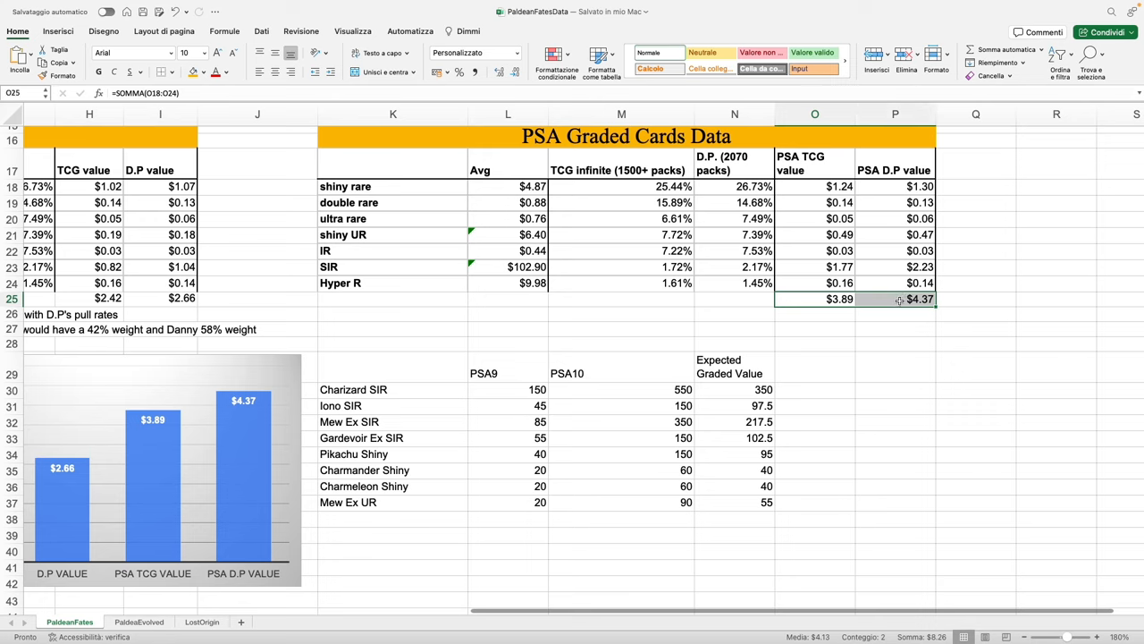
mouse_move(891, 331)
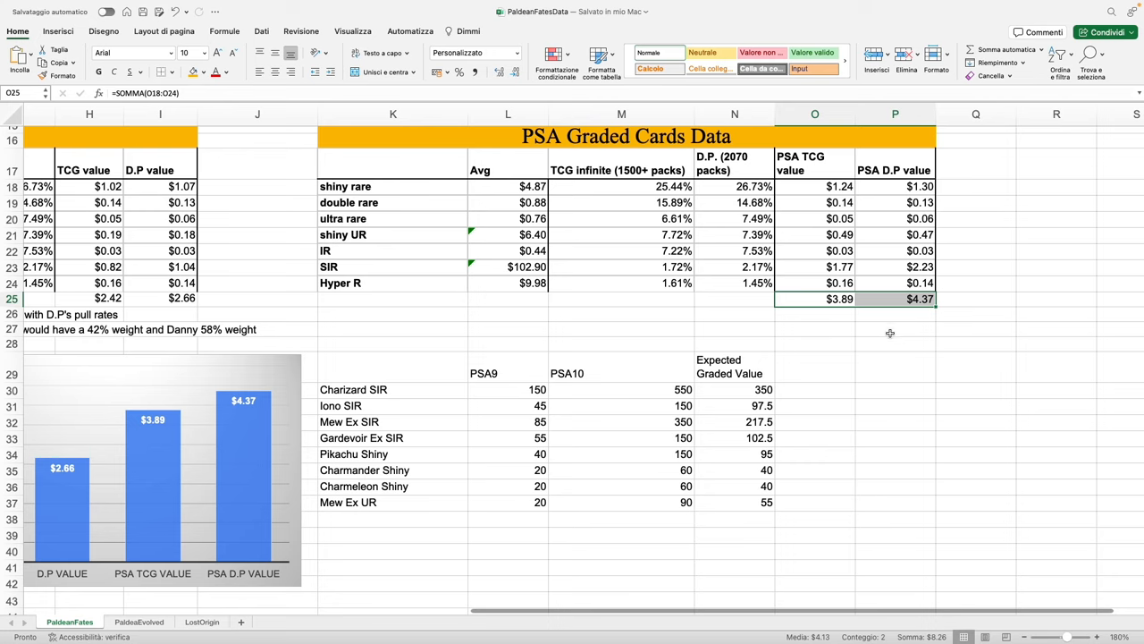
left_click(814, 299)
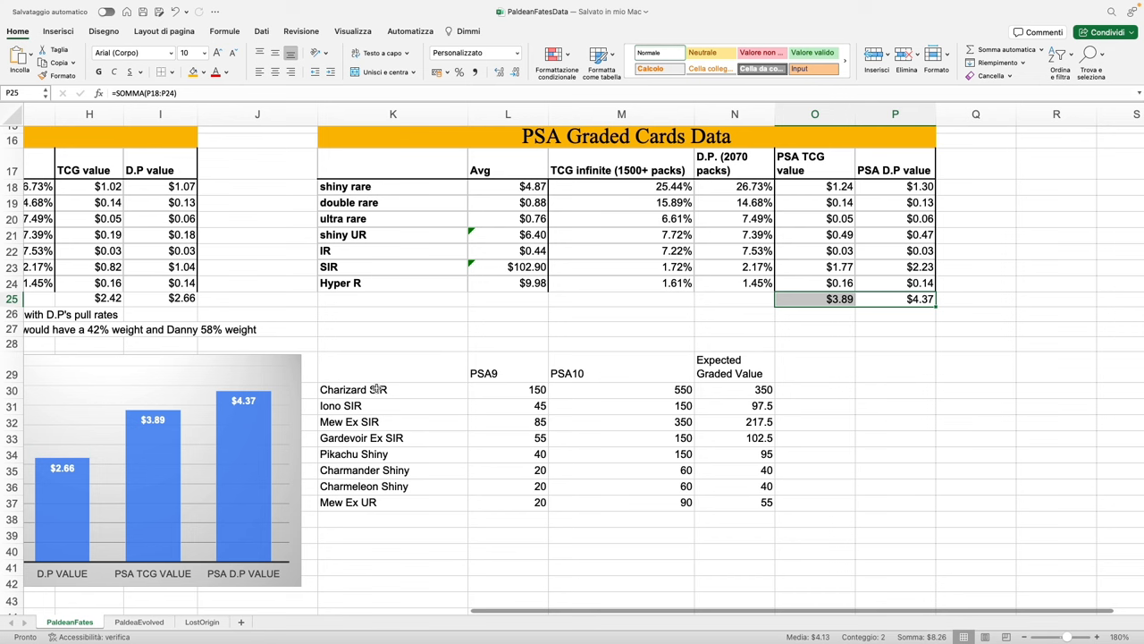
scroll("down", 3)
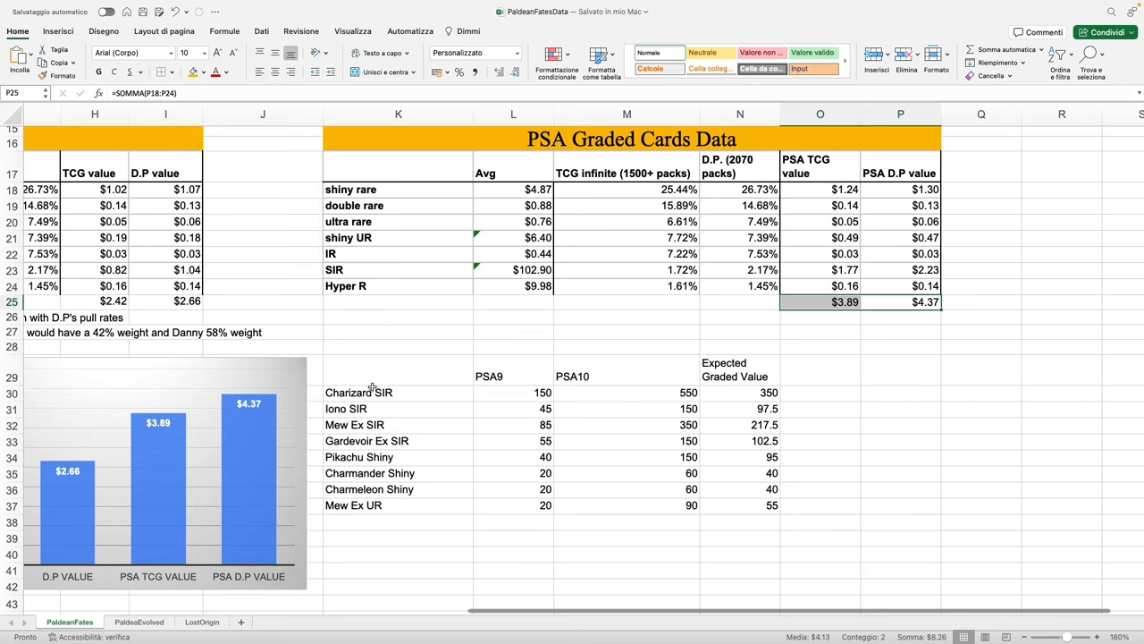
mouse_move(608, 388)
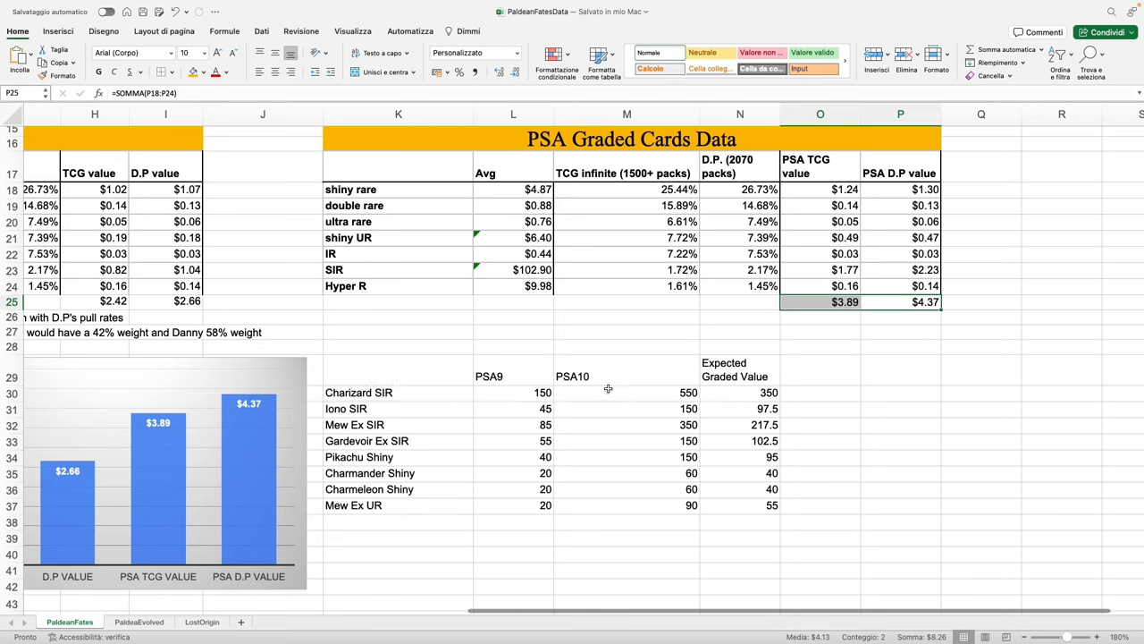
left_click(627, 393)
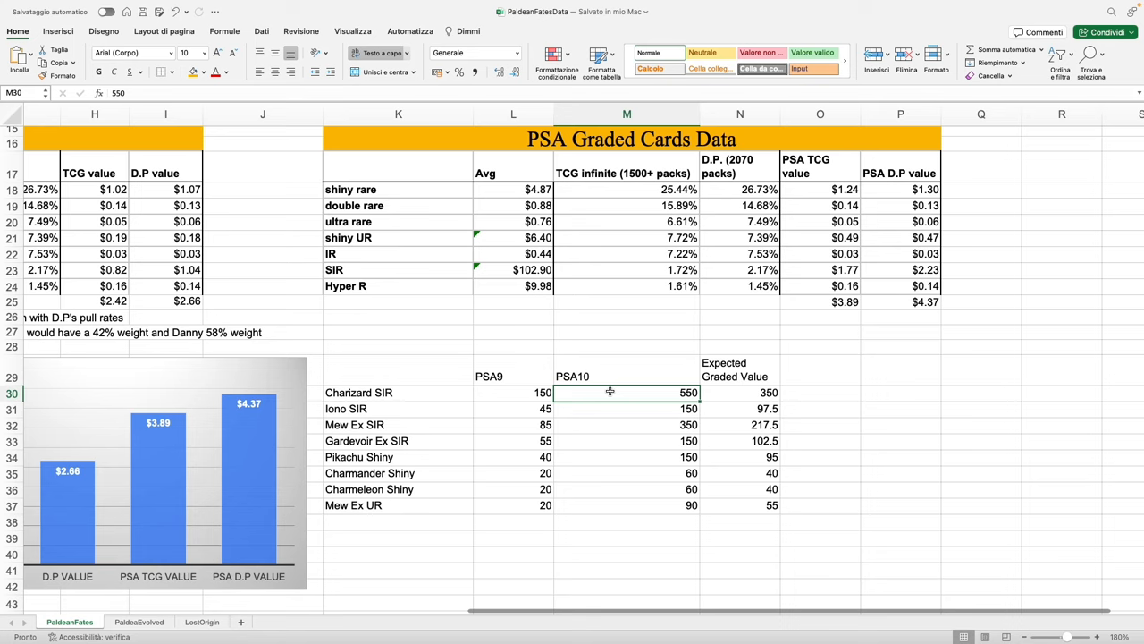
mouse_move(619, 376)
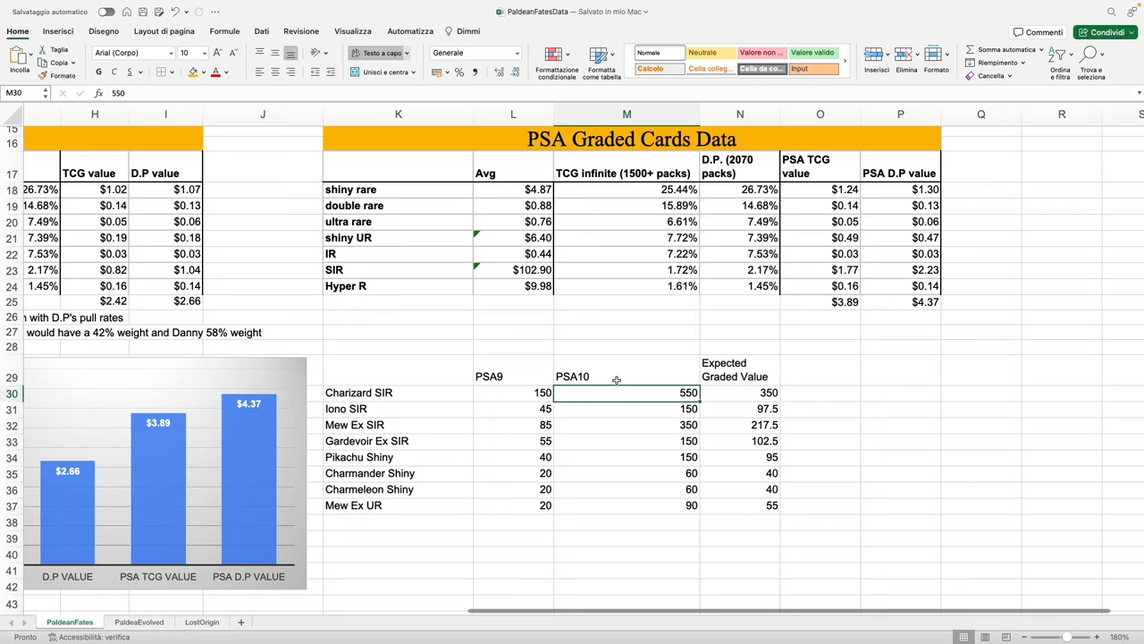
mouse_move(327, 372)
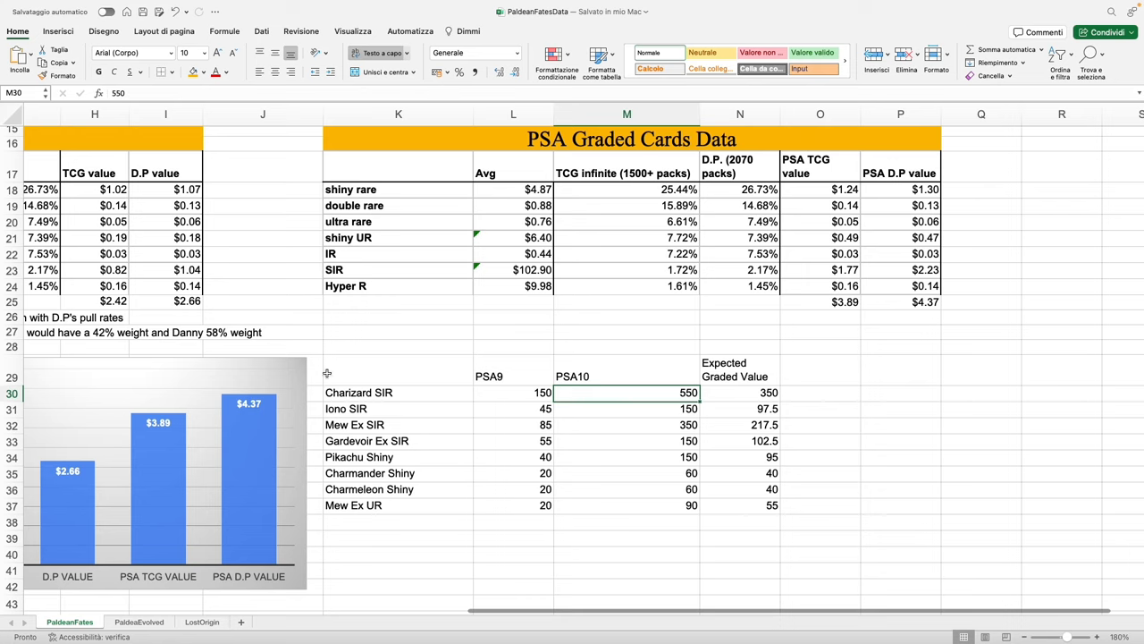
mouse_move(492, 387)
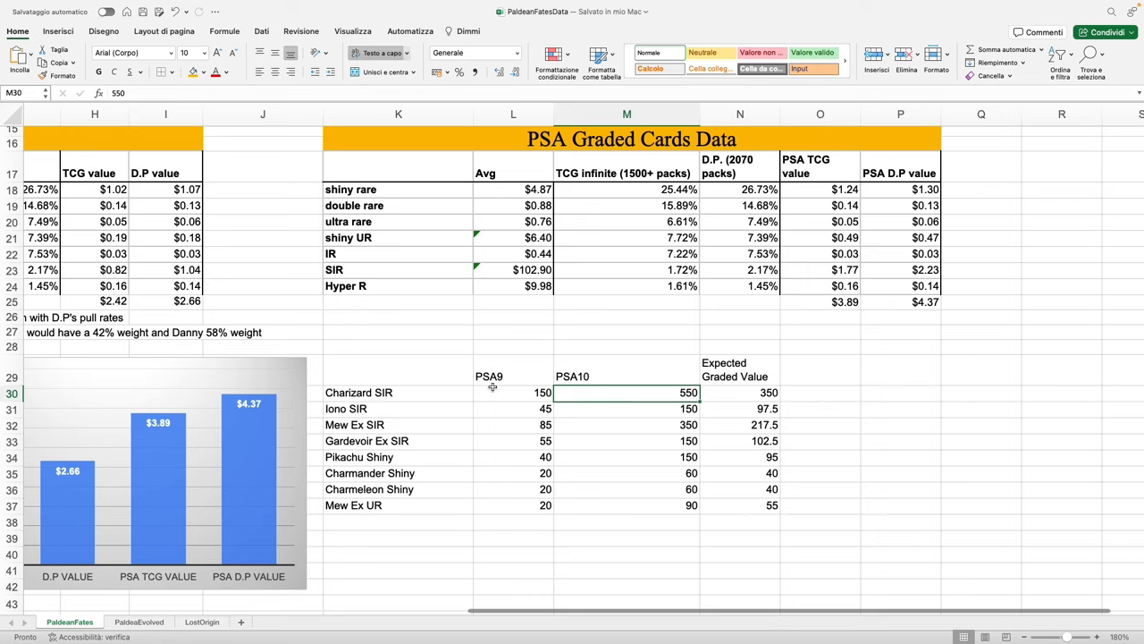
mouse_move(574, 380)
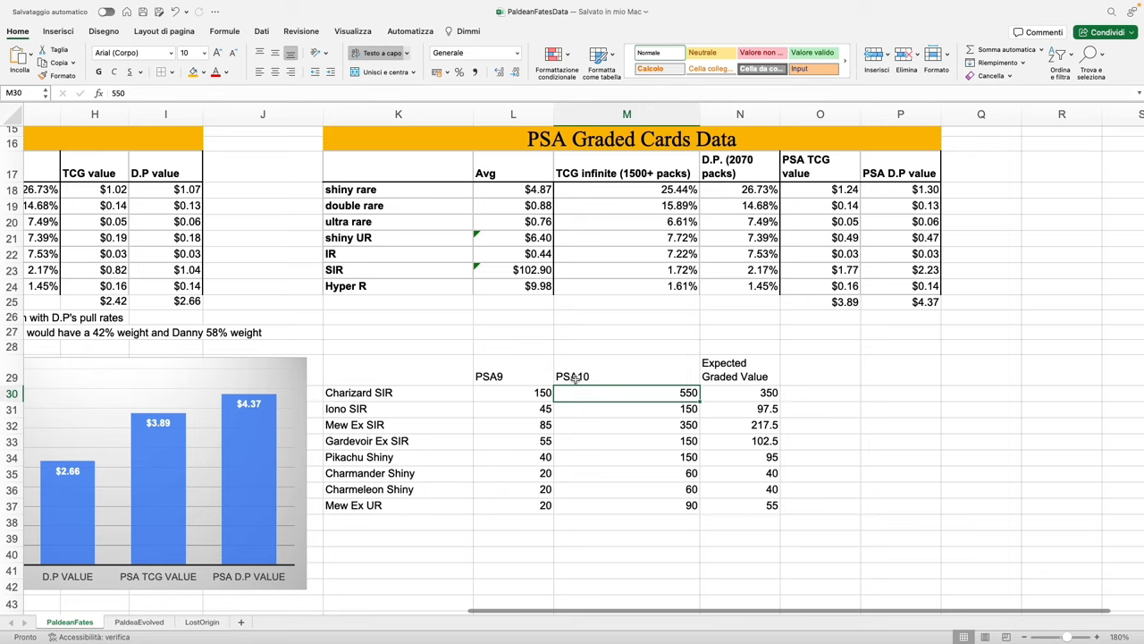